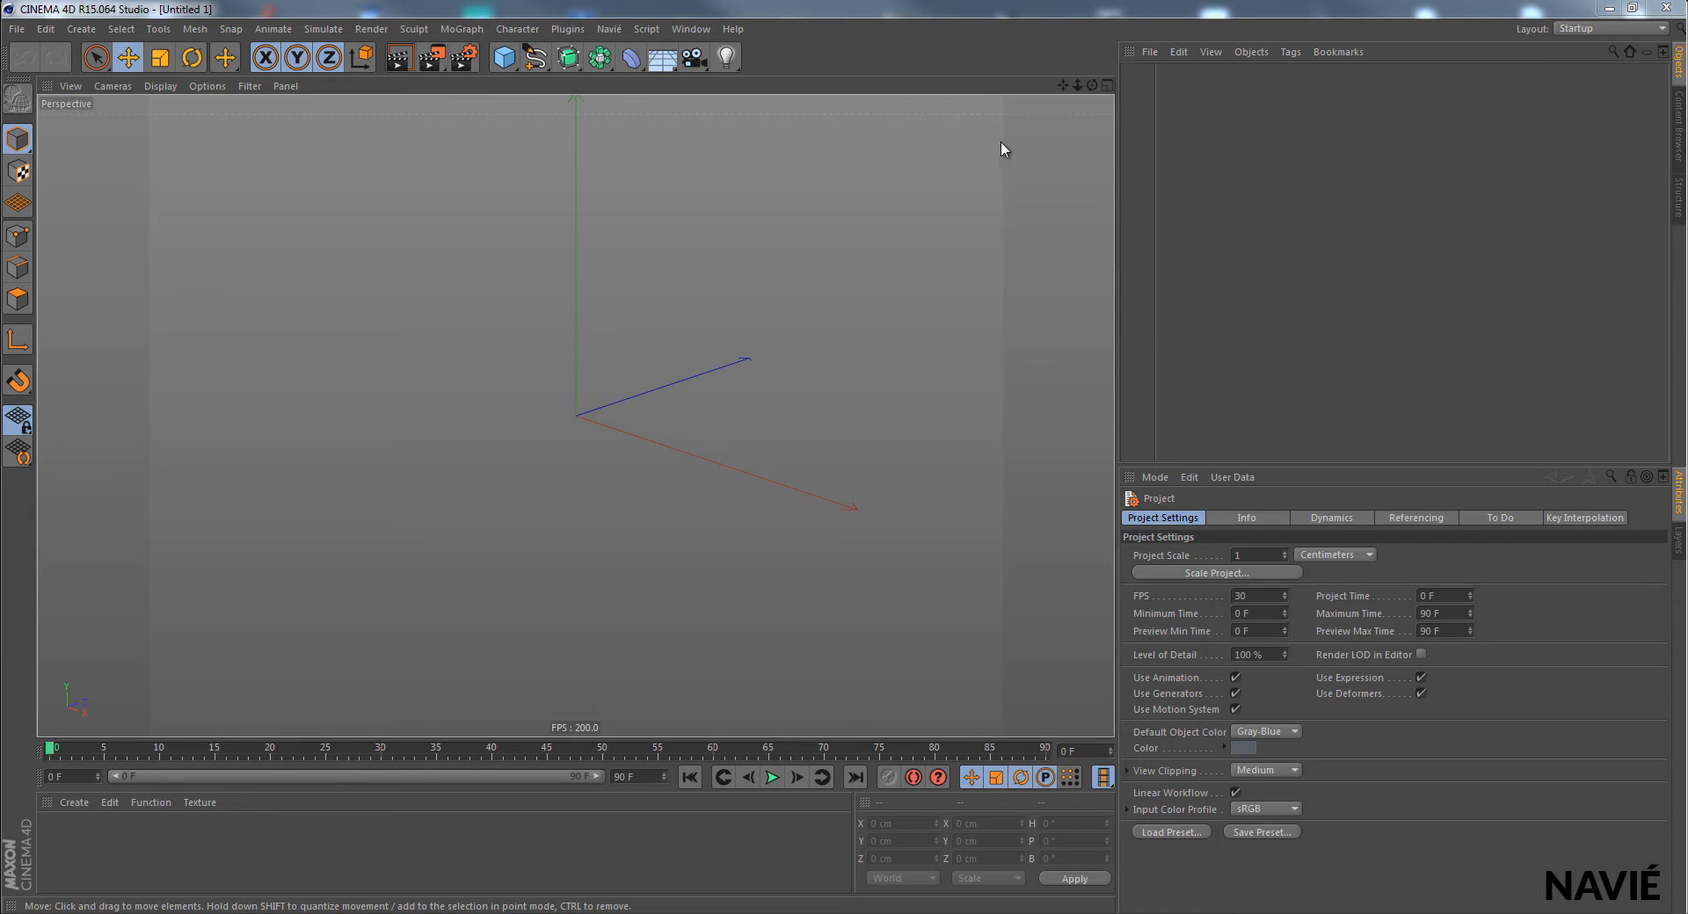
Step: Open the Naiad menu and point at Liquid in the Presets: Low-Level submenu
{"action": "left_click", "coordinate": [610, 28]}
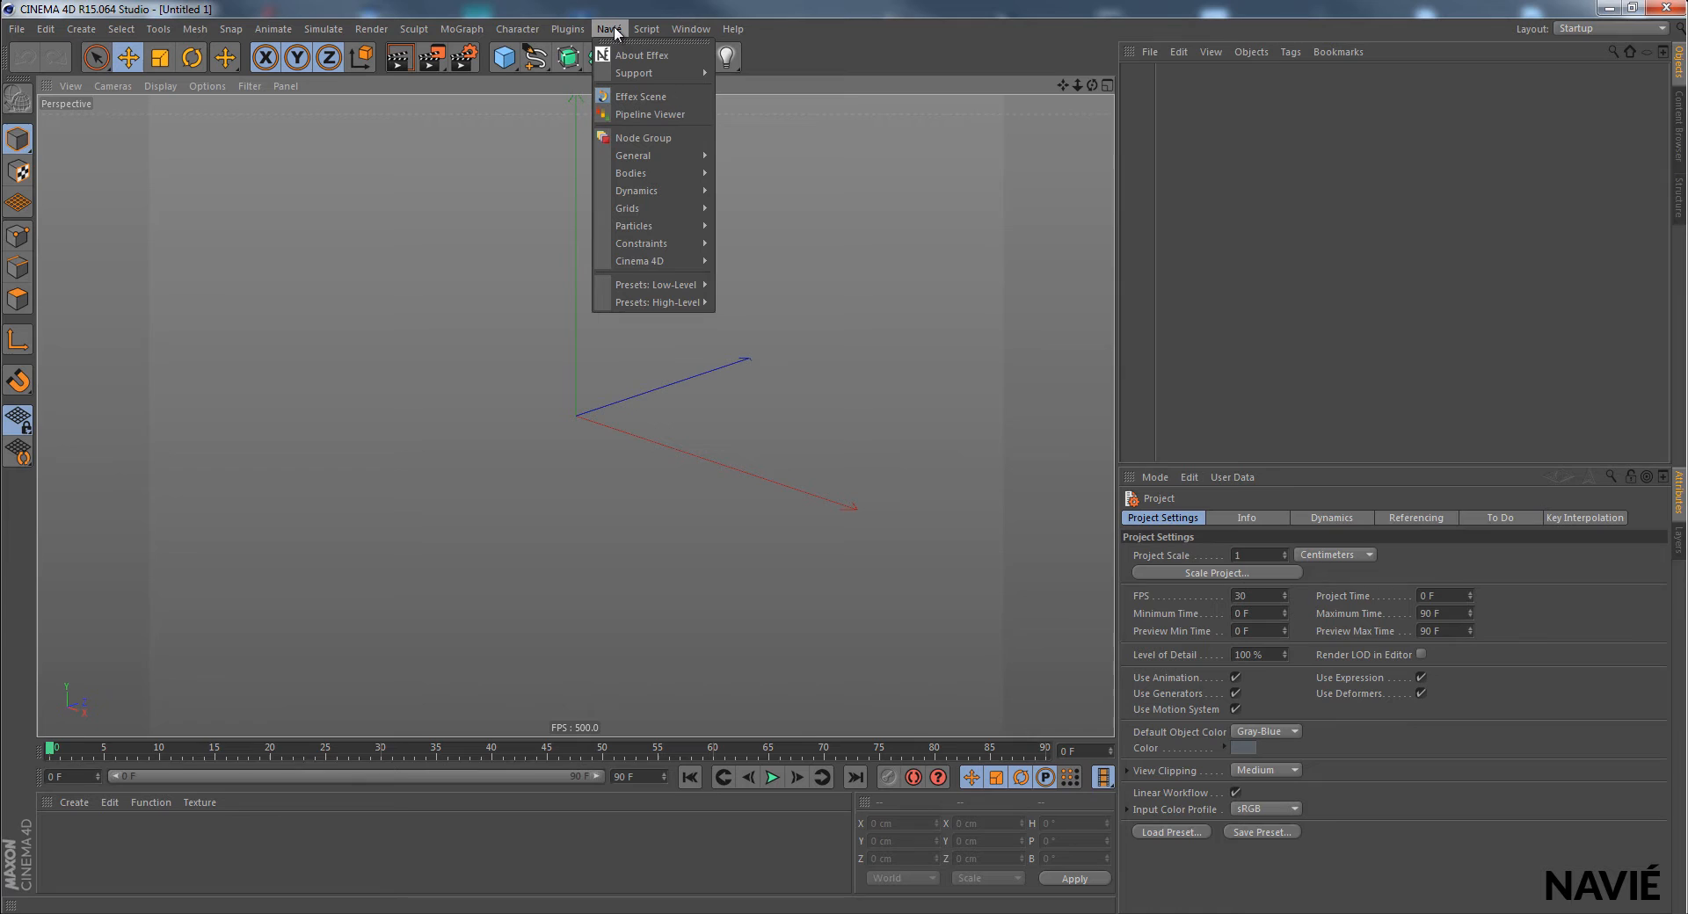
{"action": "mouse_move", "coordinate": [657, 302]}
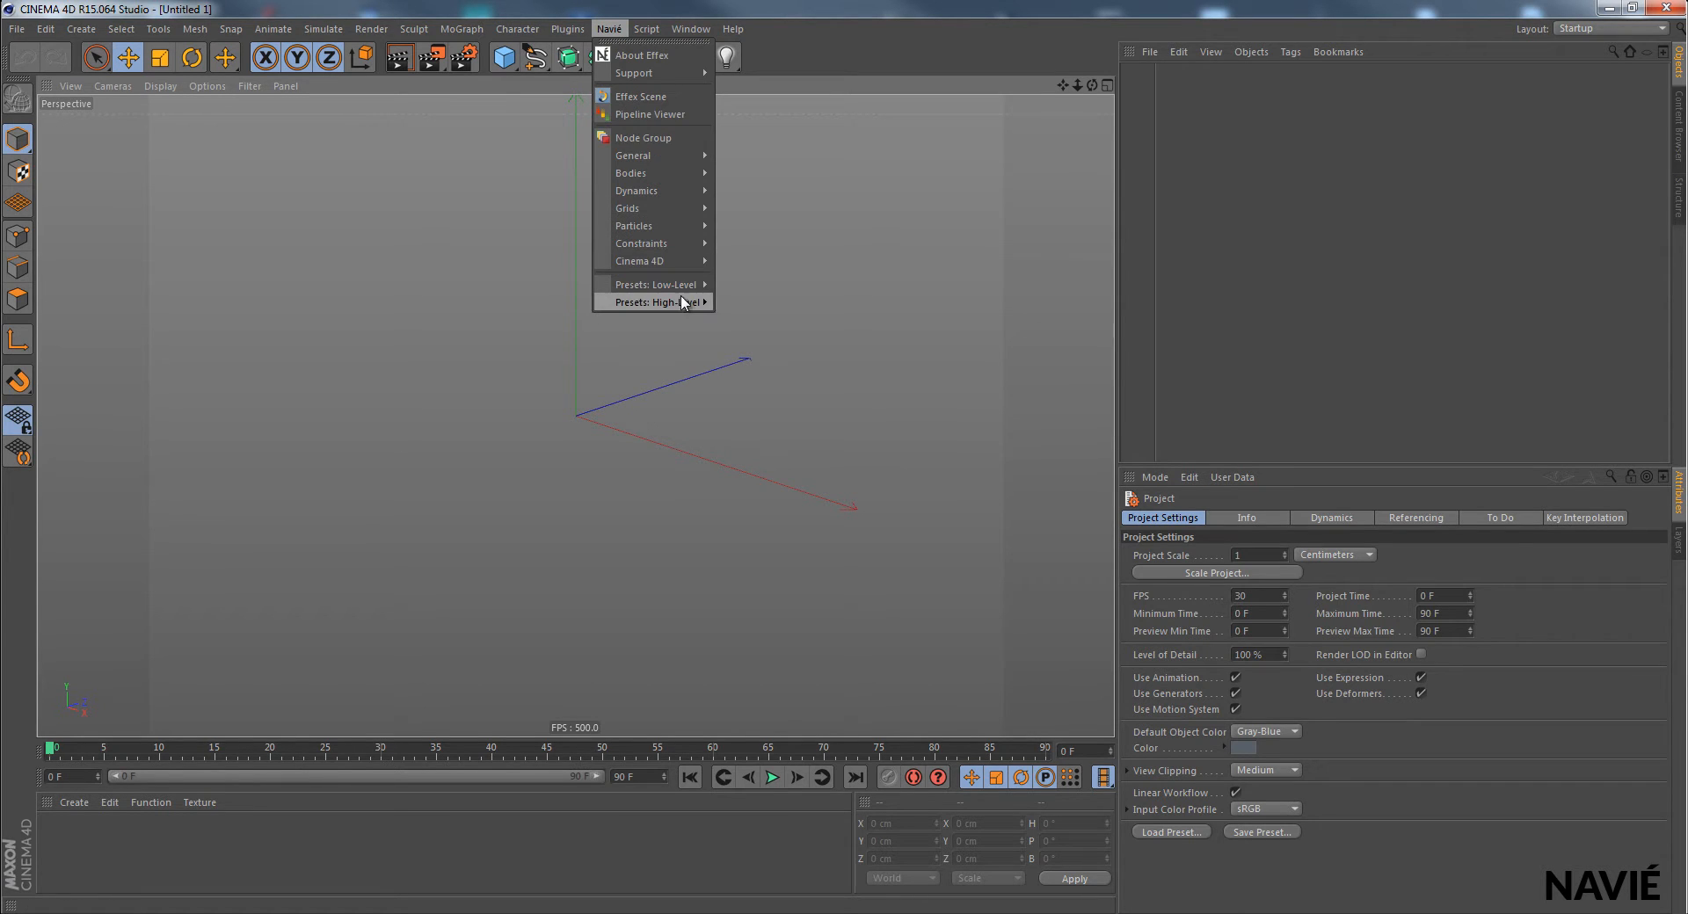
{"action": "mouse_move", "coordinate": [654, 284]}
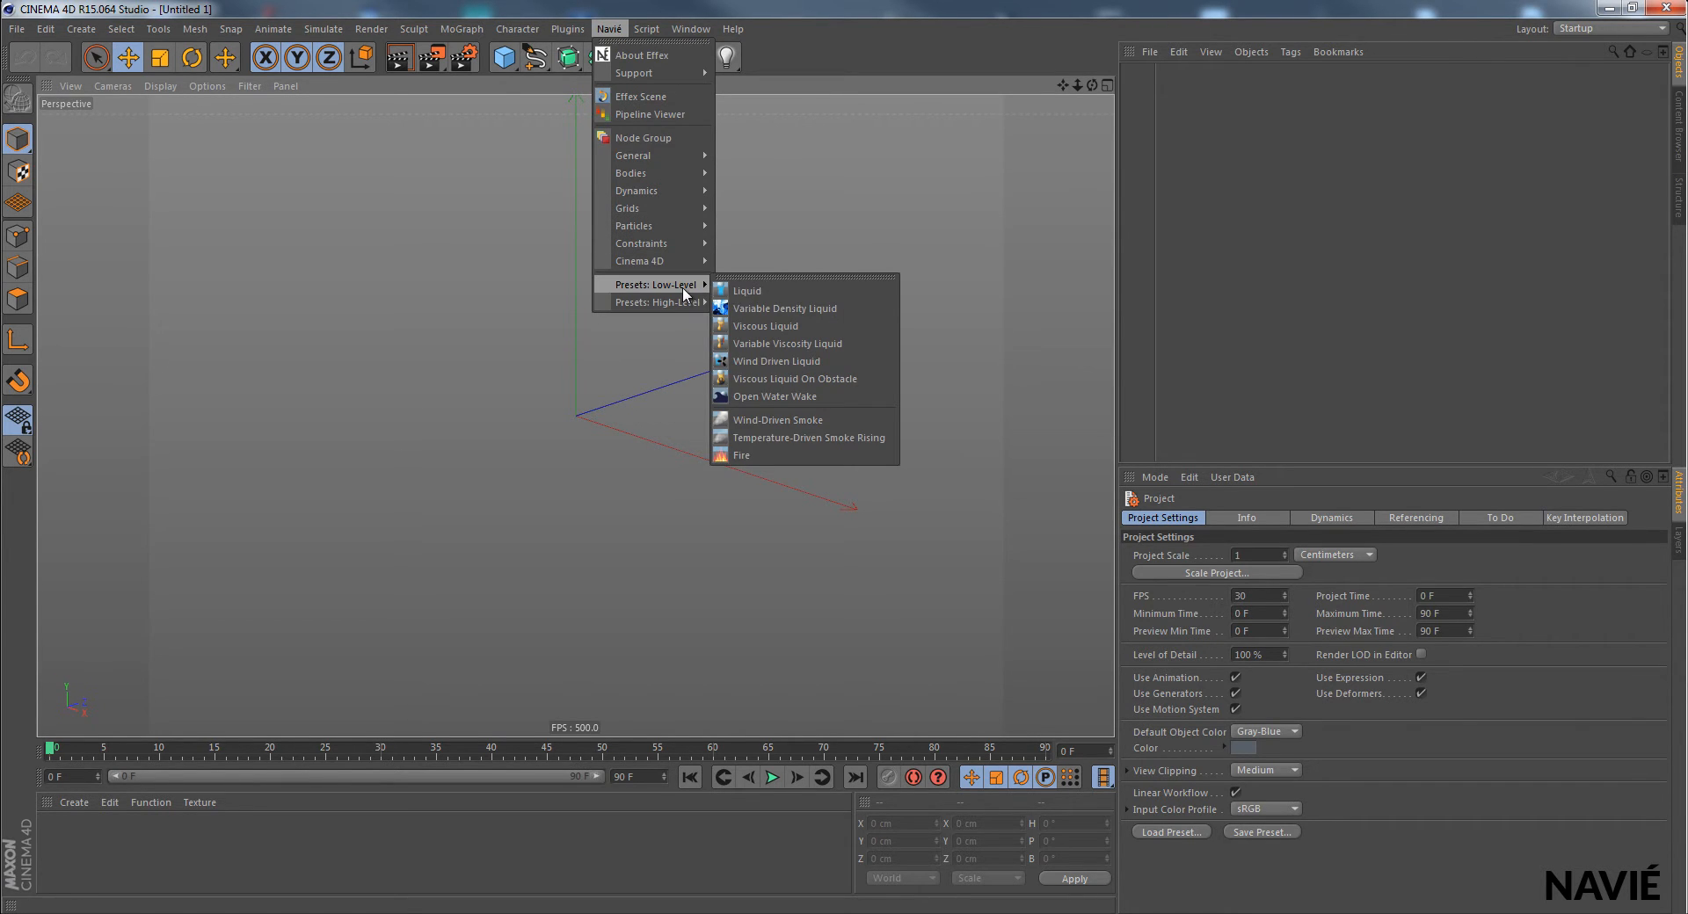
{"action": "mouse_move", "coordinate": [773, 291]}
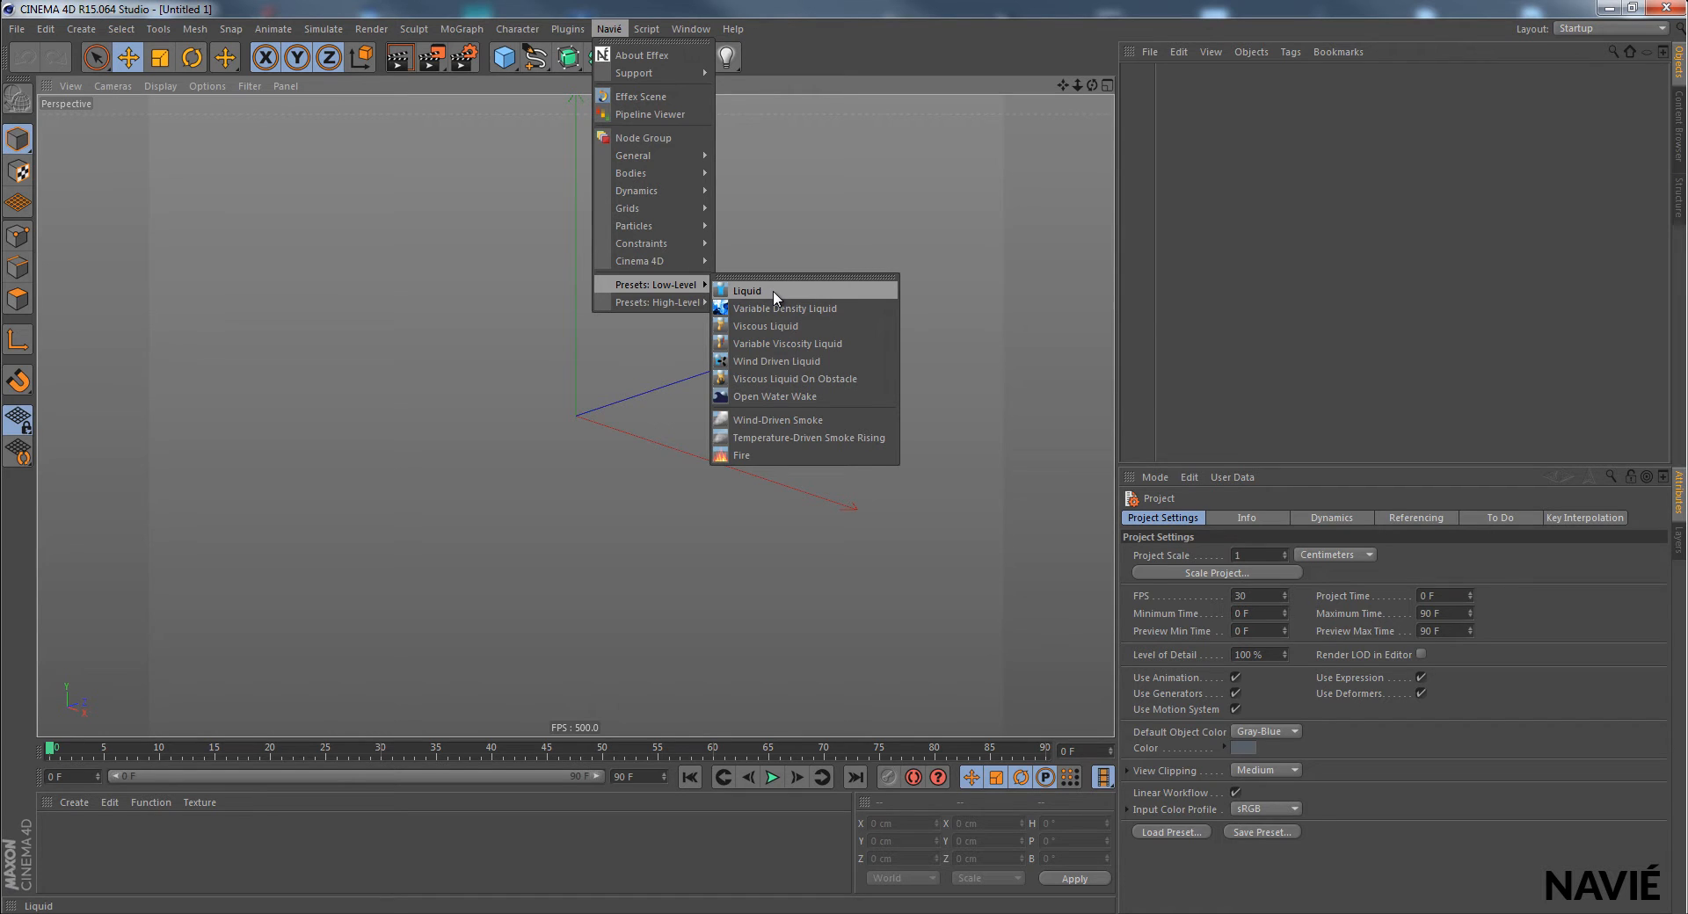
Step: Load the low-level Liquid preset, play the simulation, then stop and rewind to frame one
{"action": "left_click", "coordinate": [747, 291]}
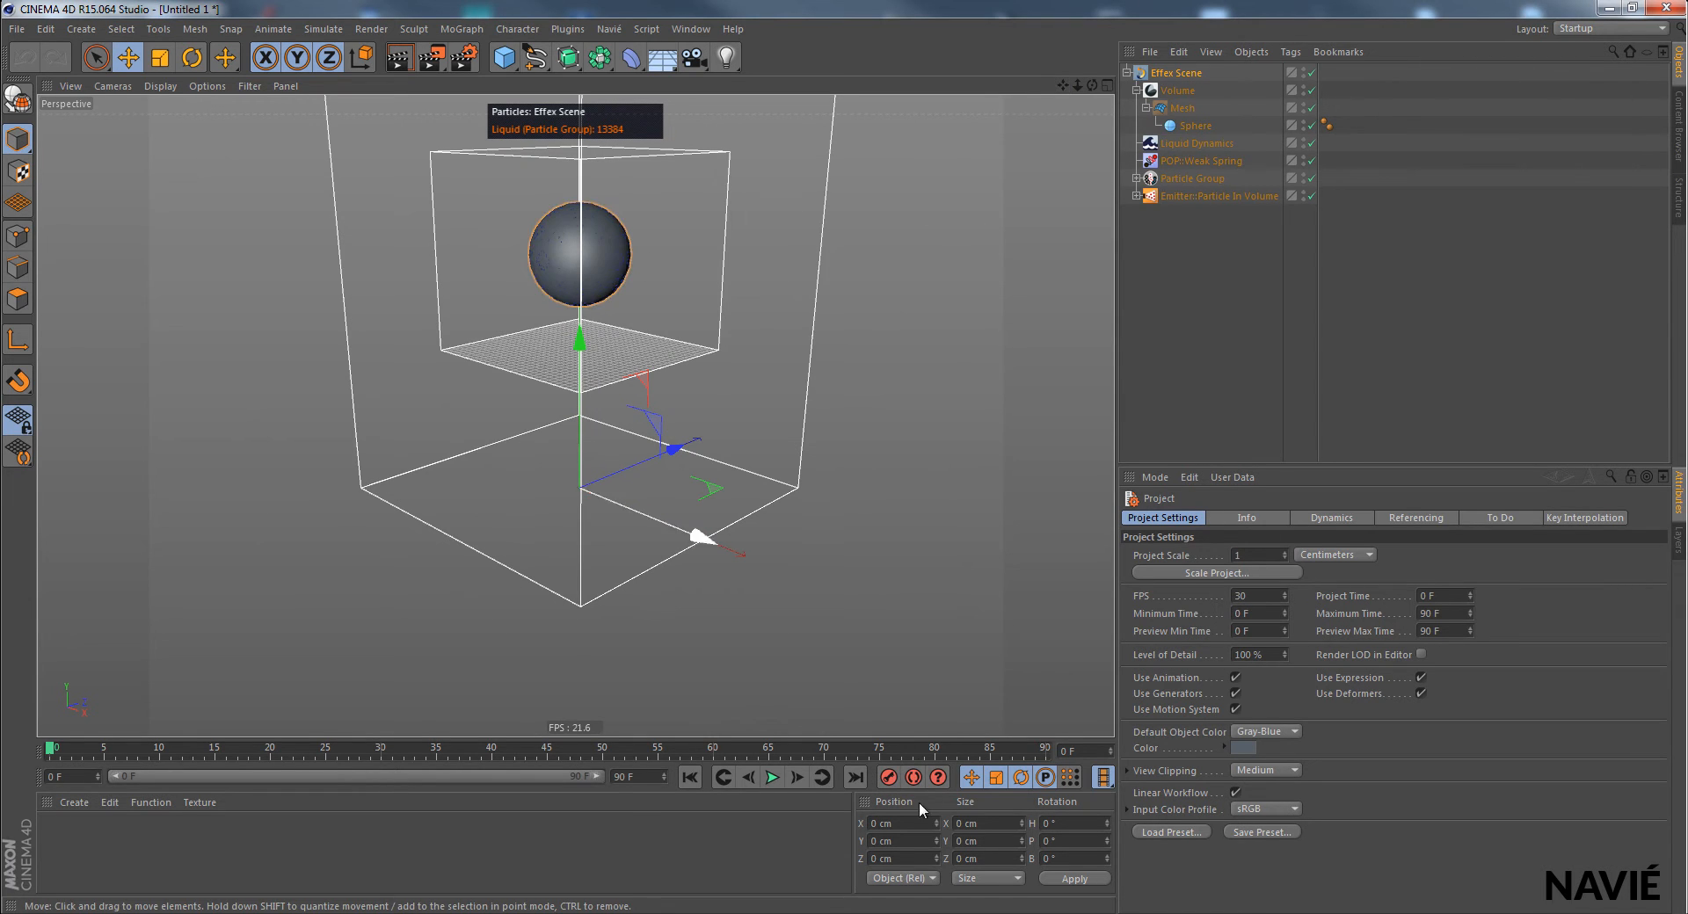
{"action": "left_click", "coordinate": [772, 775]}
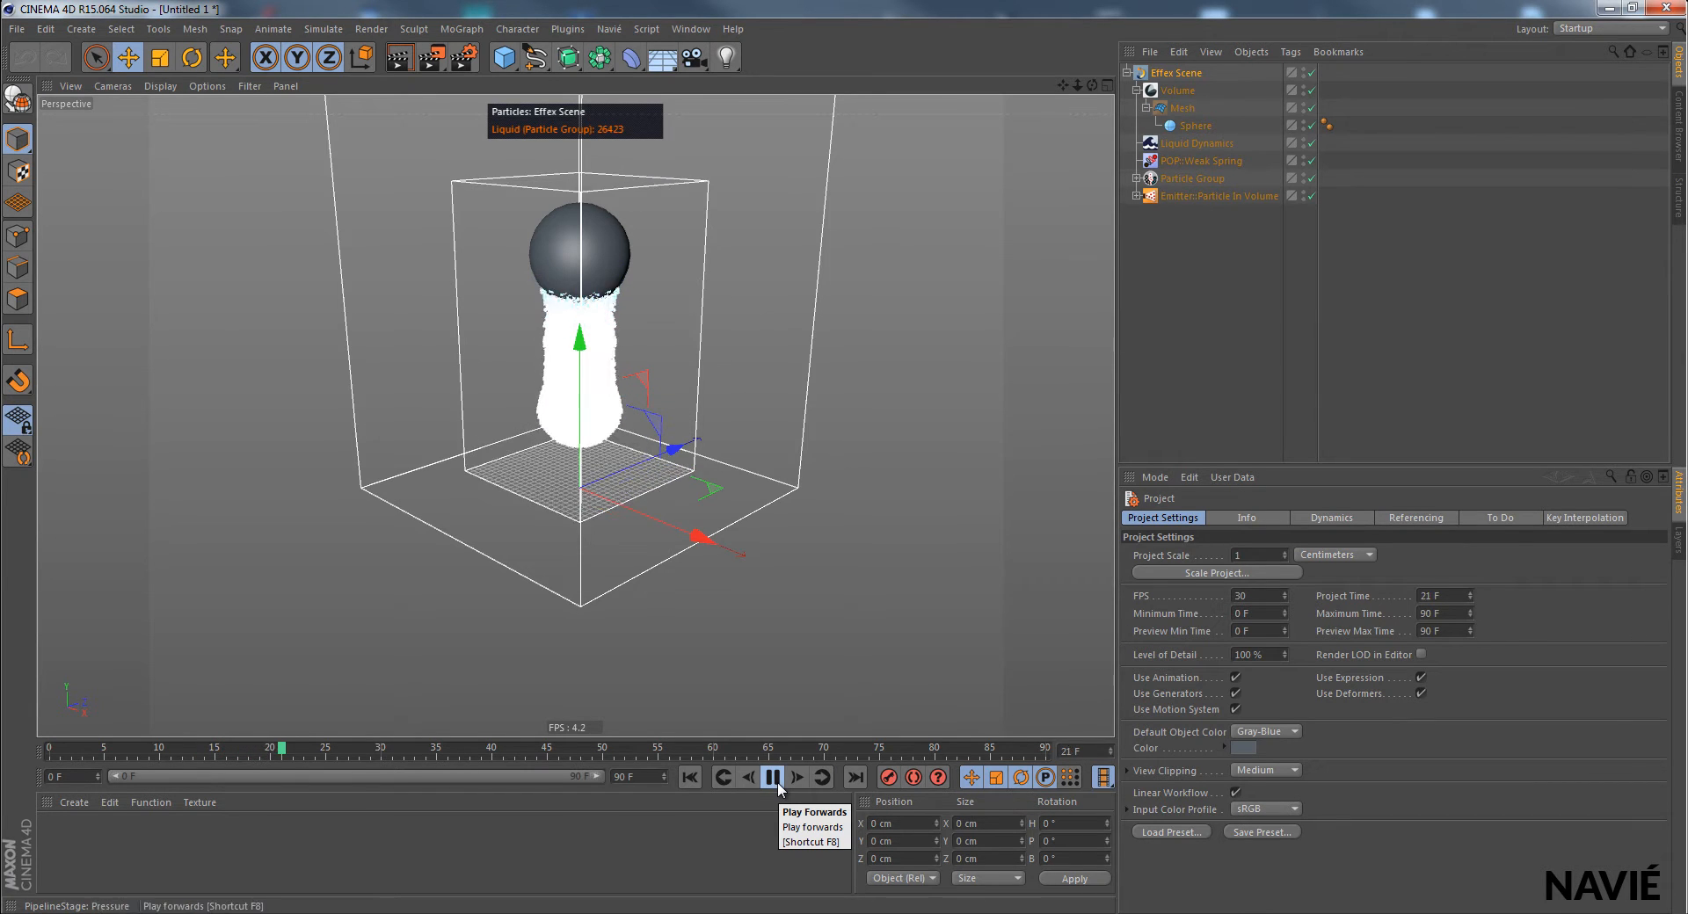
{"action": "left_click", "coordinate": [773, 776]}
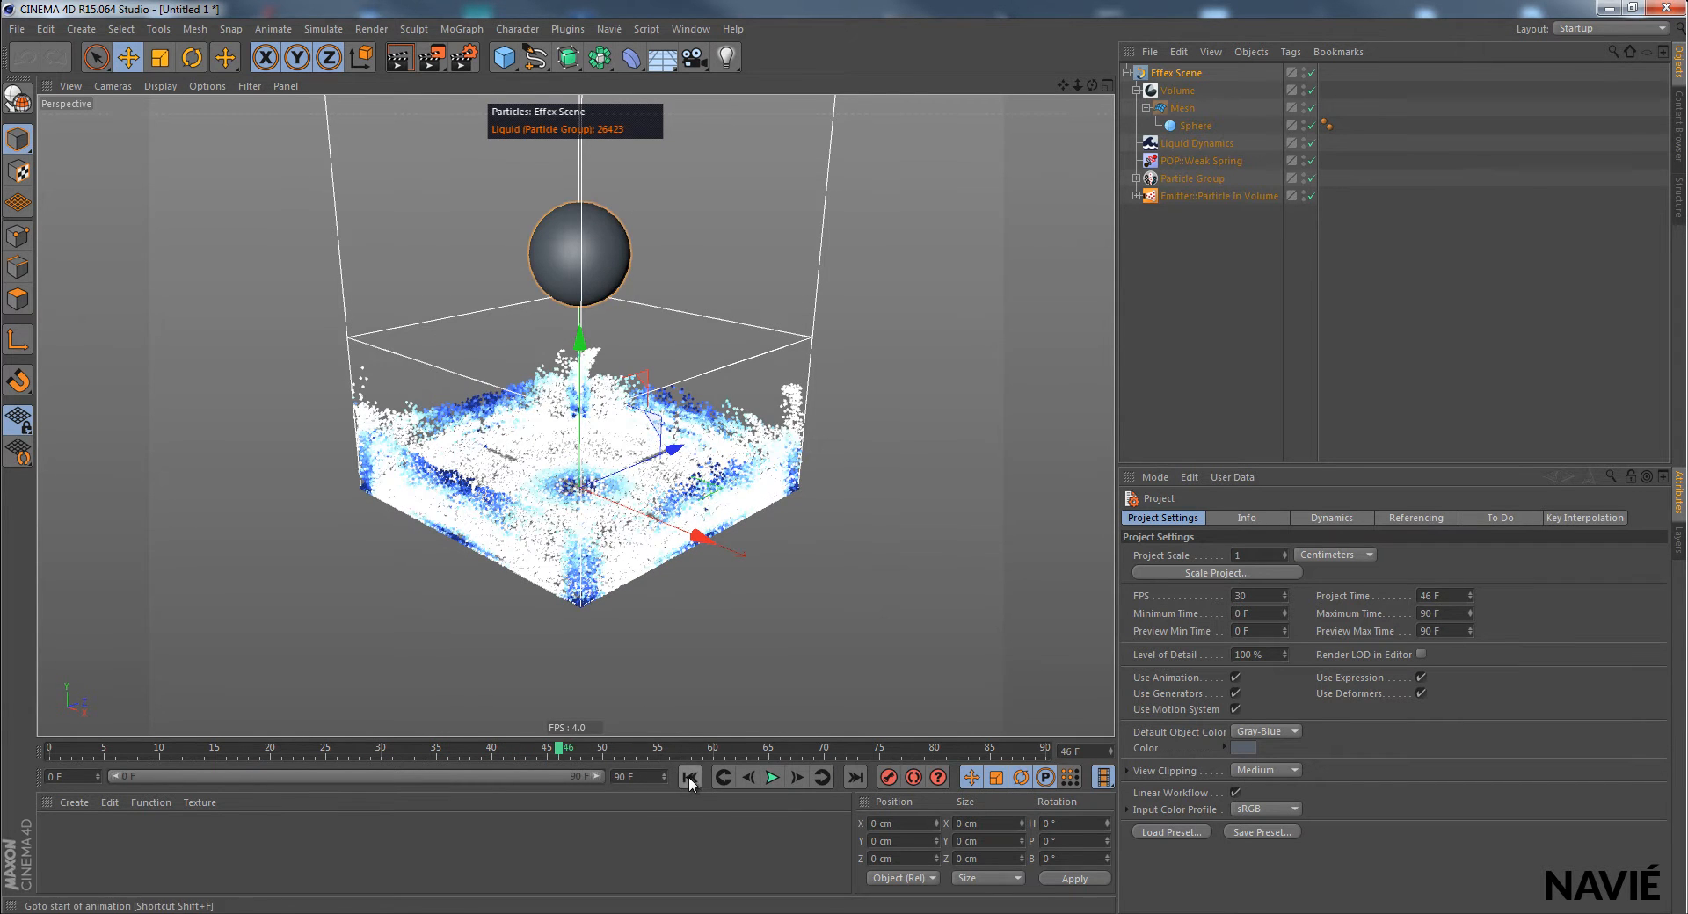
{"action": "left_click", "coordinate": [689, 776]}
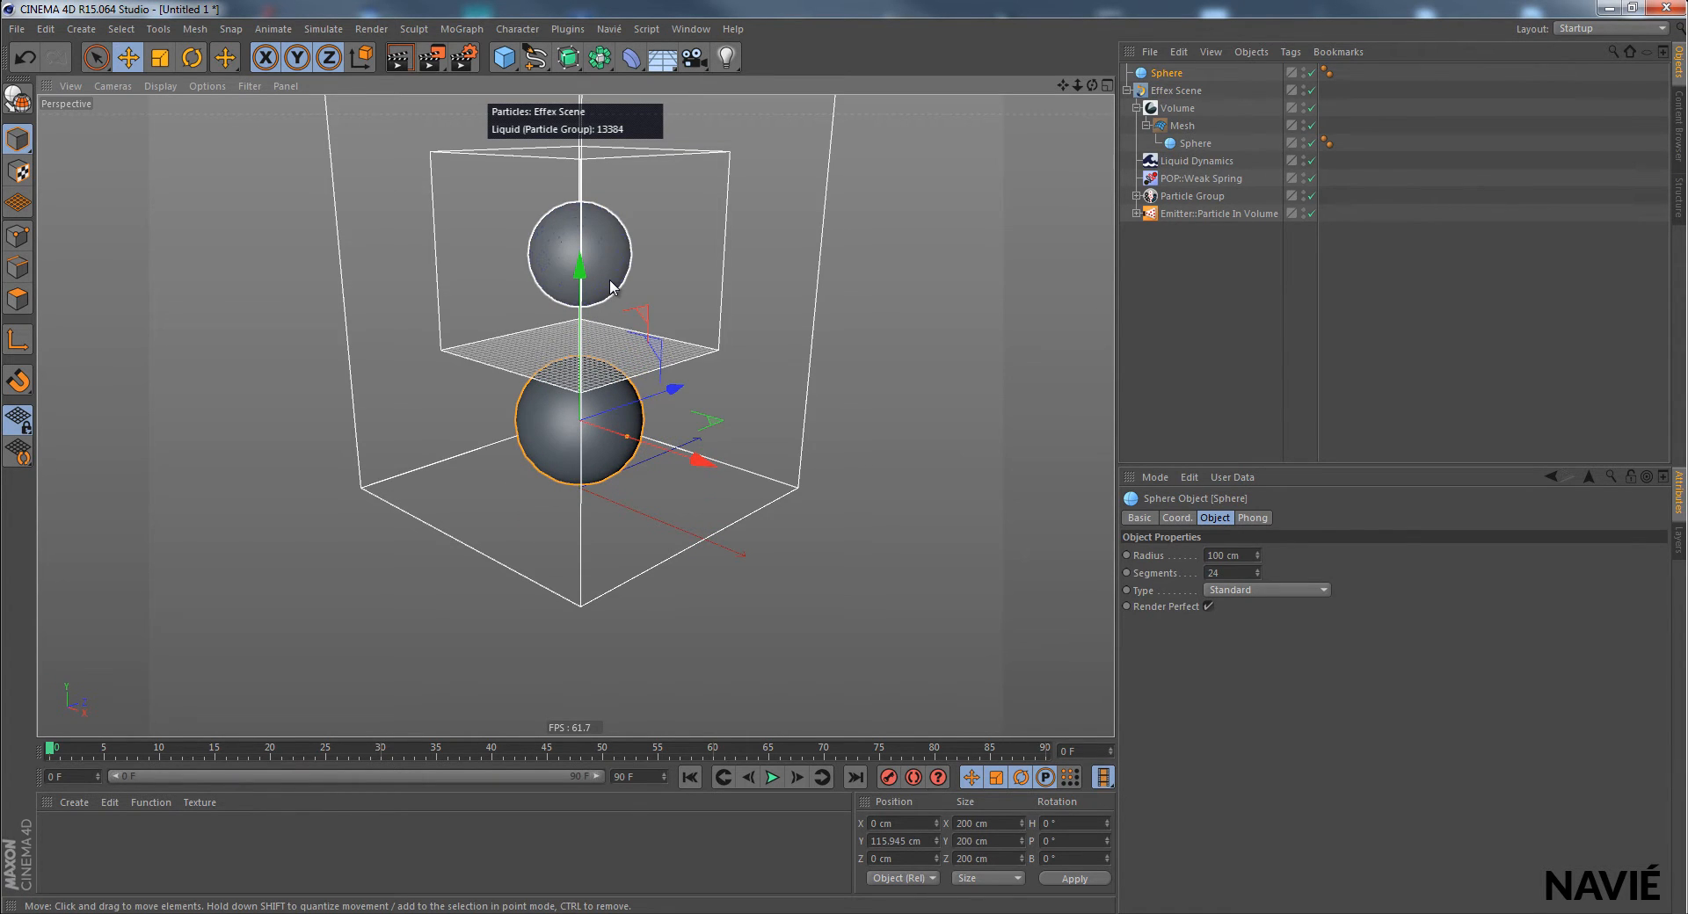
{"action": "mouse_move", "coordinate": [660, 363]}
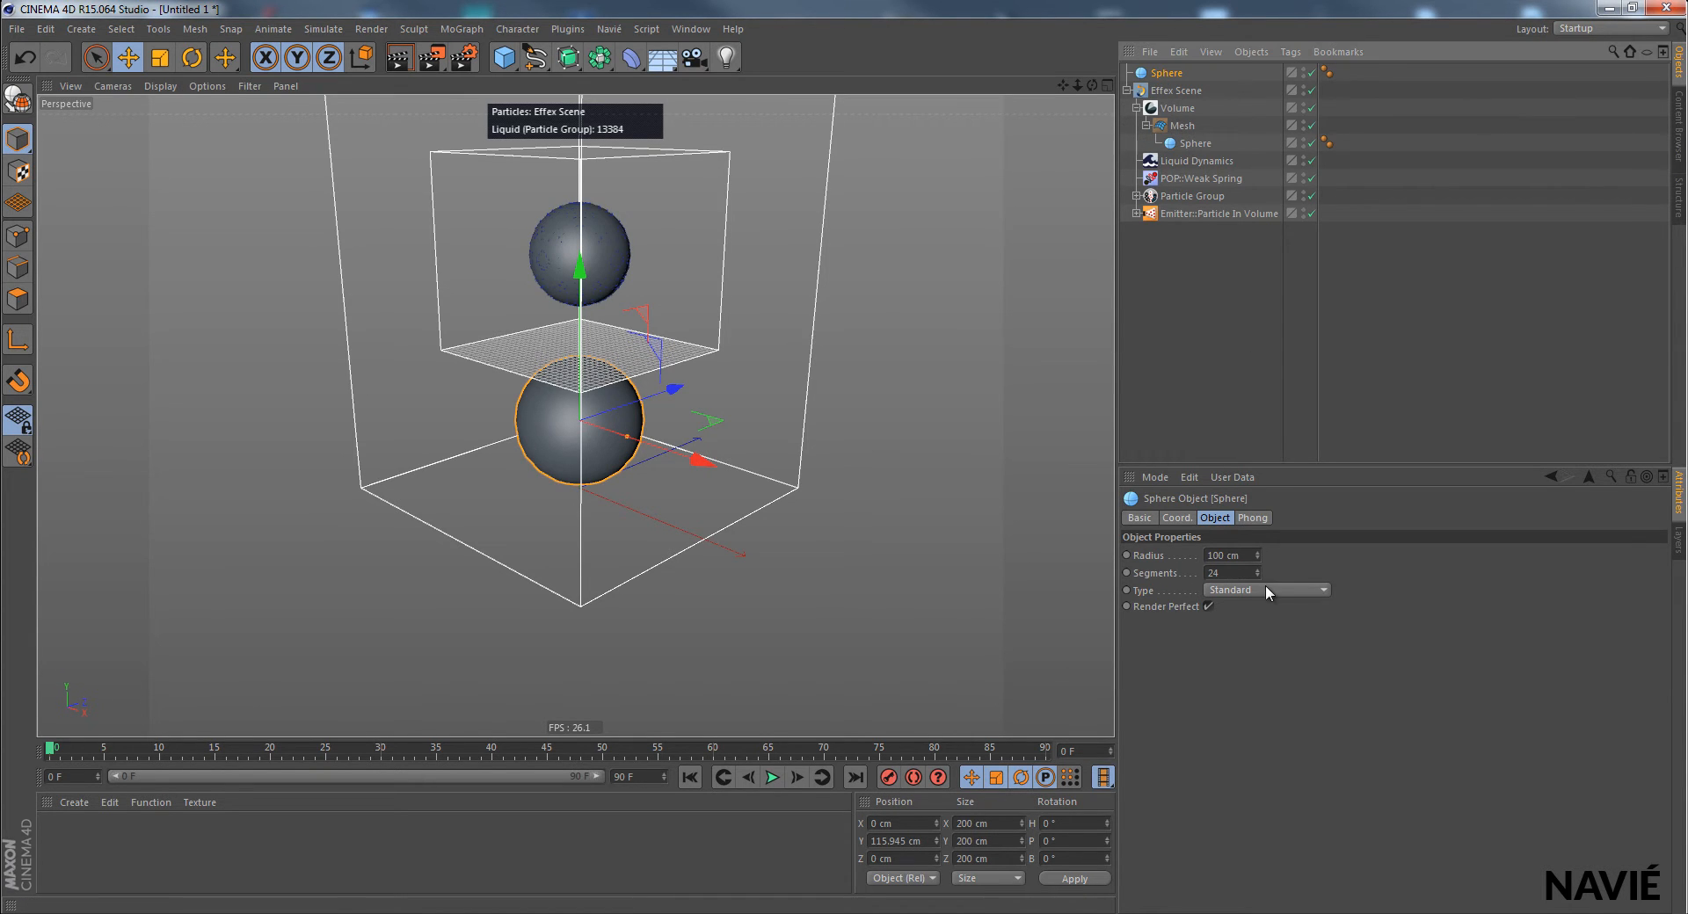
Step: Turn the sphere into an upturned hemisphere, enlarge it, make it editable and stretch it taller
{"action": "left_click", "coordinate": [1267, 589]}
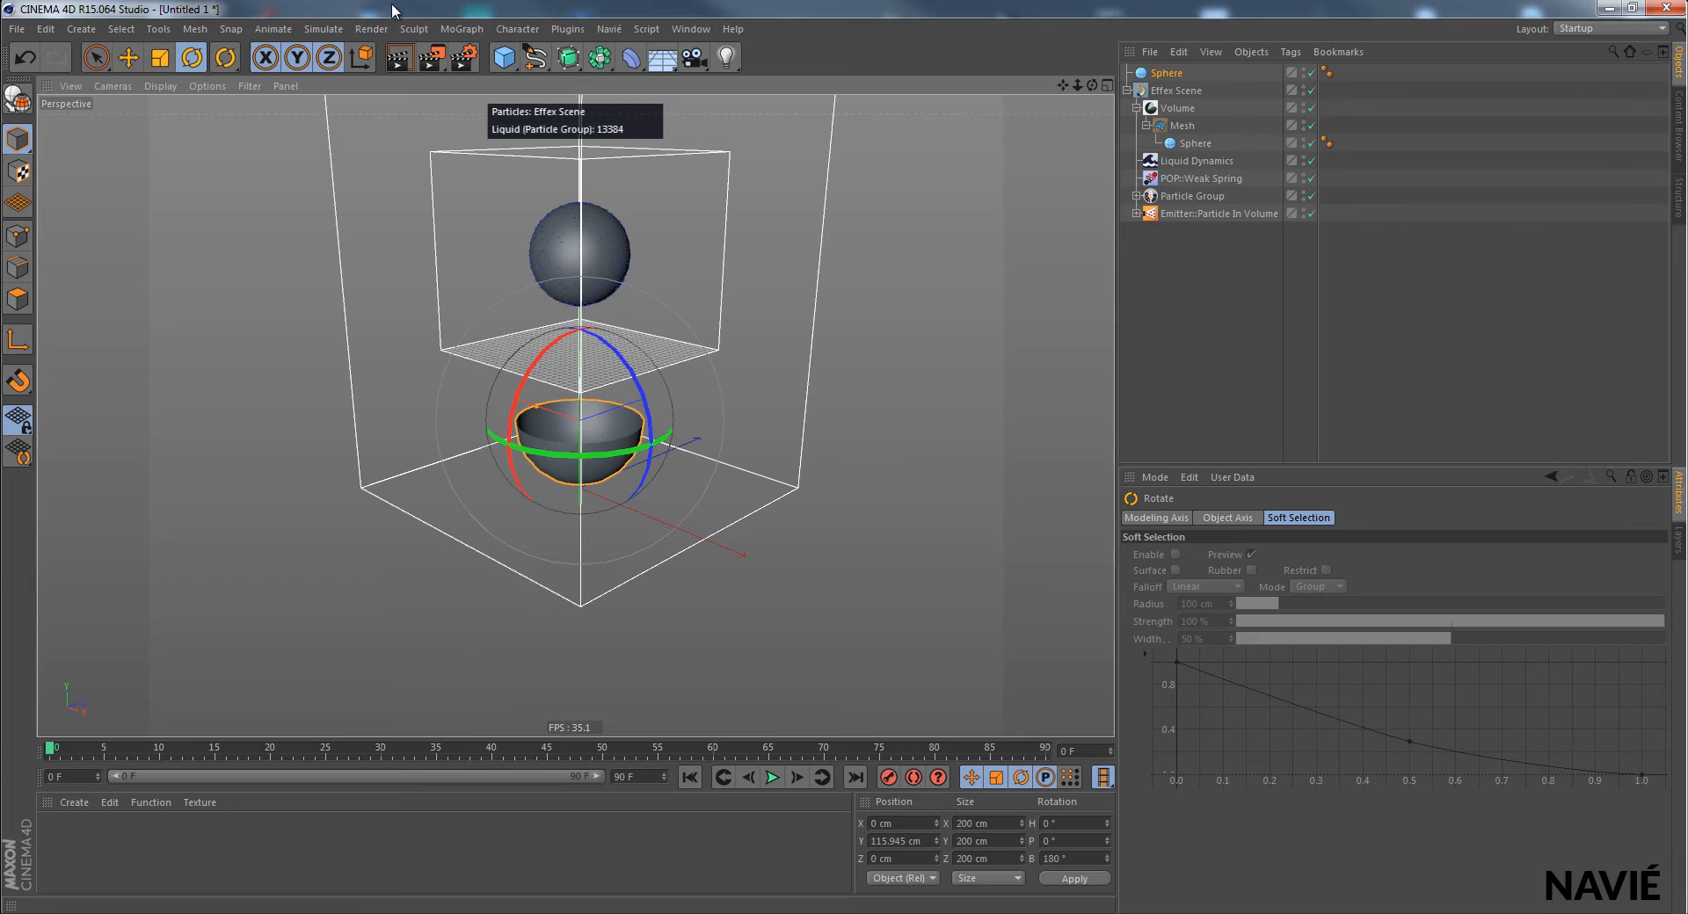
{"action": "left_click", "coordinate": [128, 58]}
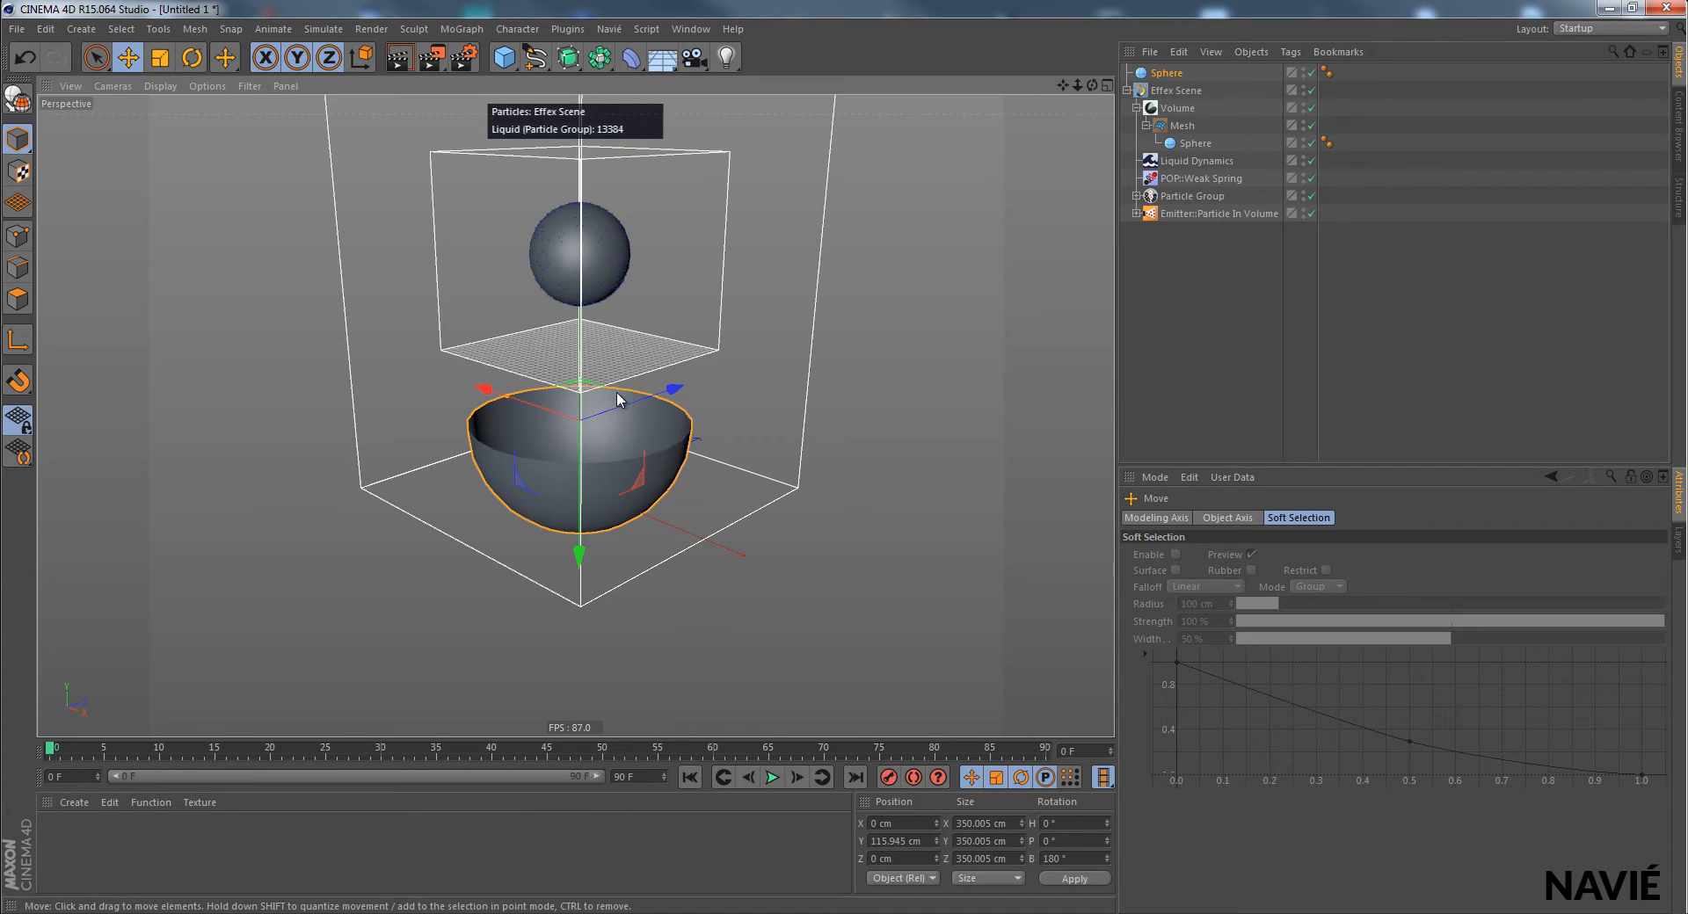
{"action": "left_click", "coordinate": [159, 58]}
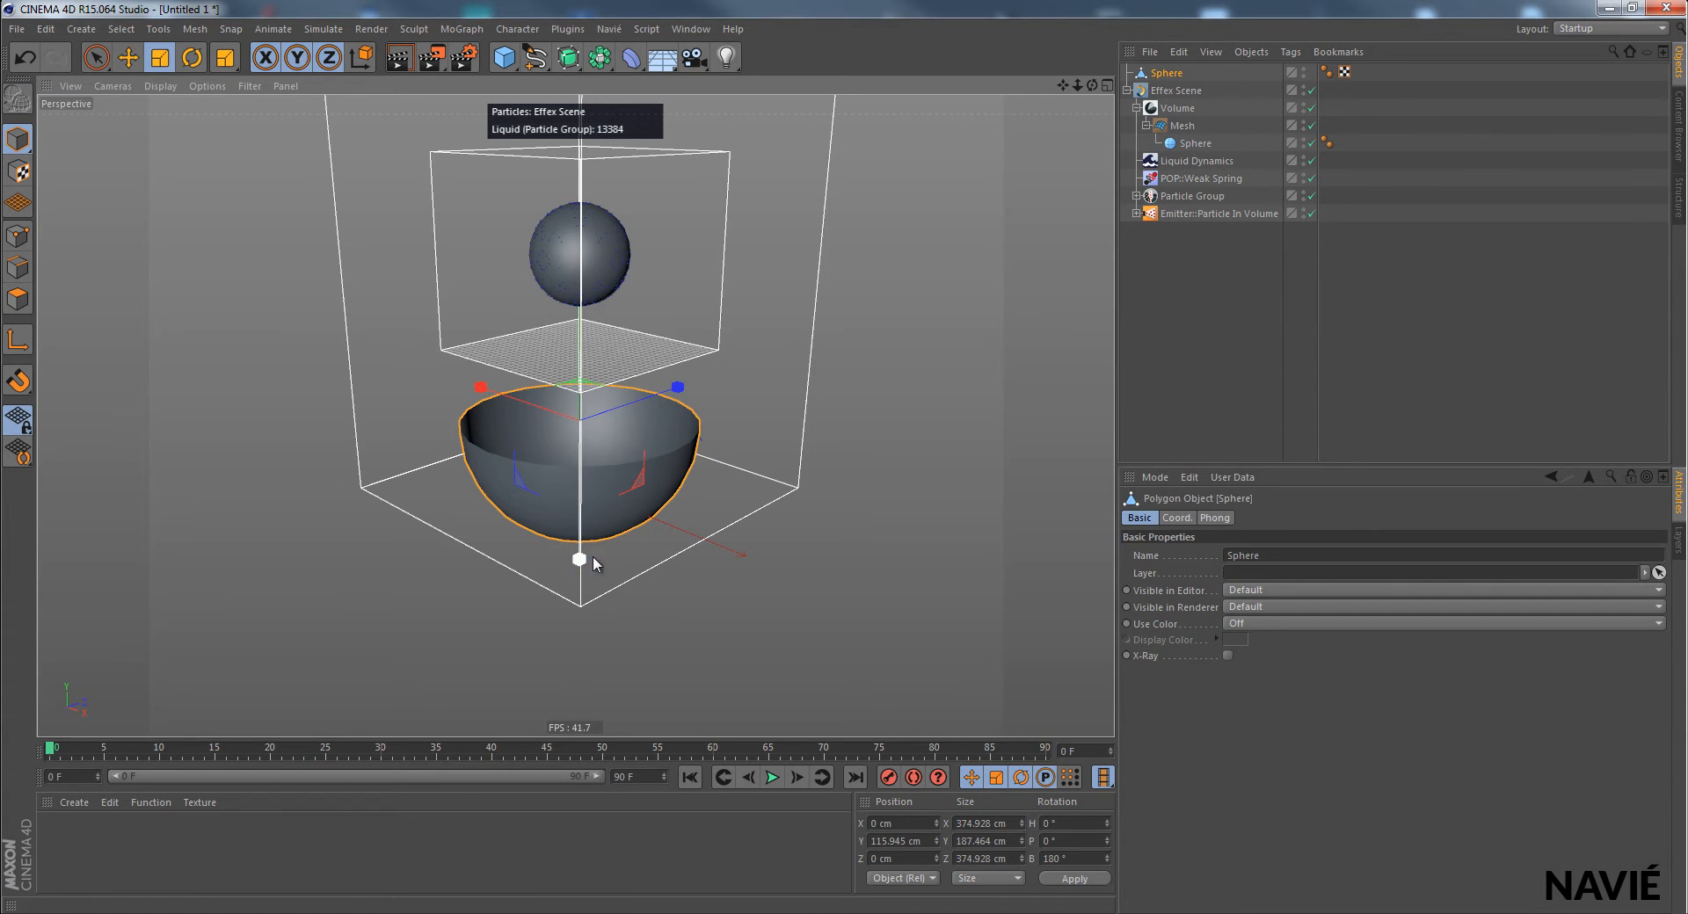
{"action": "left_click_drag", "start_coordinate": [579, 560], "coordinate": [579, 654]}
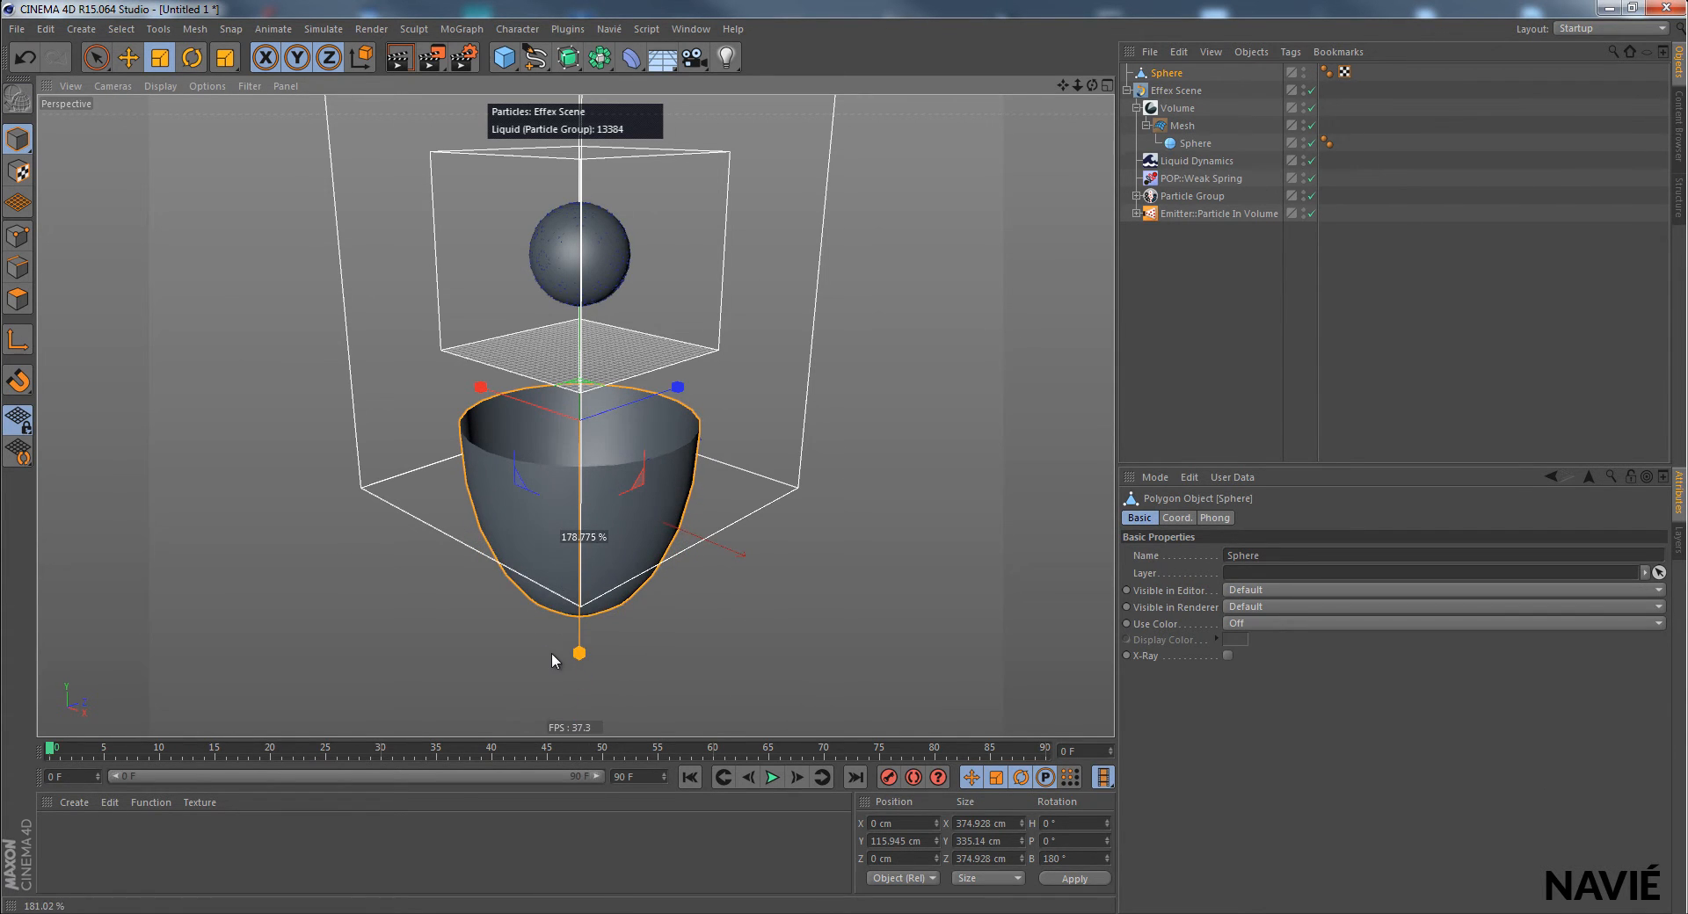
{"action": "left_click", "coordinate": [127, 57]}
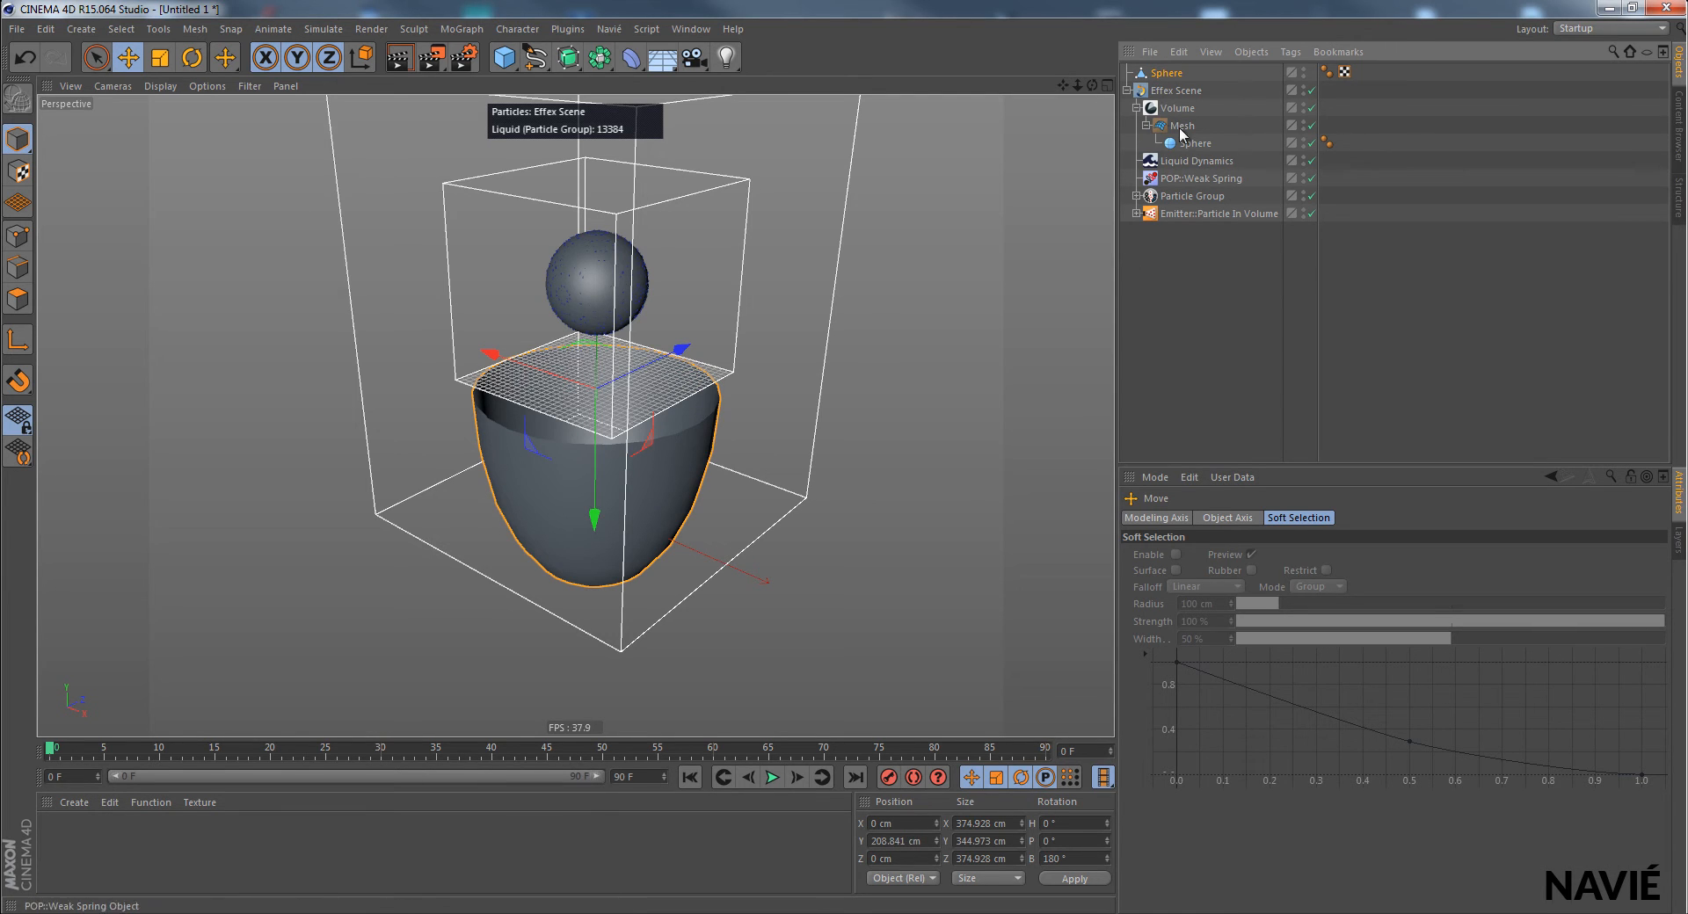
Step: Duplicate the Volume as Glasvolume, rename its Mesh to Glasmesh, and remove the copied Sphere child
{"action": "left_click", "coordinate": [1178, 107]}
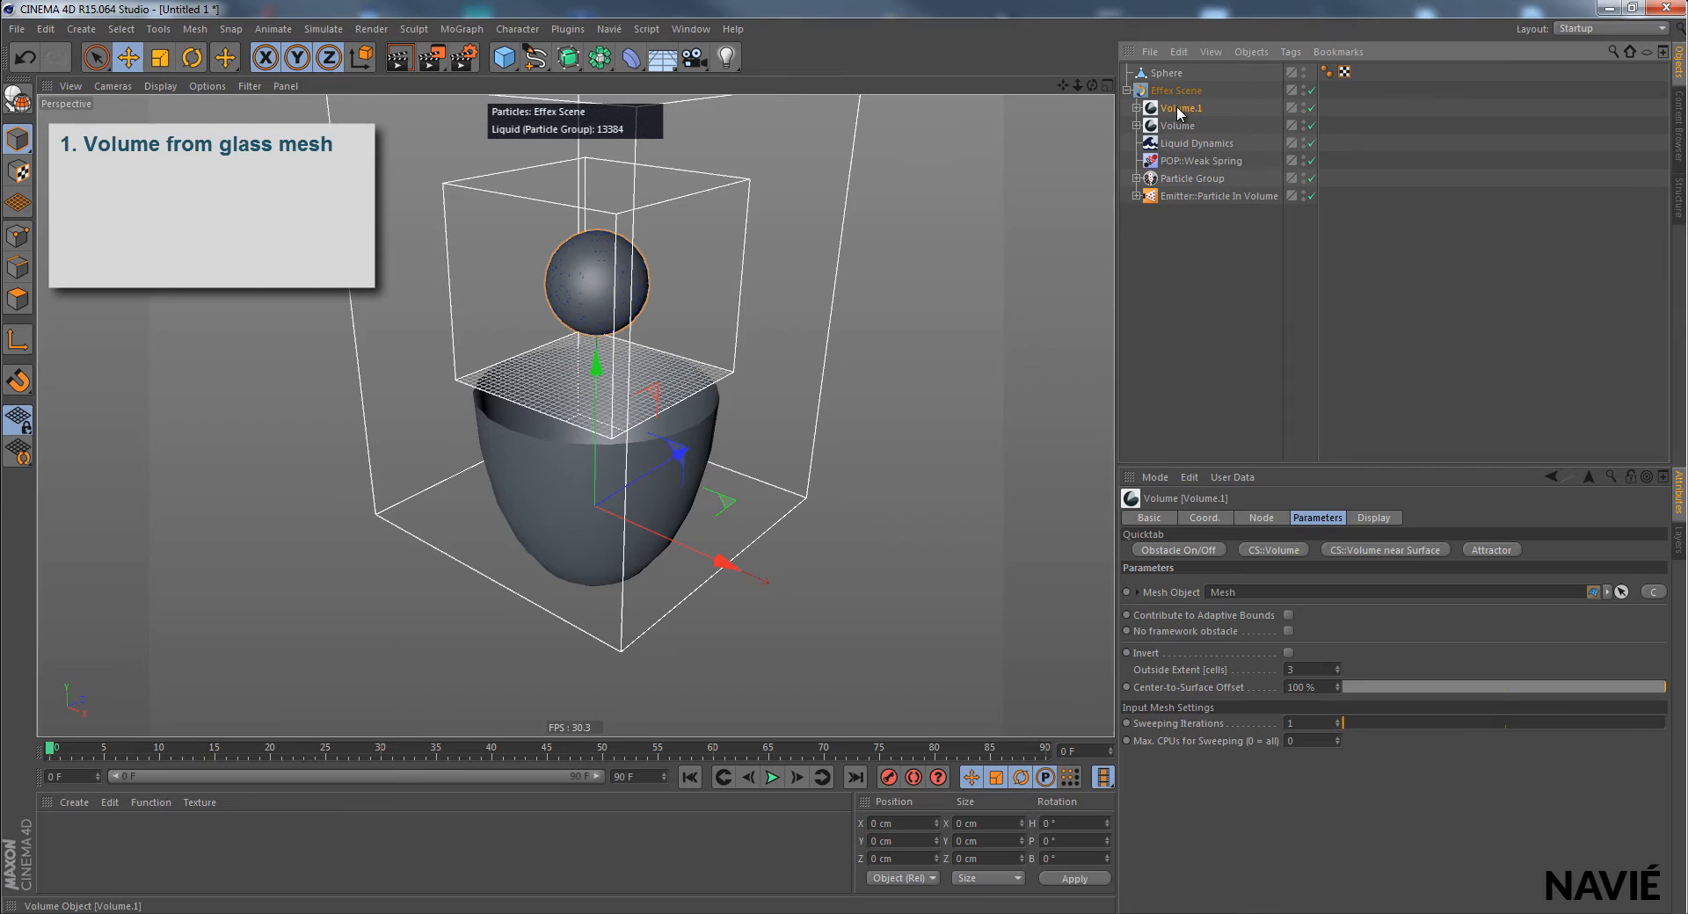
{"action": "double_click", "coordinate": [1180, 108]}
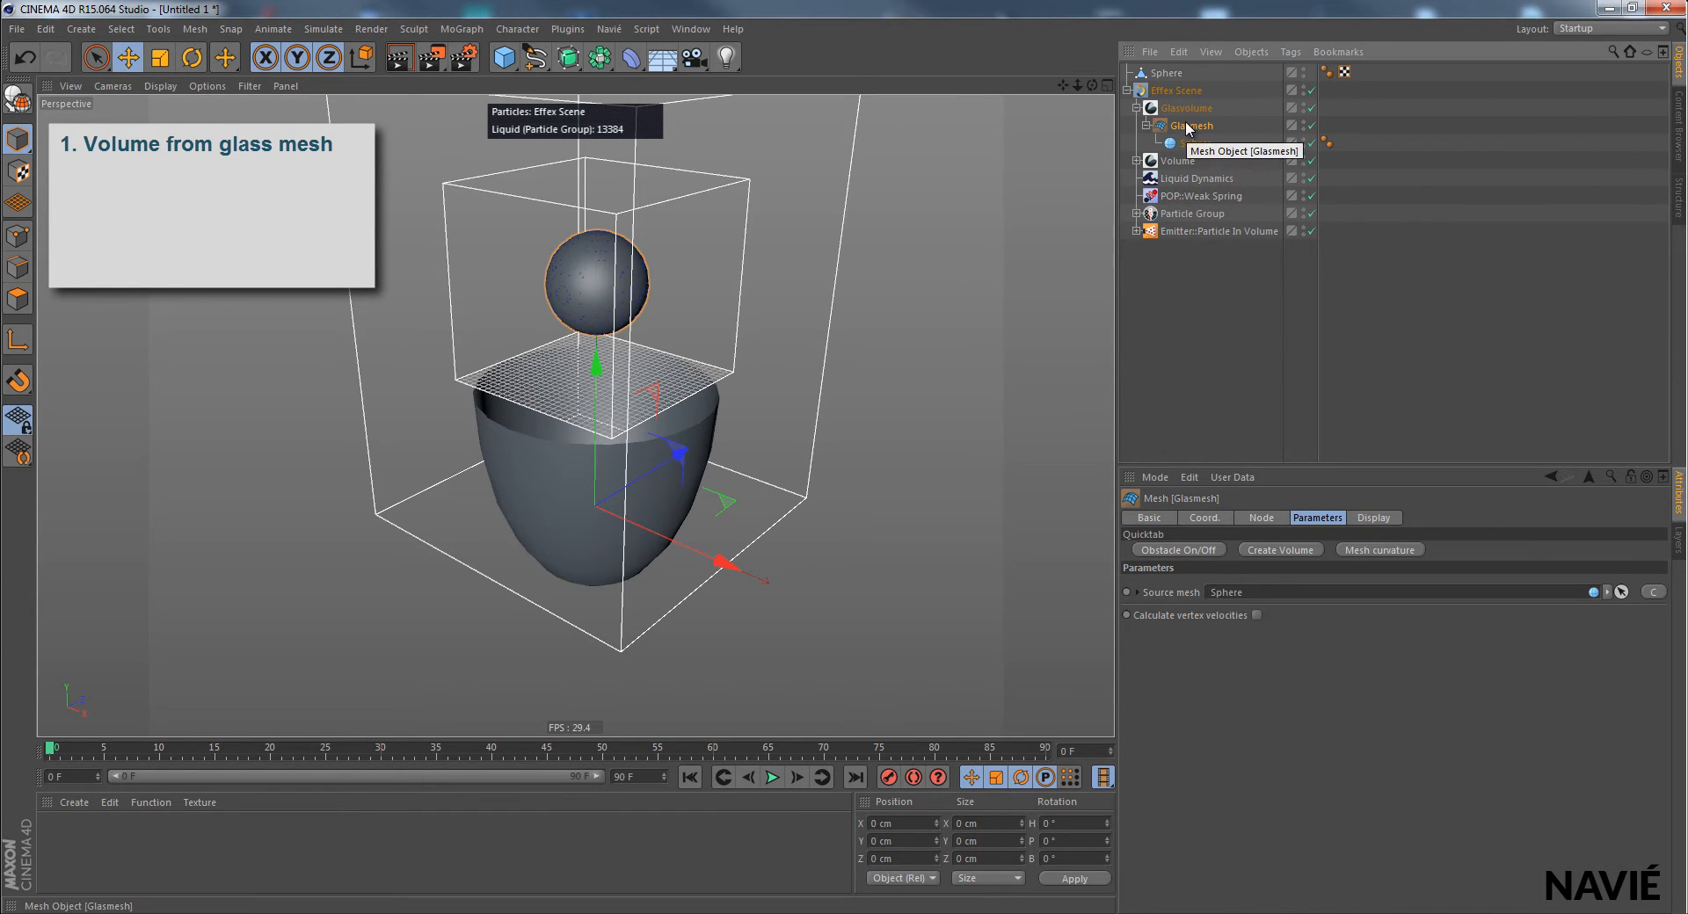
{"action": "mouse_move", "coordinate": [1200, 153]}
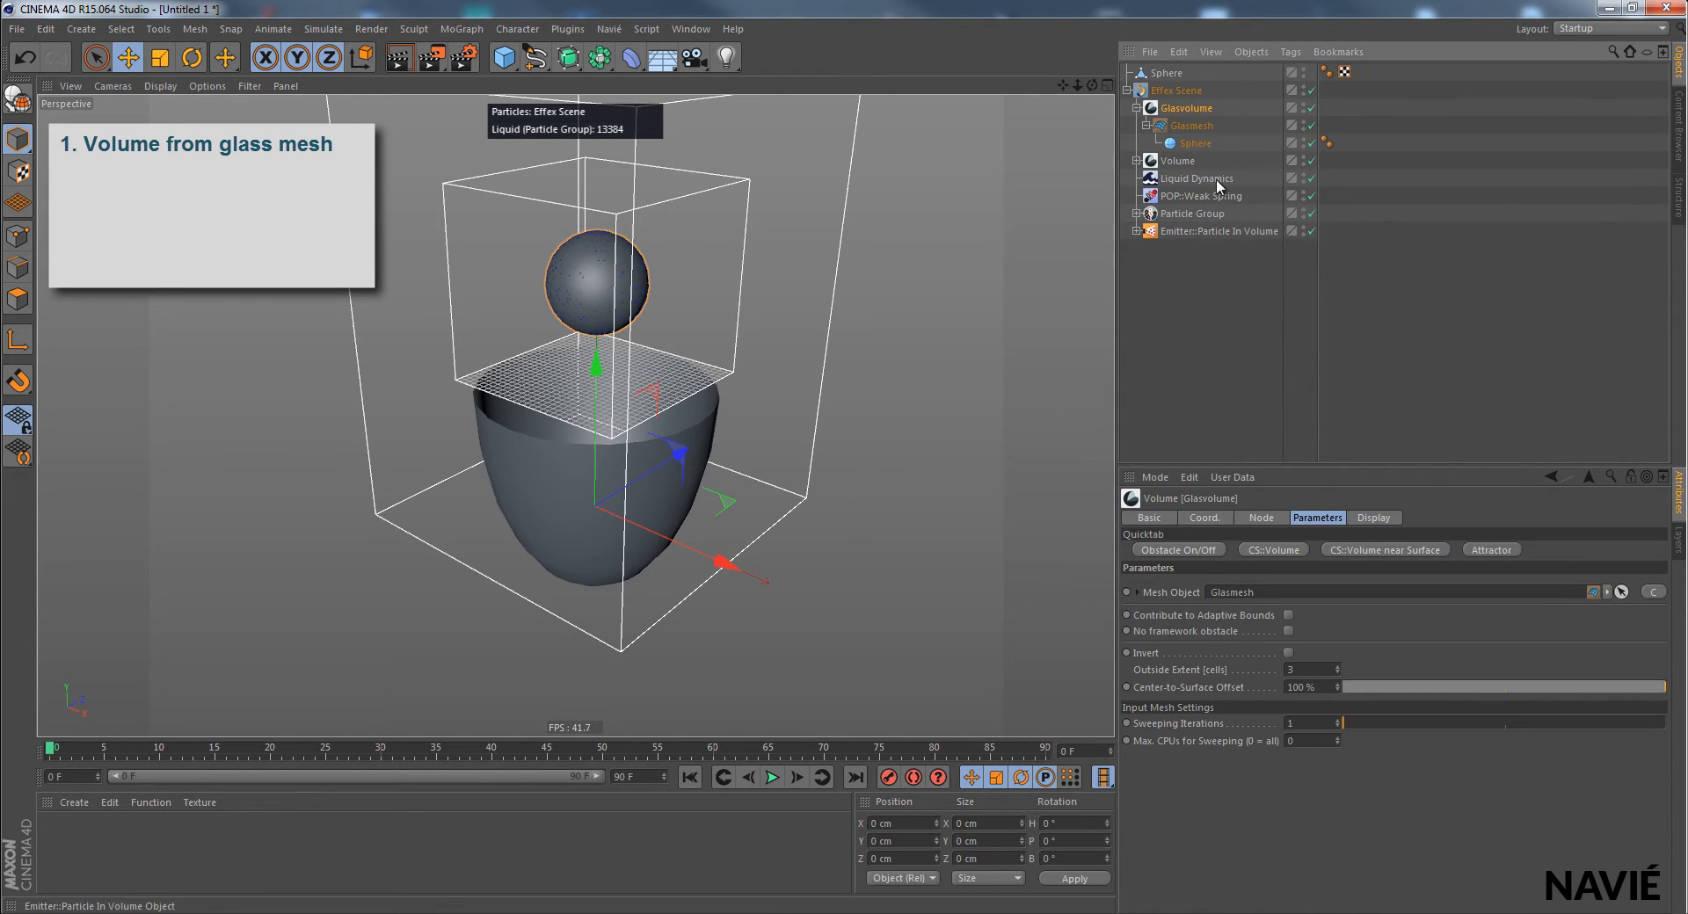
{"action": "left_click", "coordinate": [1189, 125]}
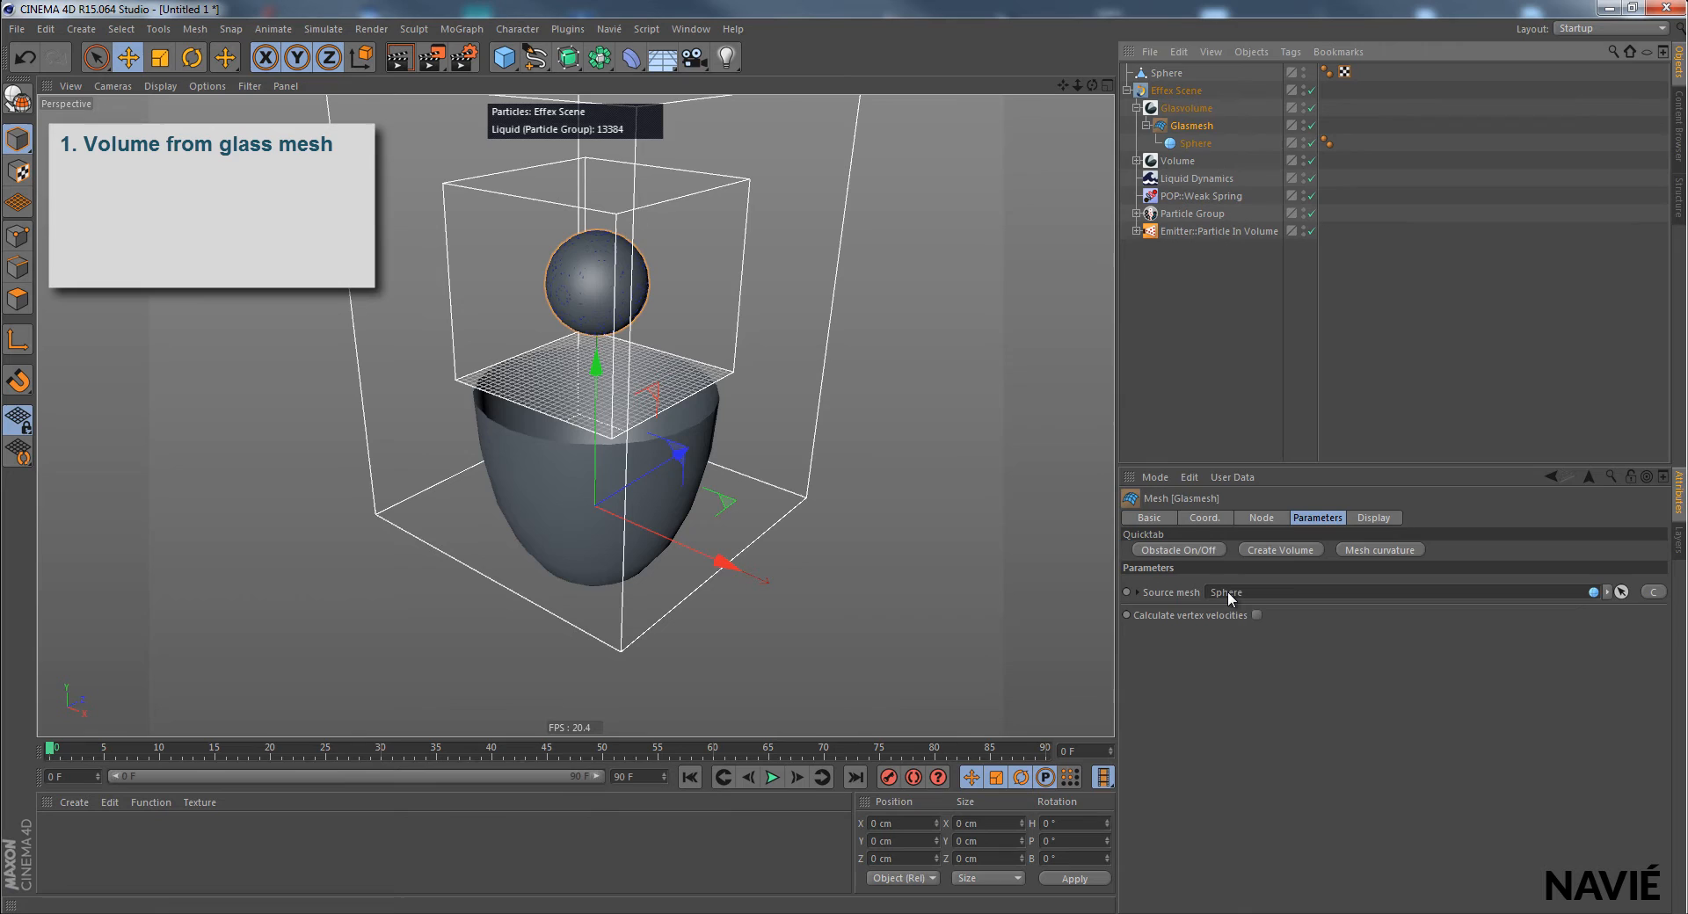
{"action": "left_click", "coordinate": [1195, 143]}
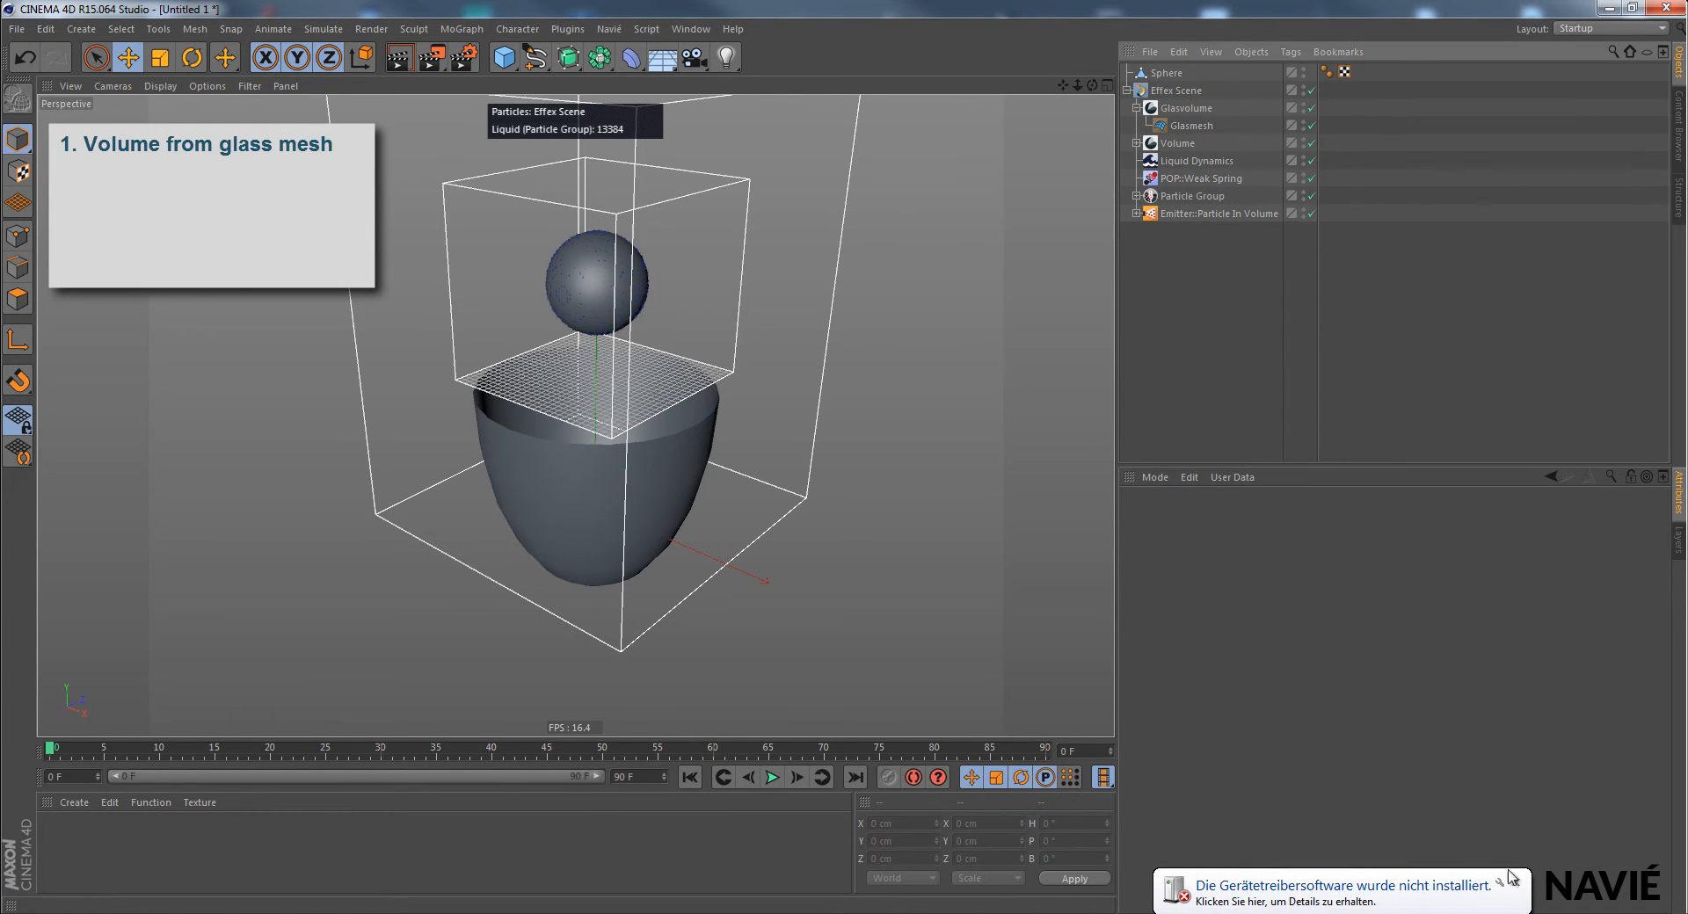
{"action": "left_click", "coordinate": [1193, 125]}
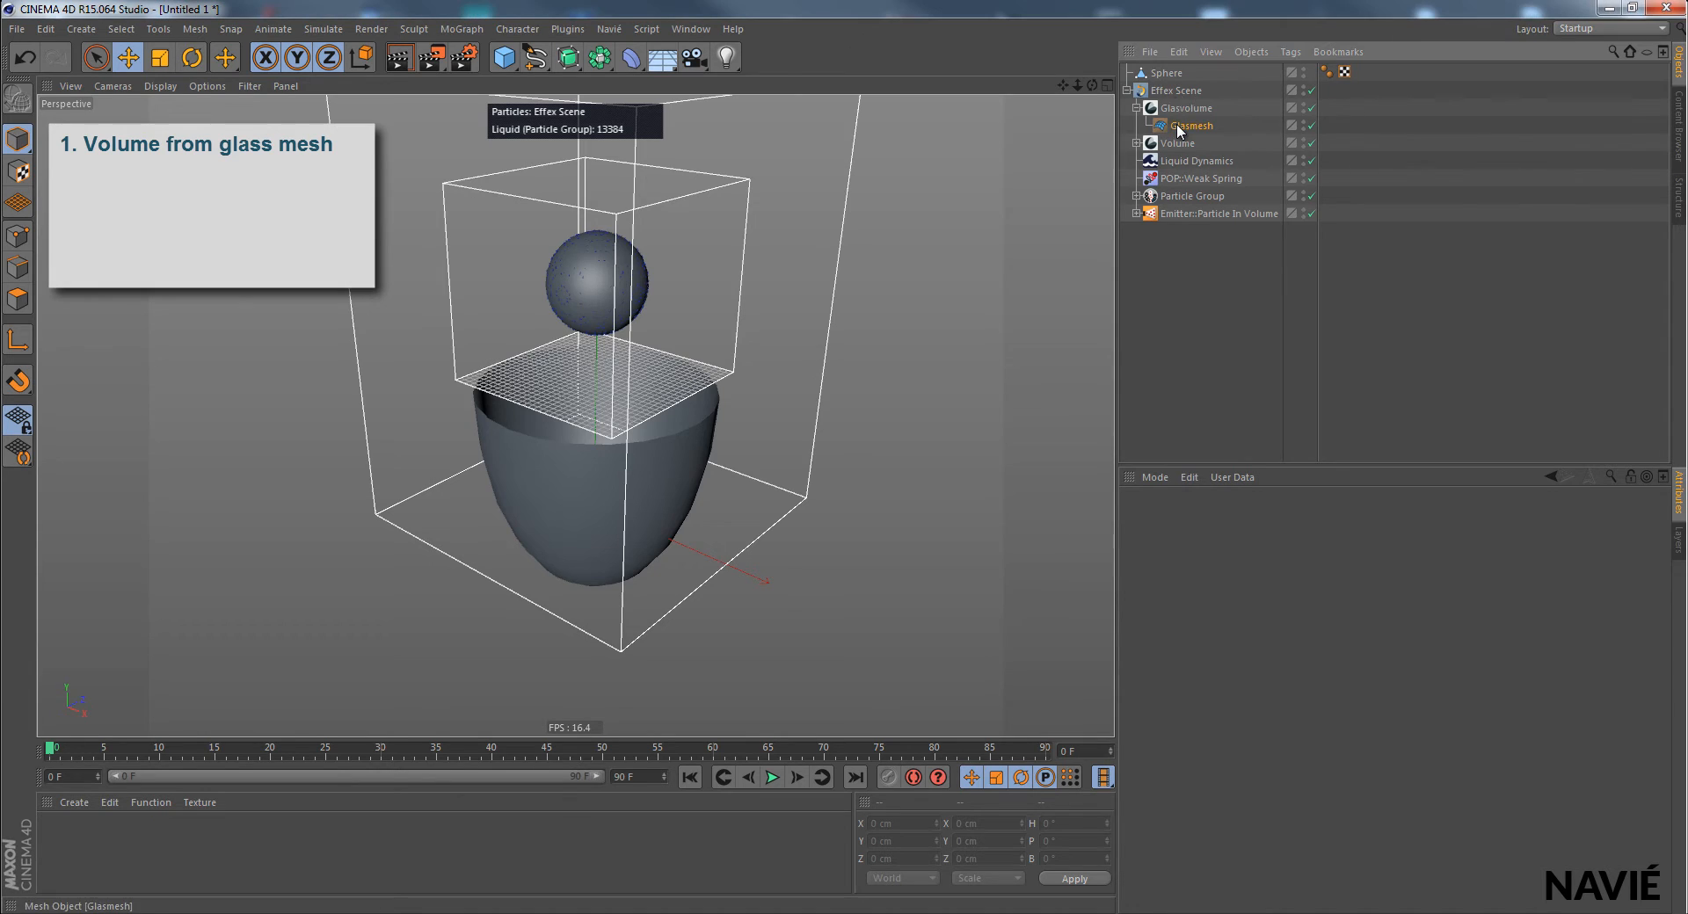
{"action": "left_click", "coordinate": [1190, 125]}
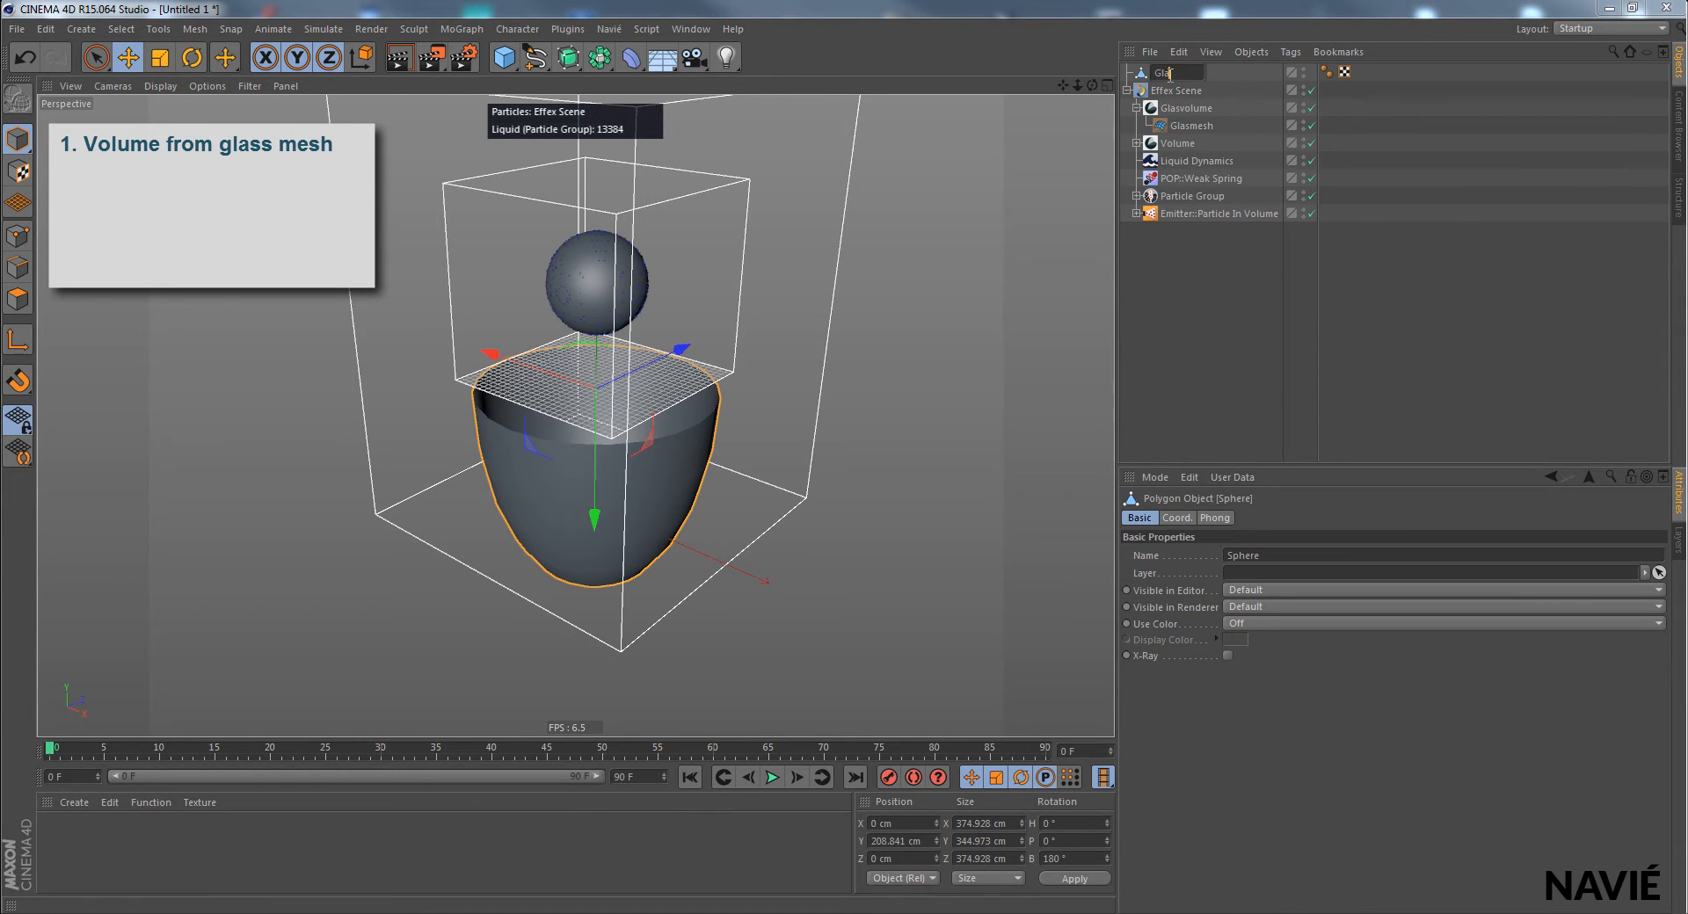
Step: Rename the Sphere bowl object to 'Glas'
{"action": "type", "text": "Glas"}
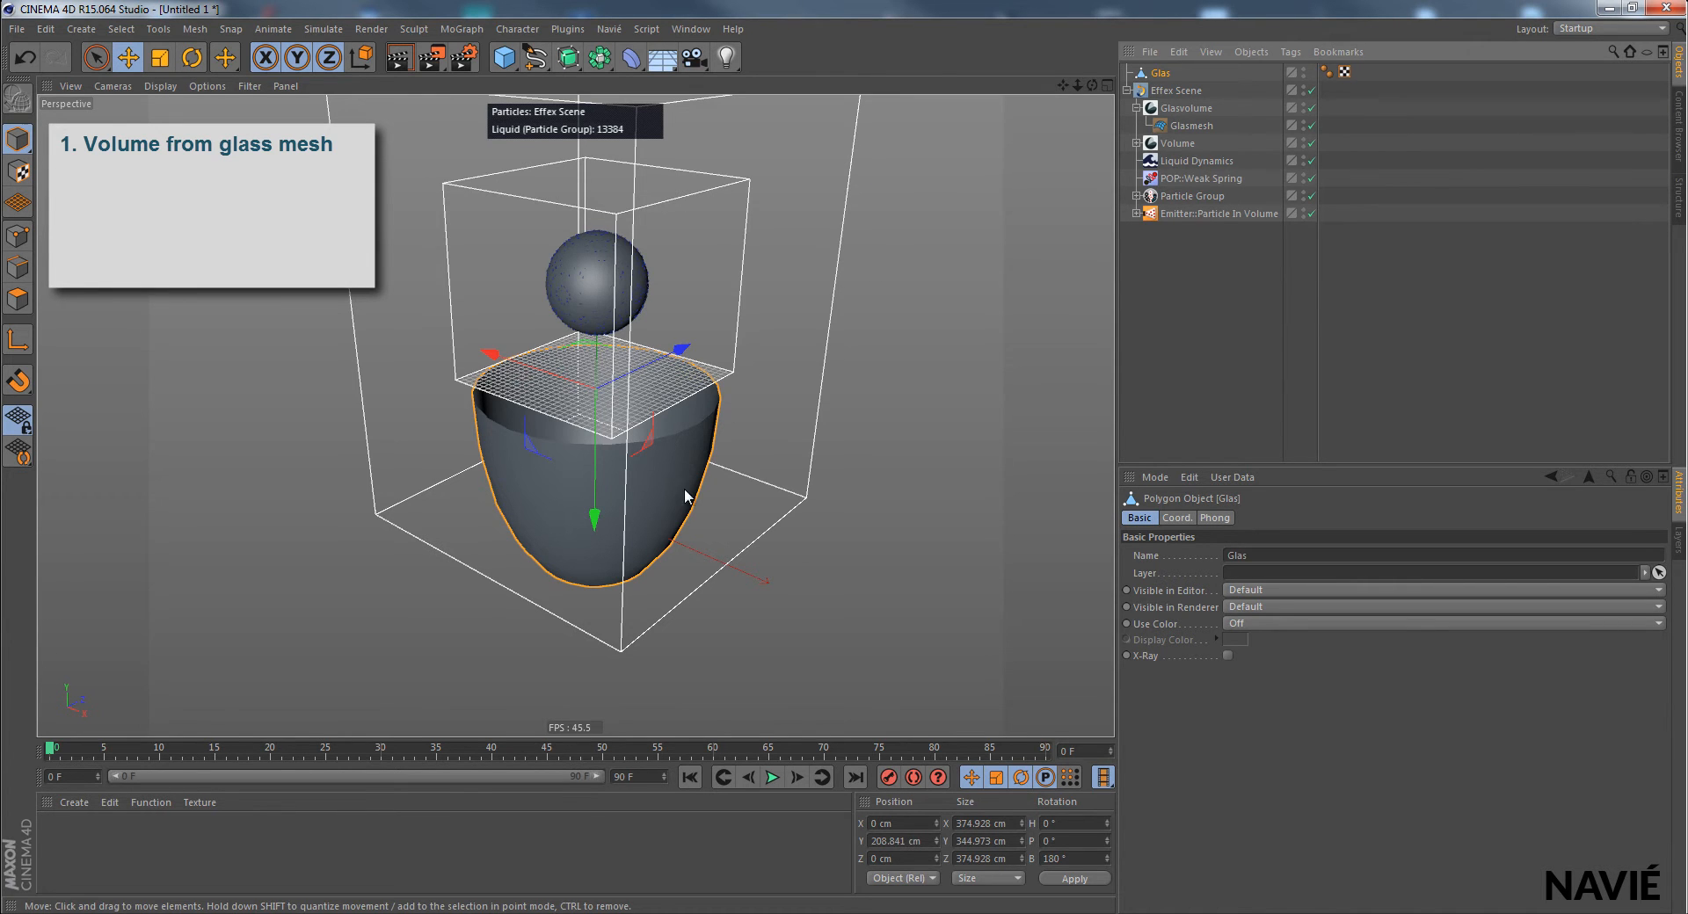
{"action": "mouse_move", "coordinate": [850, 461]}
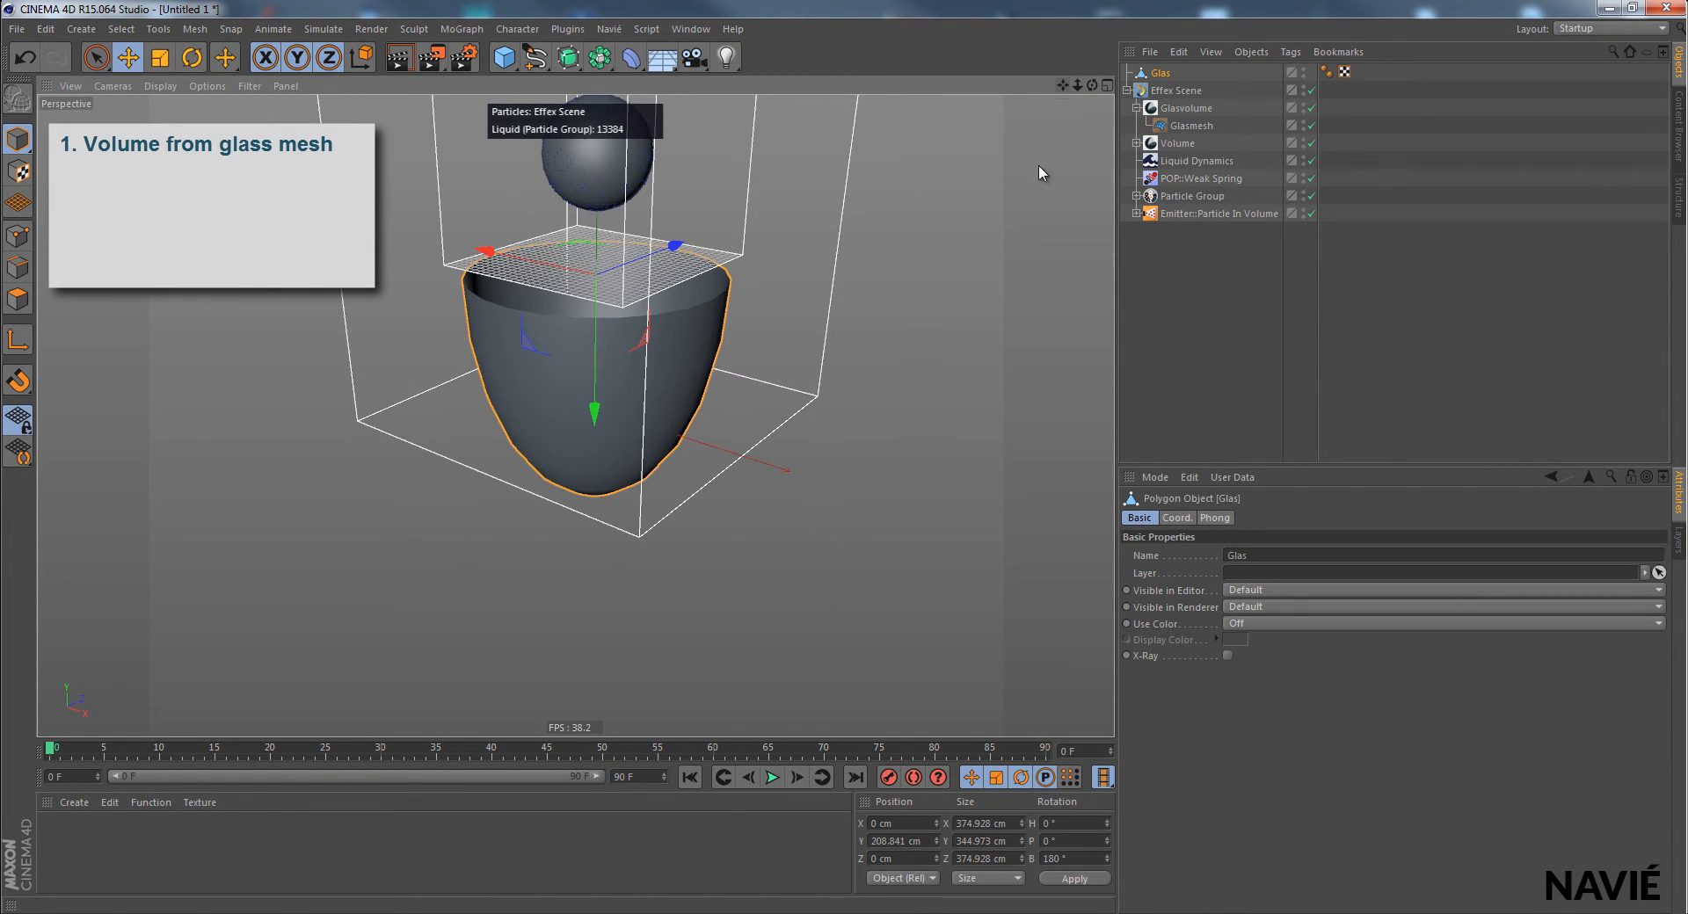
{"action": "mouse_move", "coordinate": [1034, 88]}
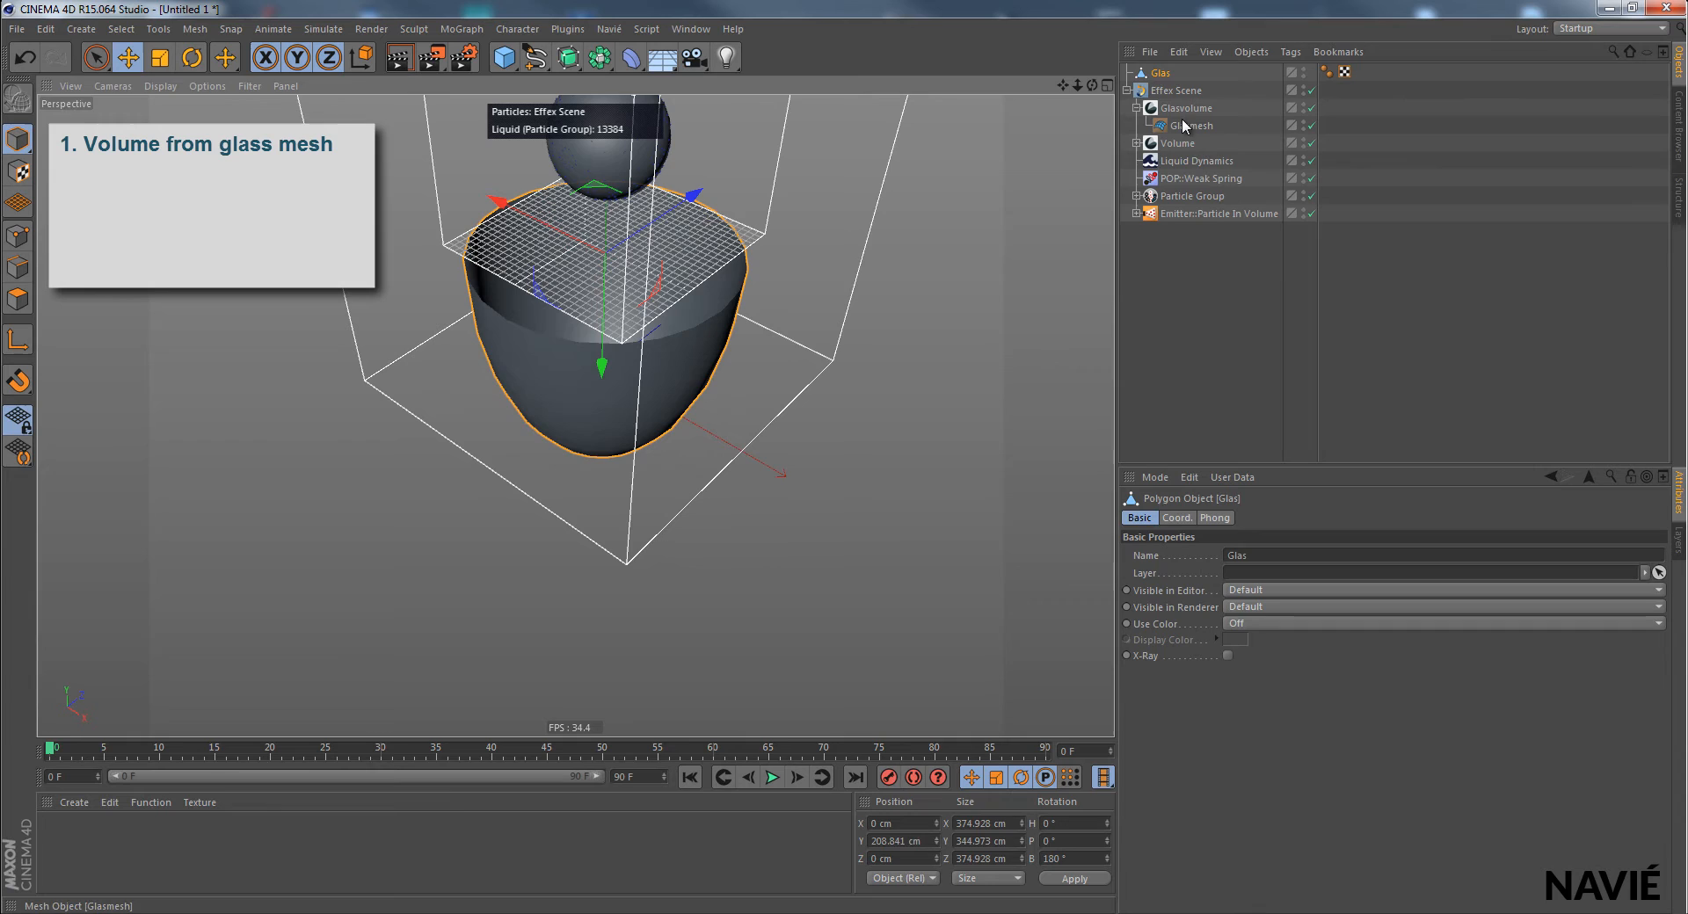
Step: Show Glasvolume as vertices in its Display tab, then select the Glas mesh
{"action": "left_click", "coordinate": [1185, 107]}
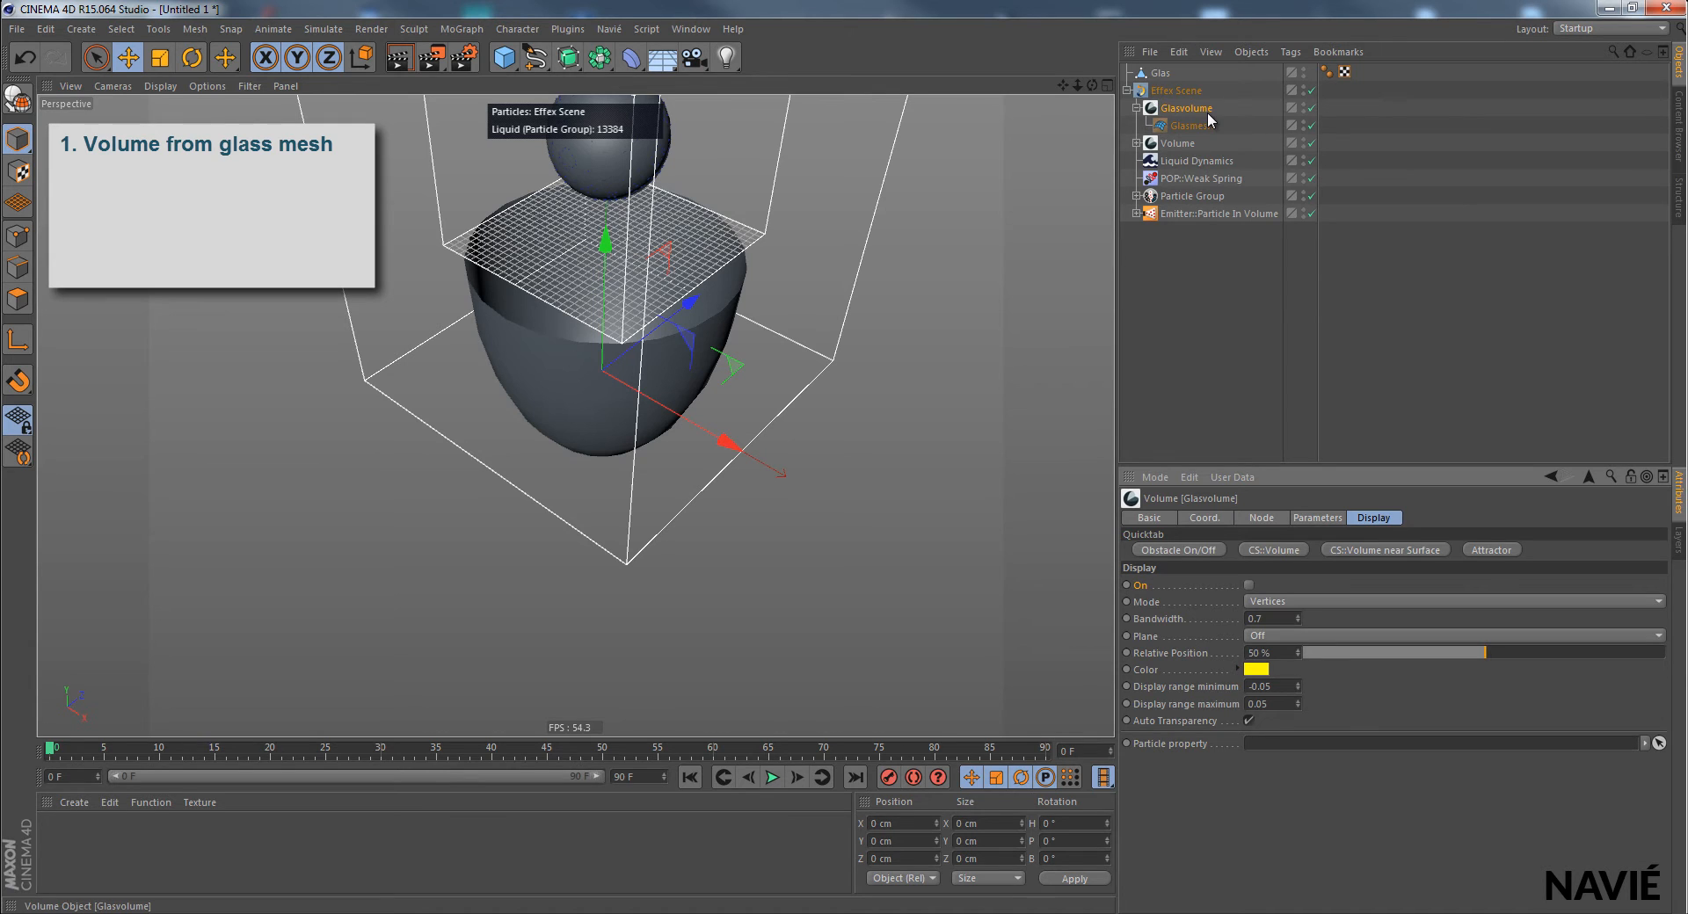
{"action": "left_click", "coordinate": [1248, 586]}
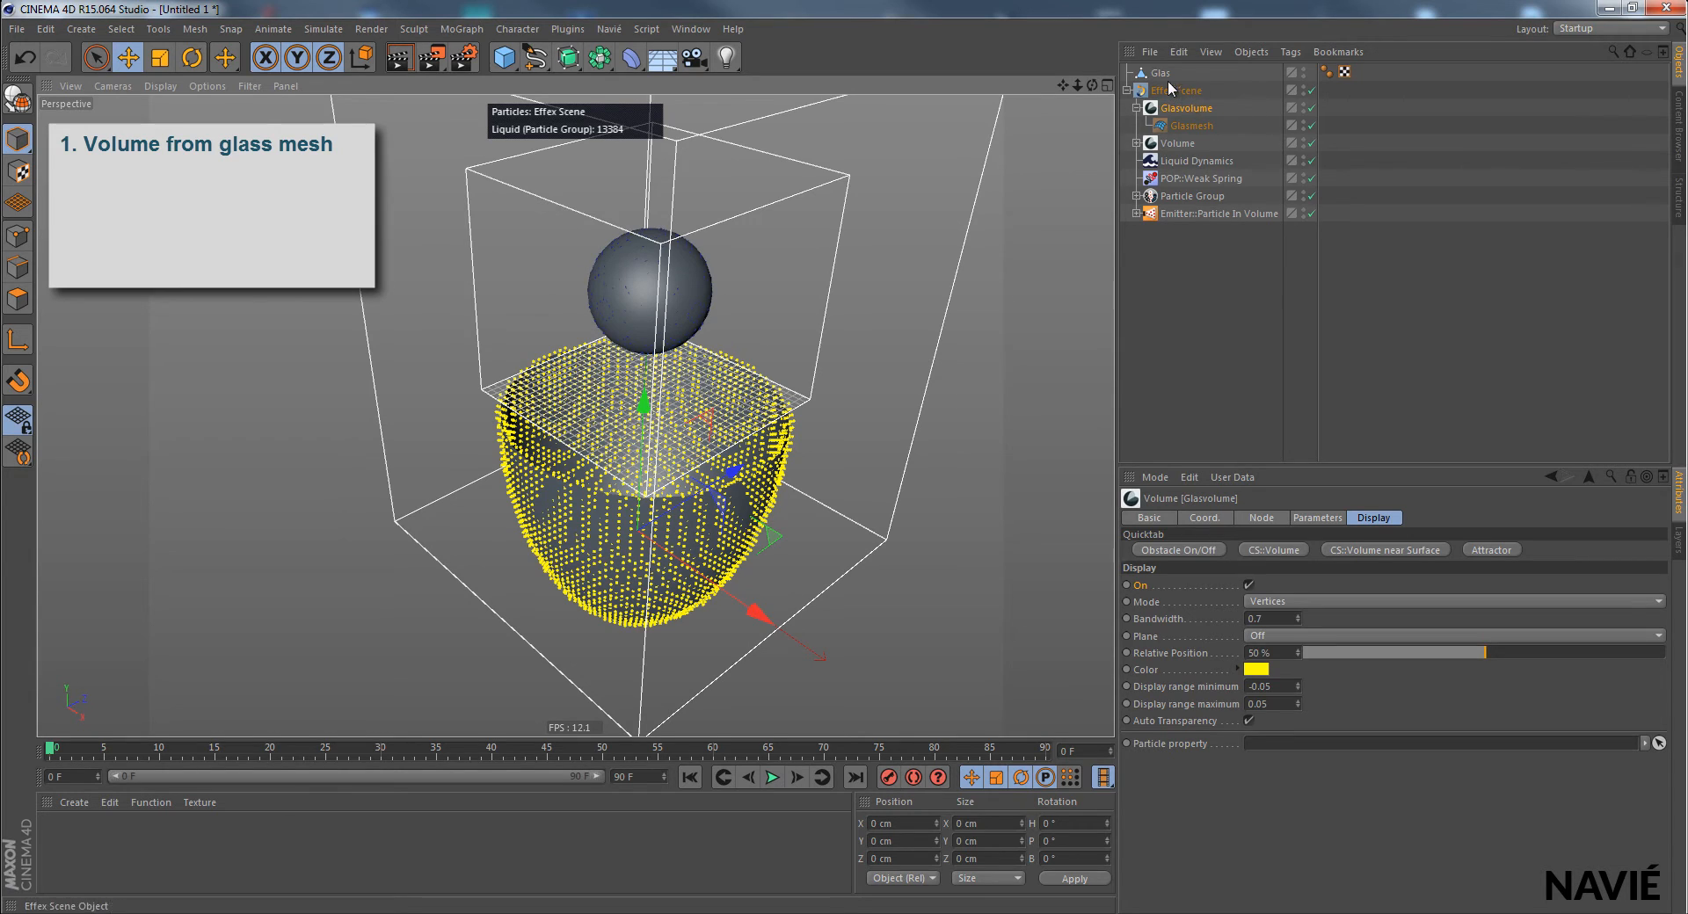
{"action": "left_click", "coordinate": [1156, 72]}
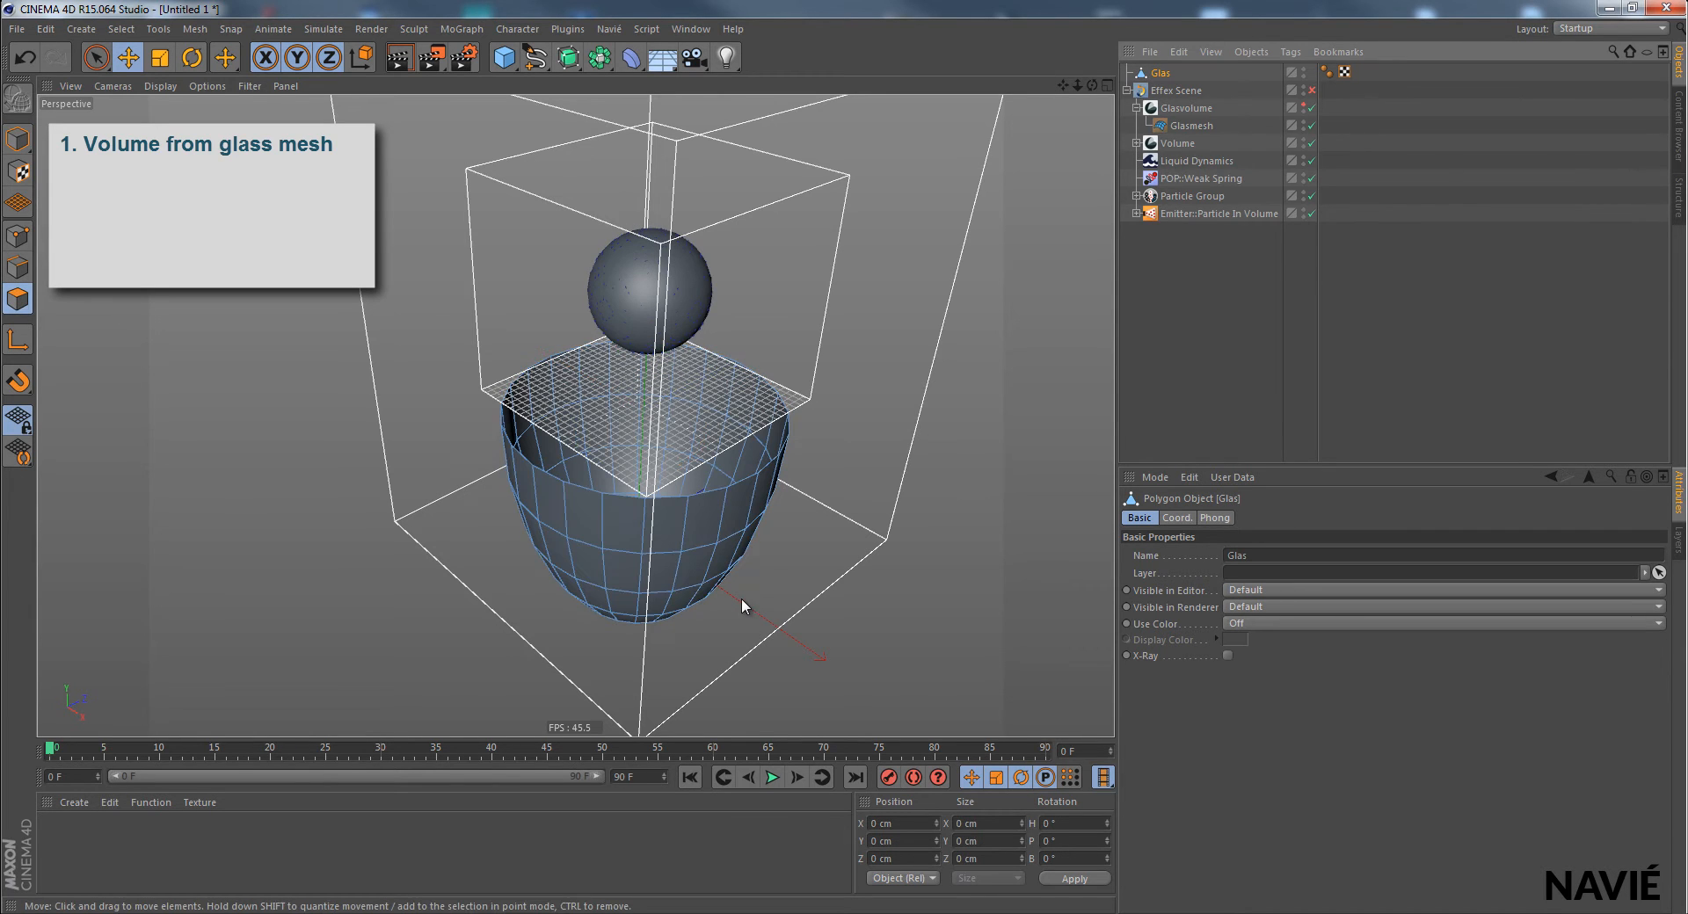
{"action": "mouse_move", "coordinate": [794, 602]}
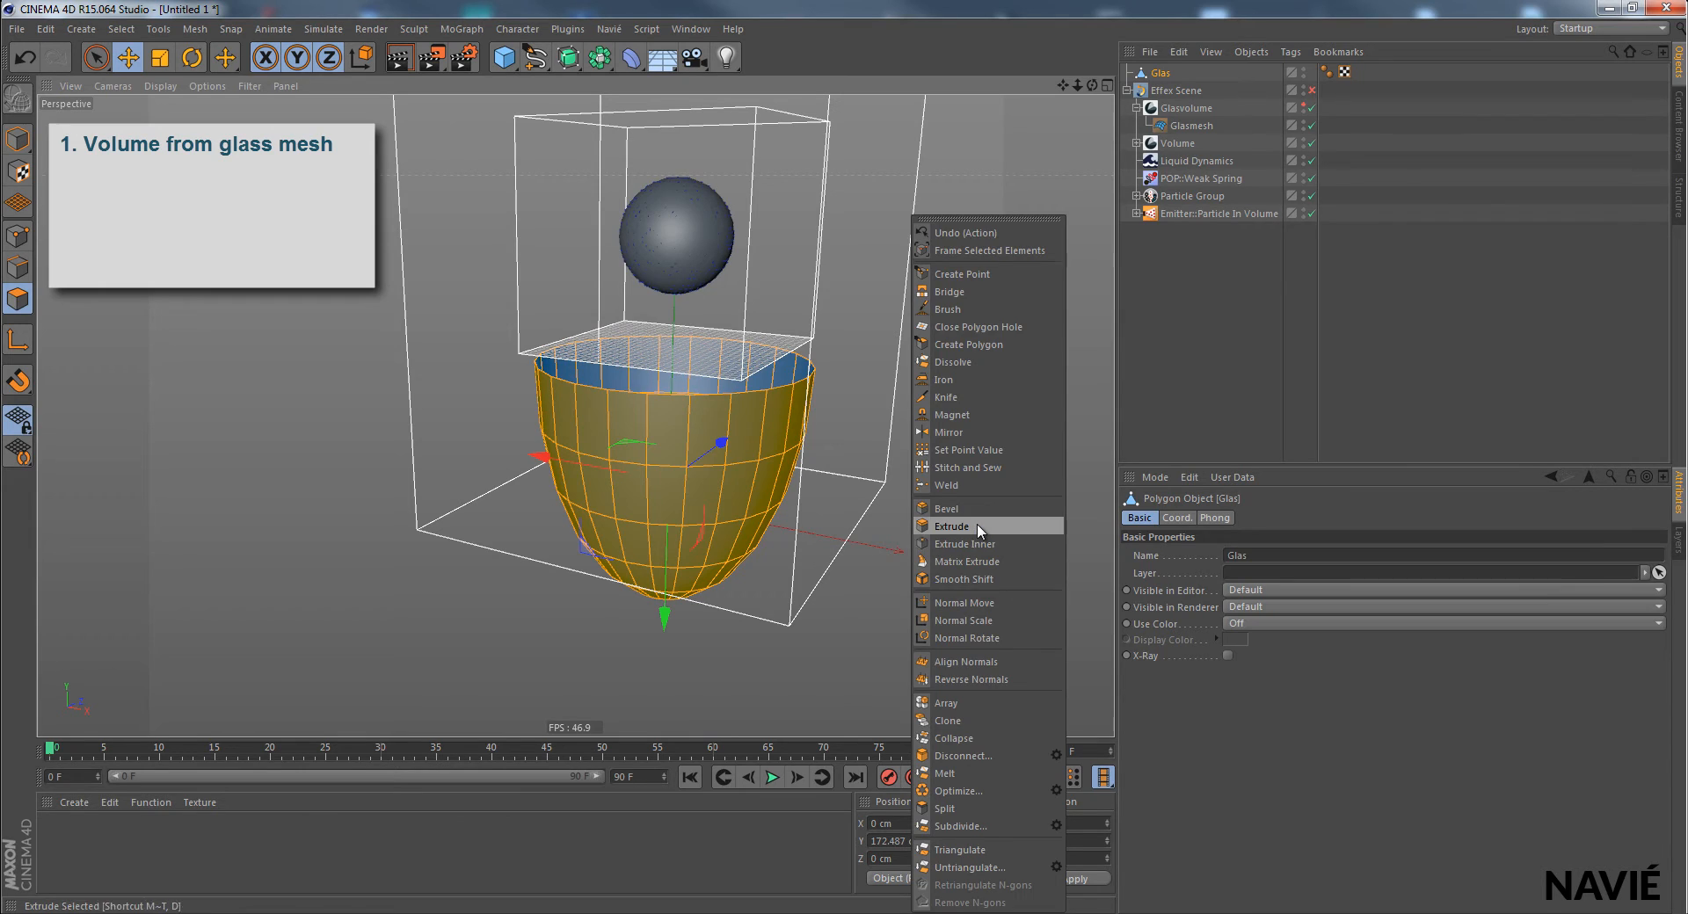
Step: Extrude the Glas bowl's polygons with Create Caps on to give the wall thickness
{"action": "left_click", "coordinate": [951, 526]}
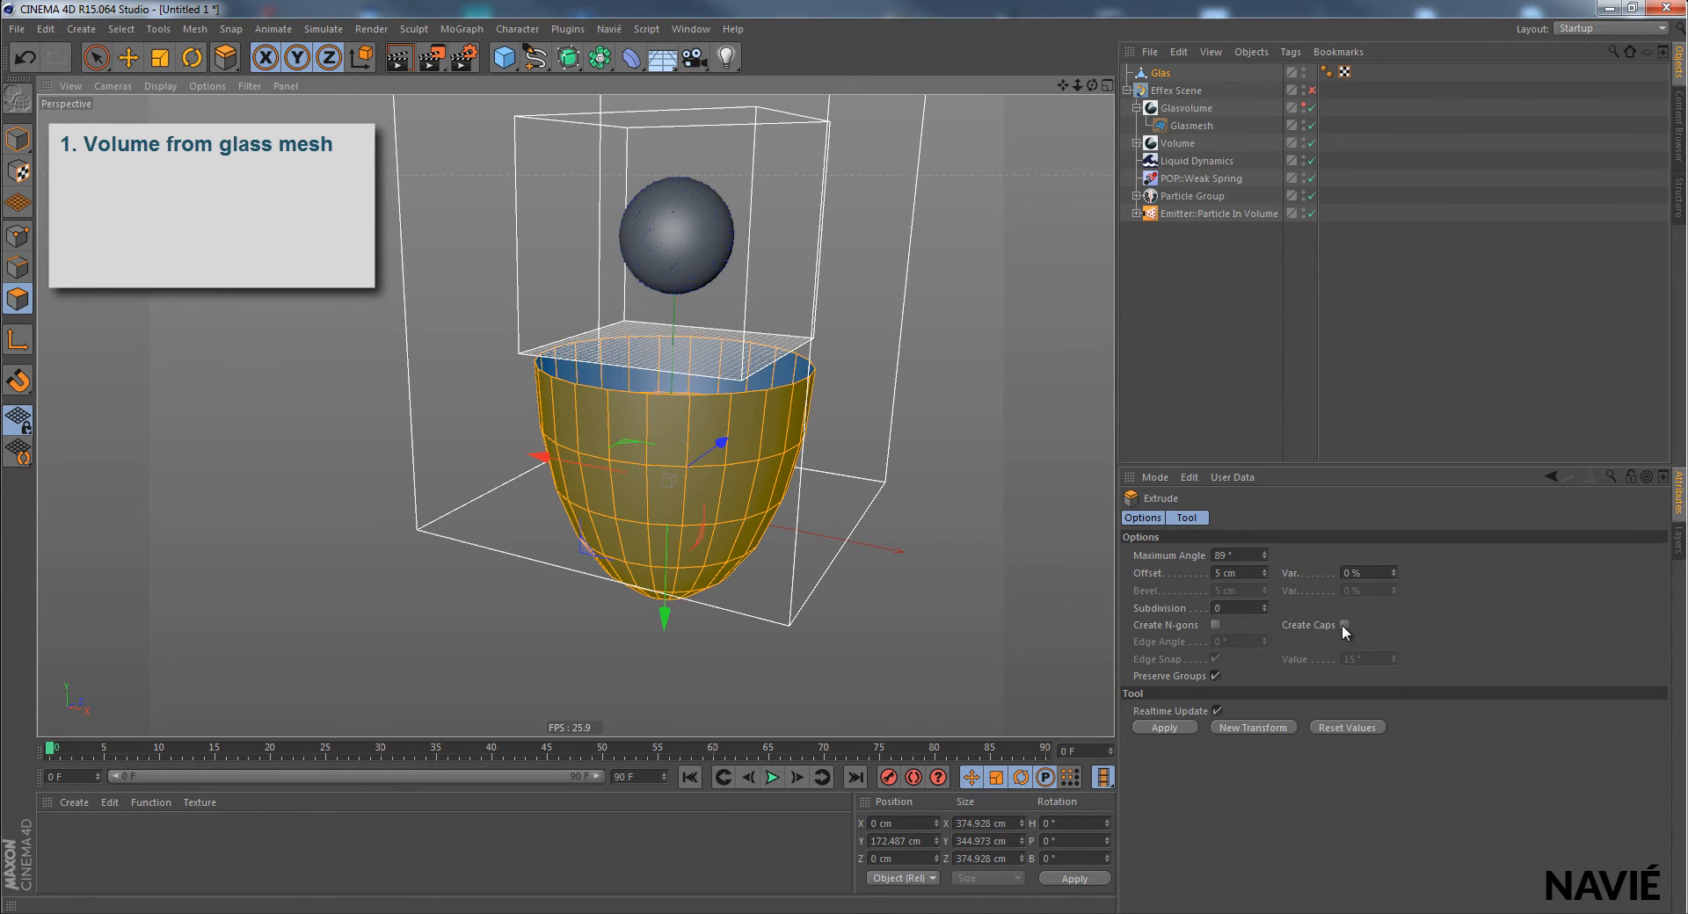
{"action": "left_click", "coordinate": [1344, 624]}
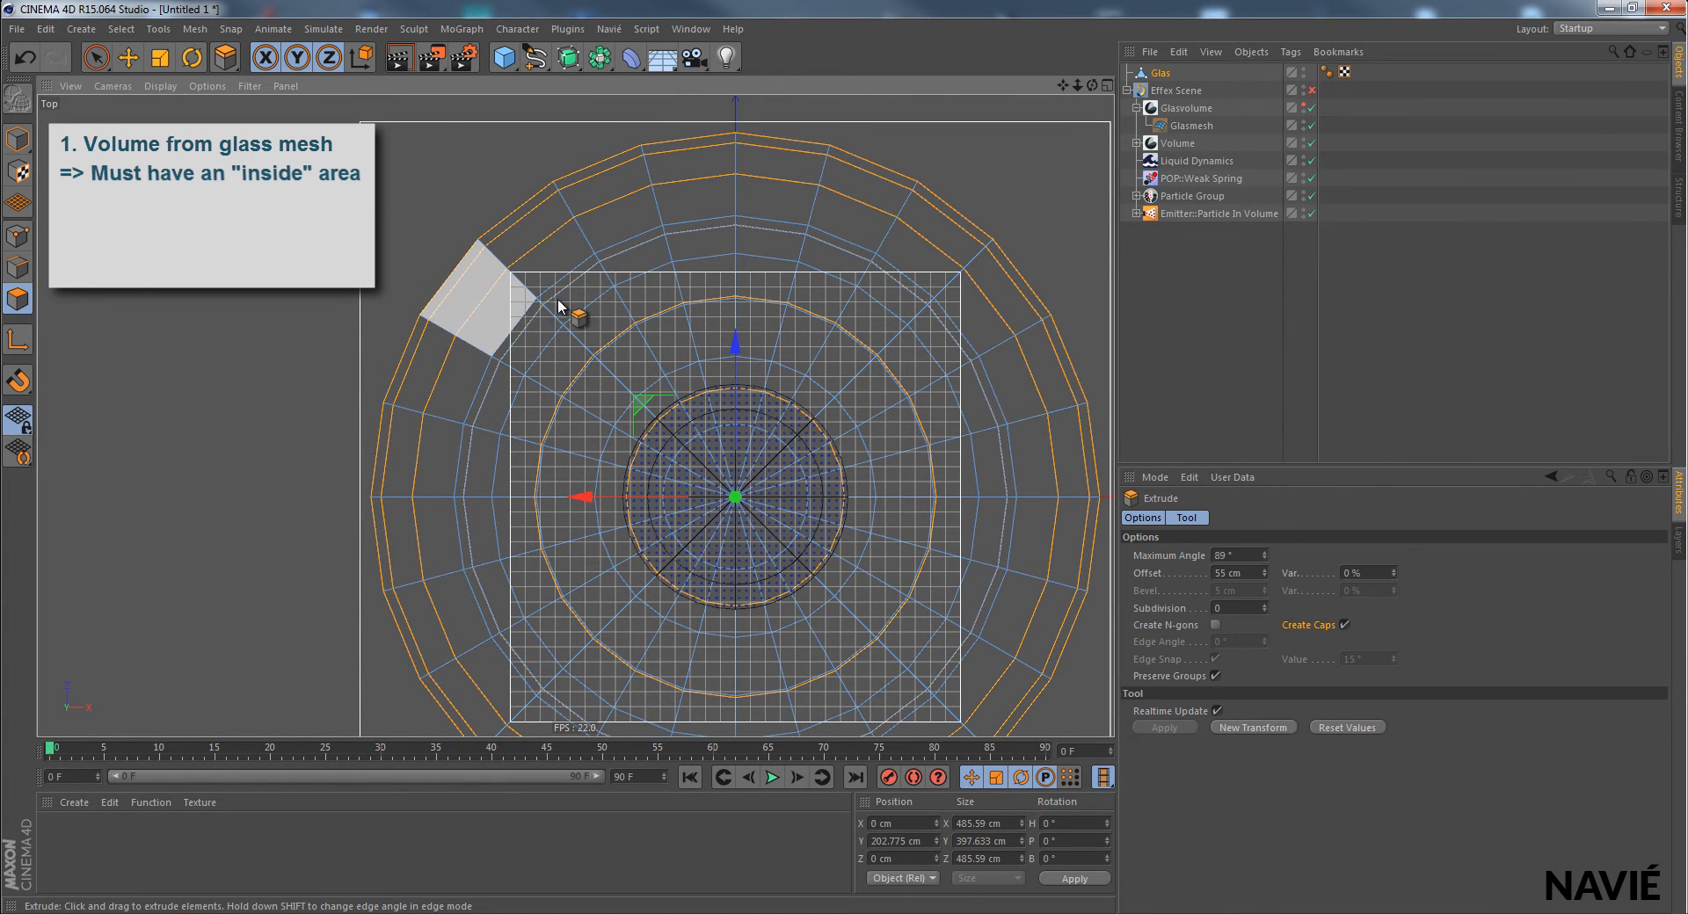
{"action": "left_click_drag", "start_coordinate": [560, 307], "coordinate": [528, 283]}
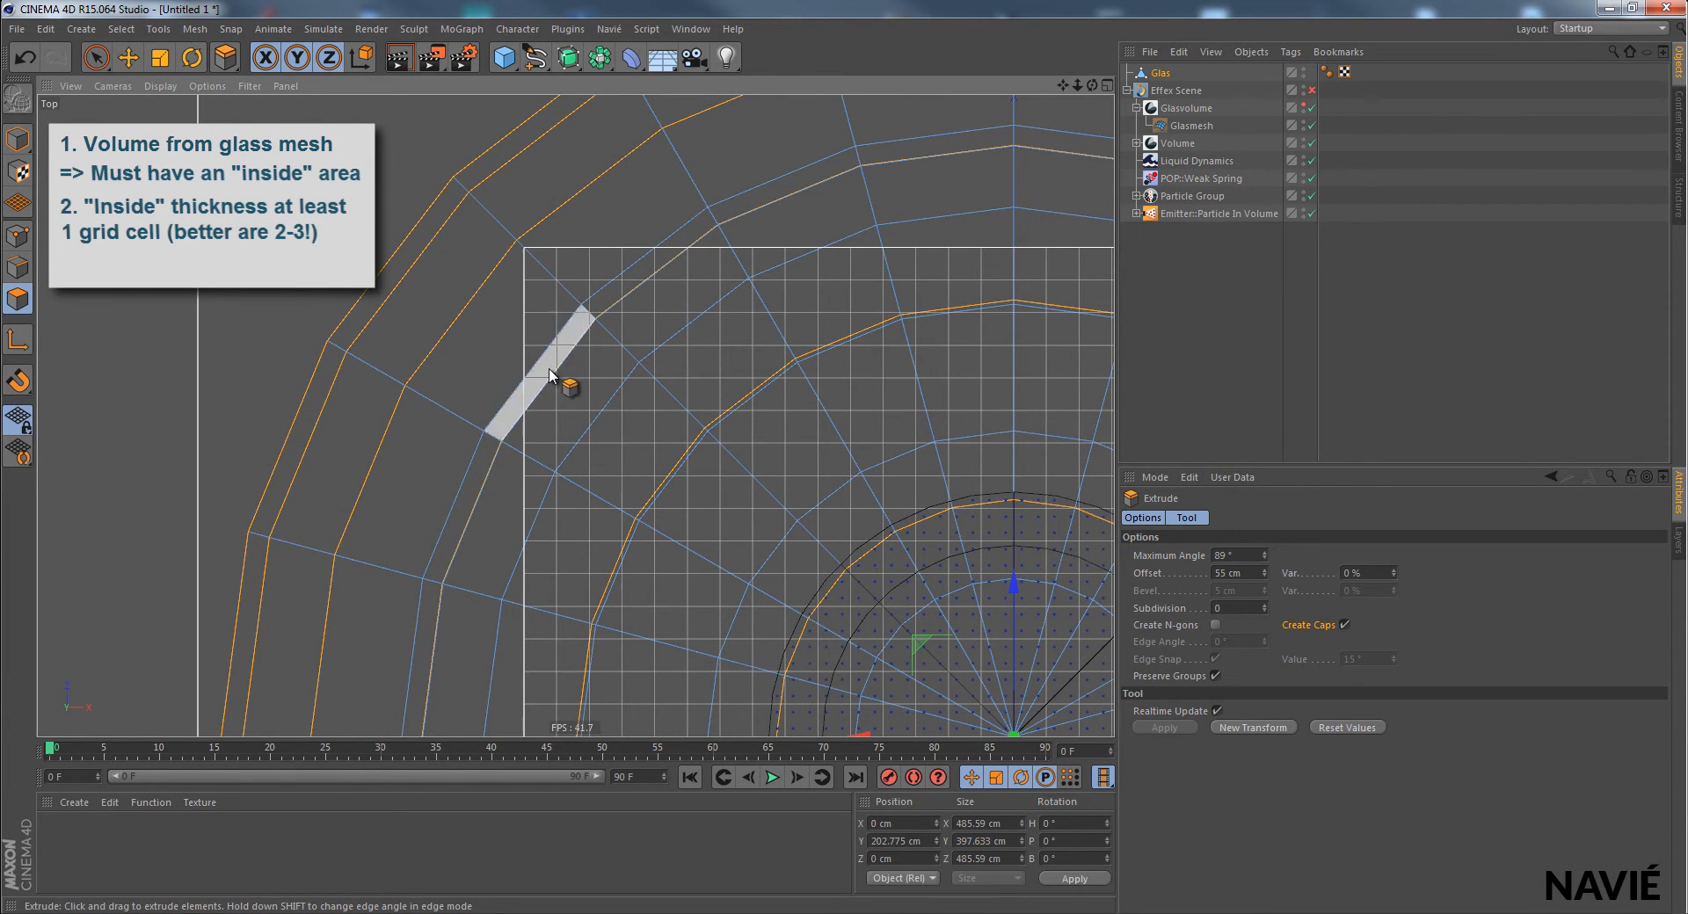
{"action": "left_click", "coordinate": [1177, 90]}
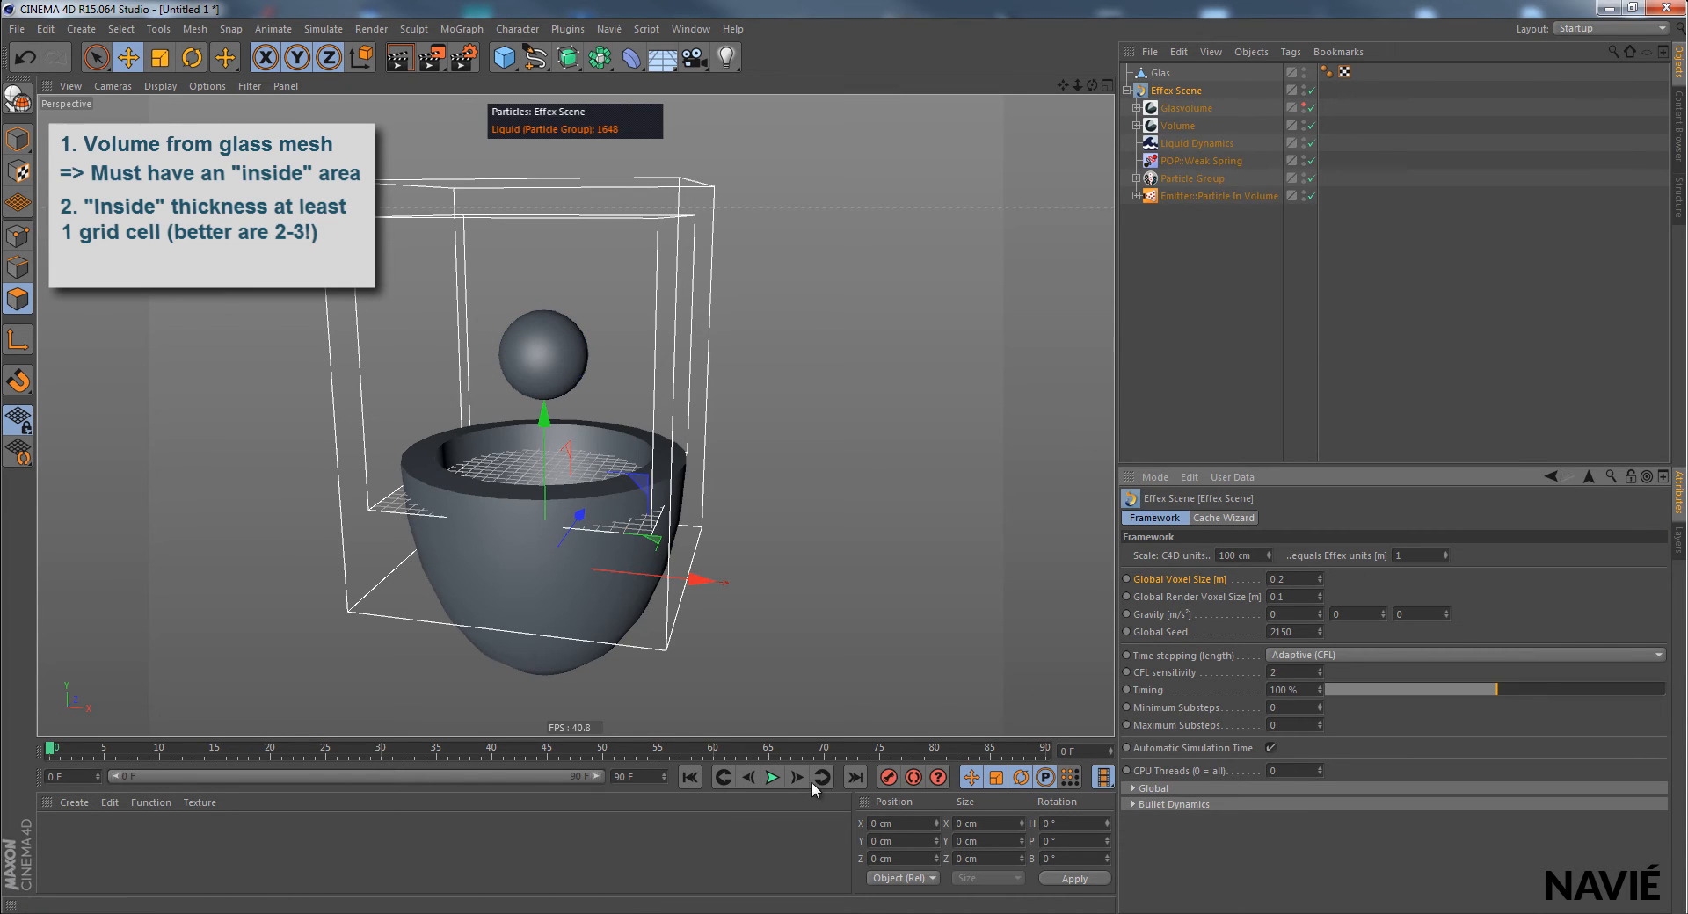
{"action": "left_click", "coordinate": [771, 776]}
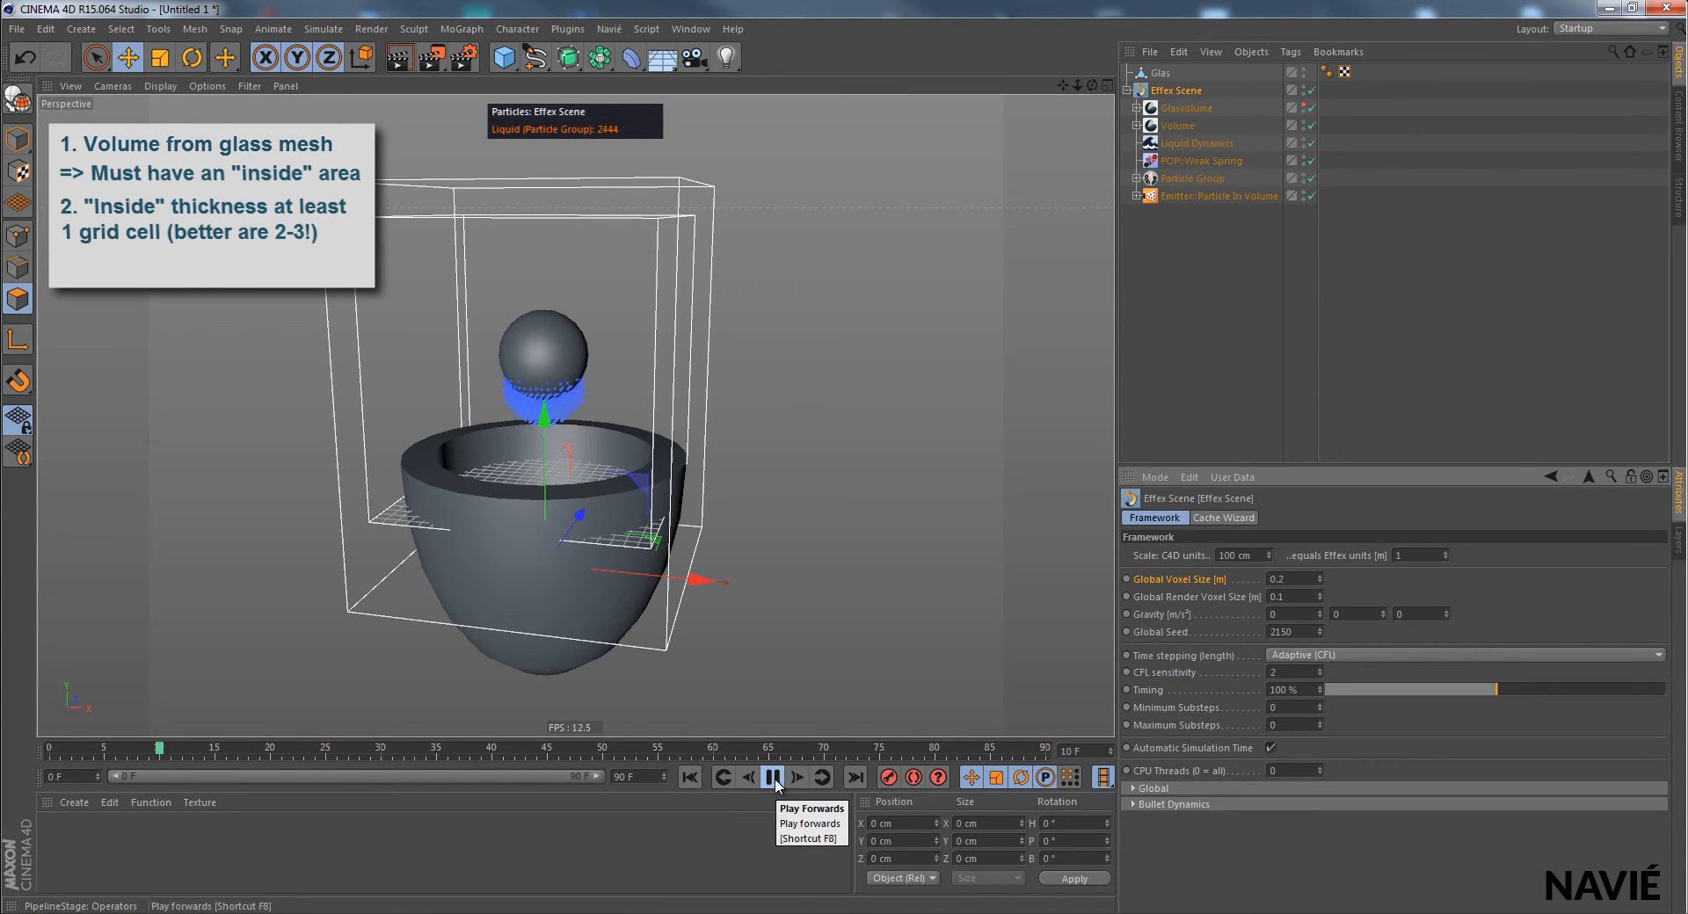
{"action": "left_click", "coordinate": [772, 776]}
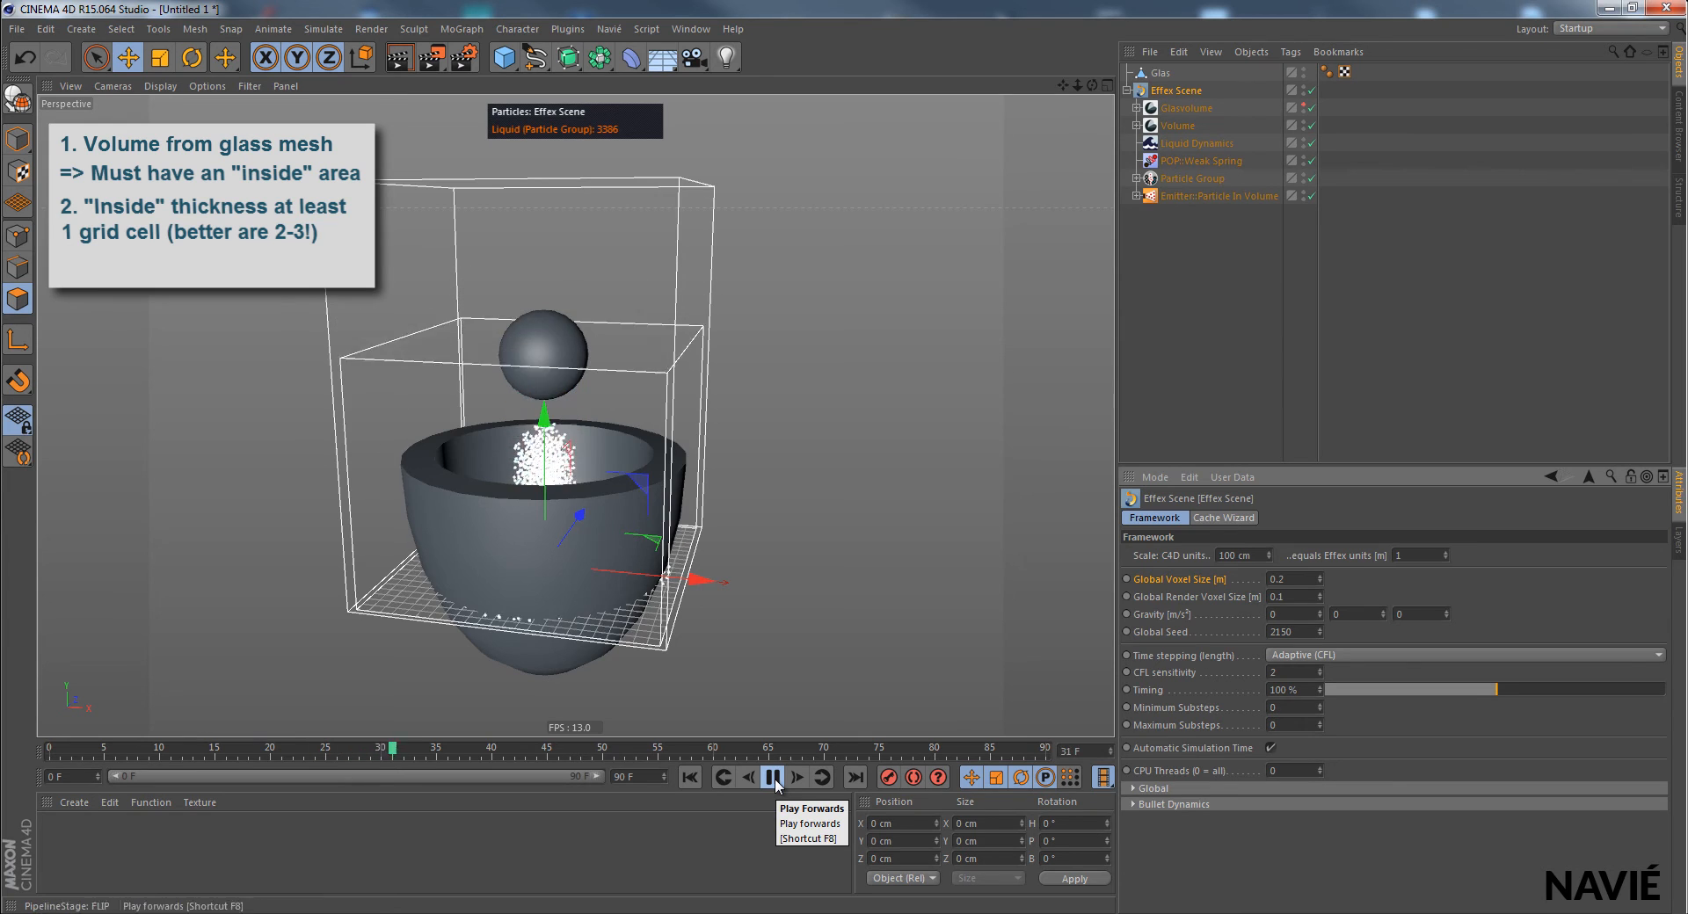
{"action": "left_click", "coordinate": [771, 776]}
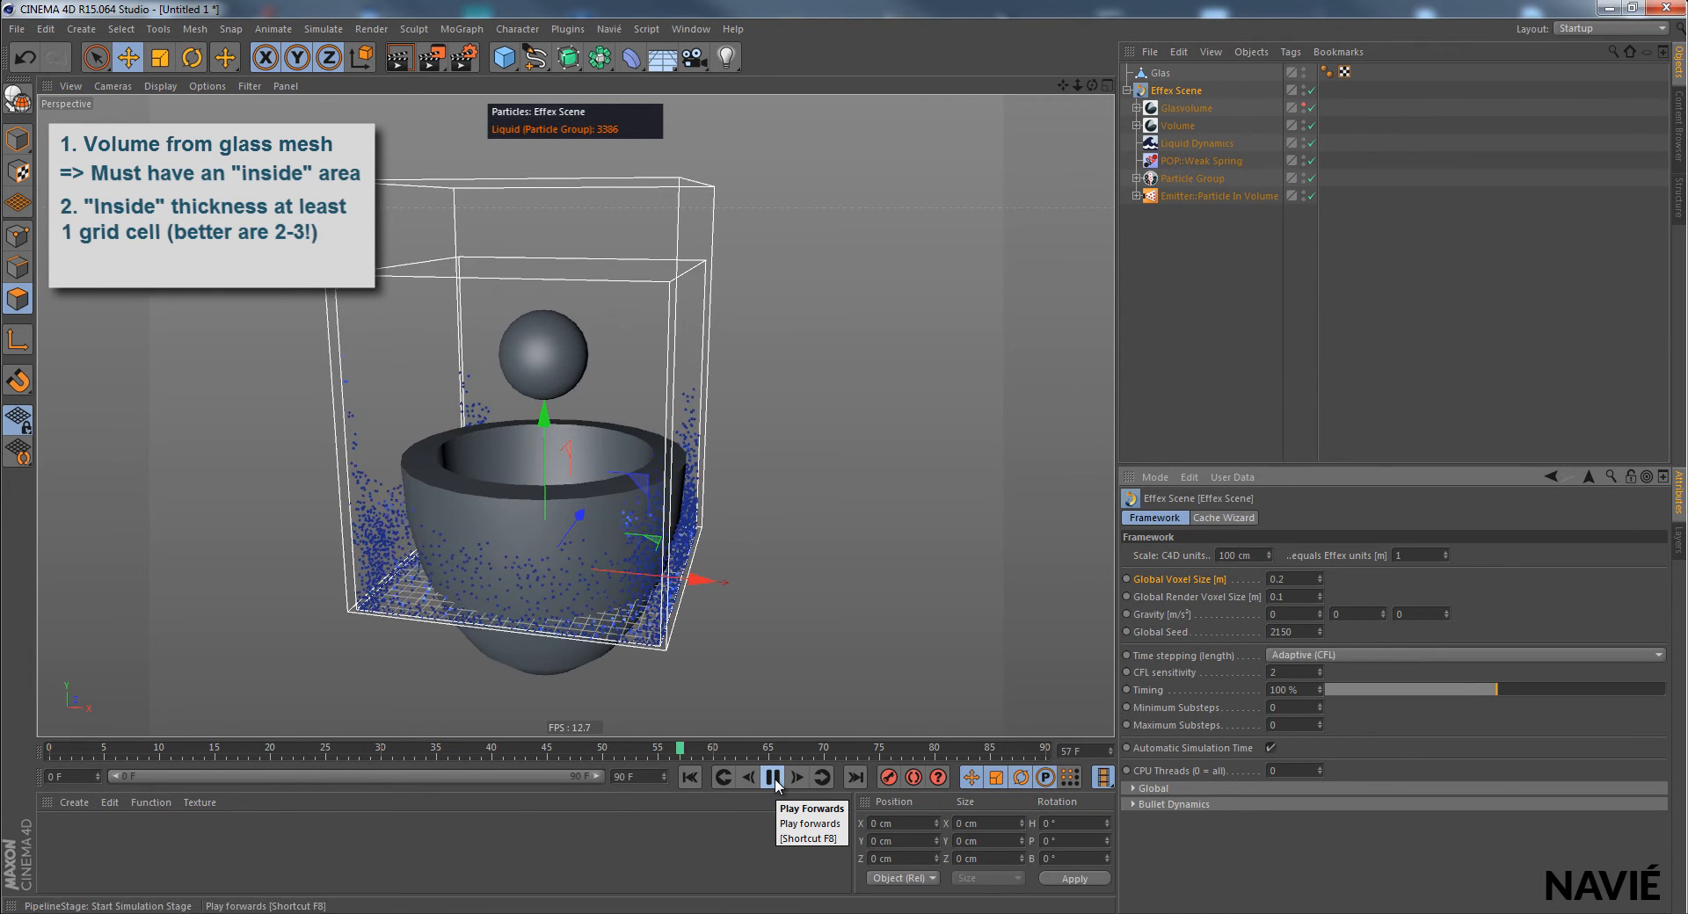
{"action": "left_click", "coordinate": [772, 775]}
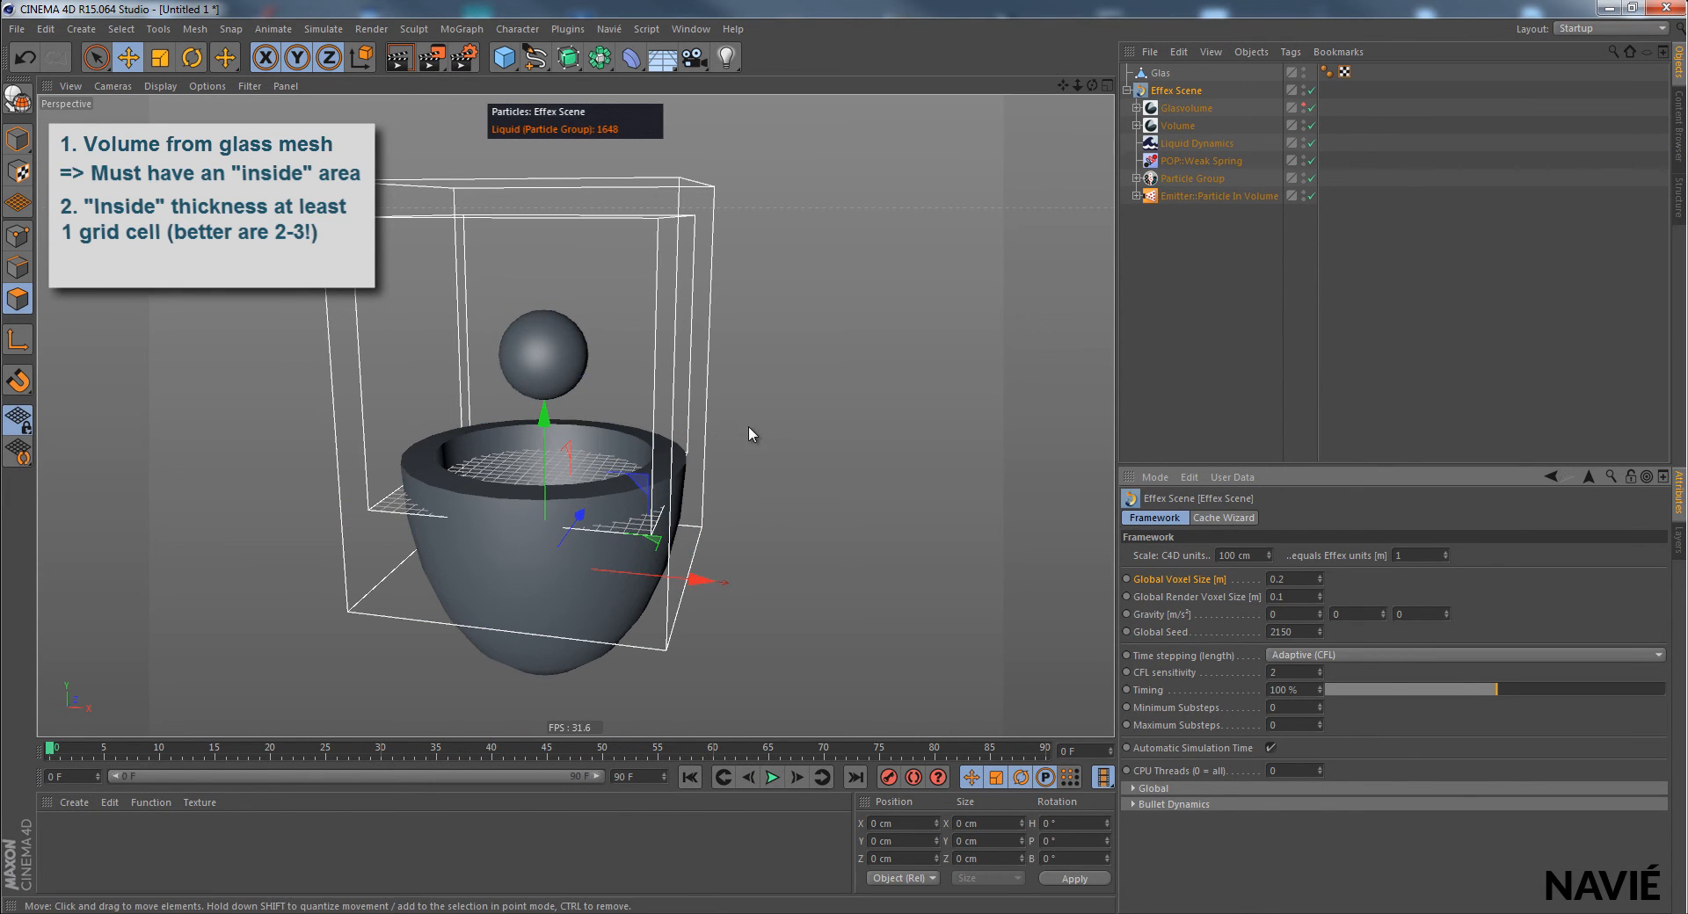
{"action": "mouse_move", "coordinate": [646, 182]}
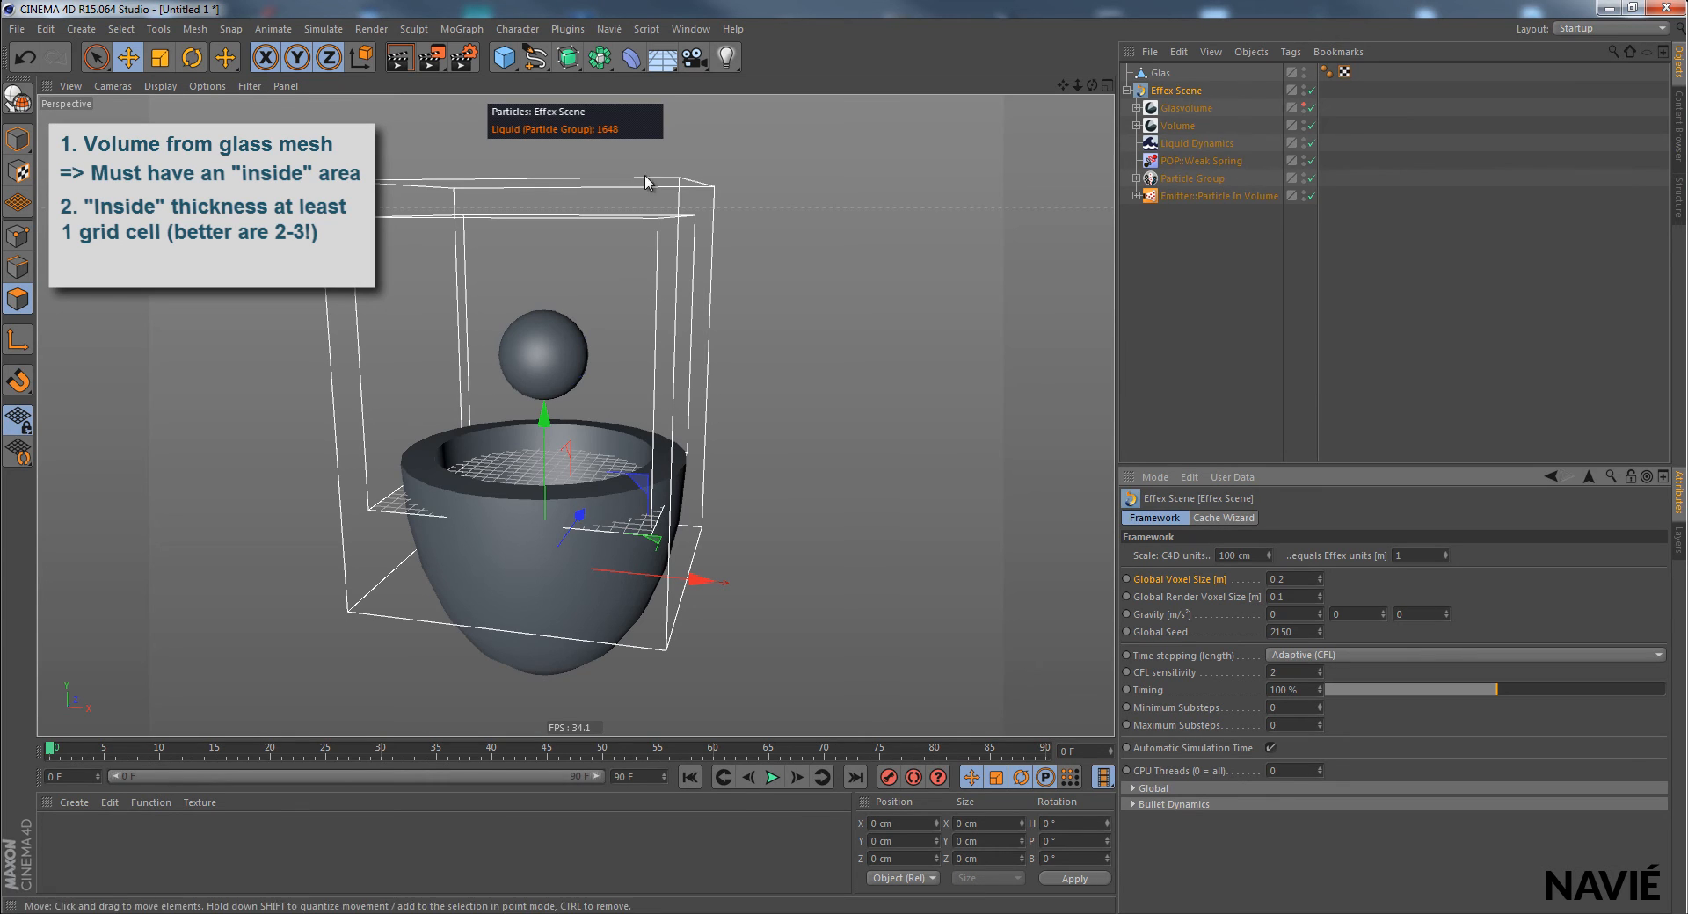
Step: Add an Obstacle tag to Glasvolume from its Node tab and inspect the tag
{"action": "left_click", "coordinate": [1185, 107]}
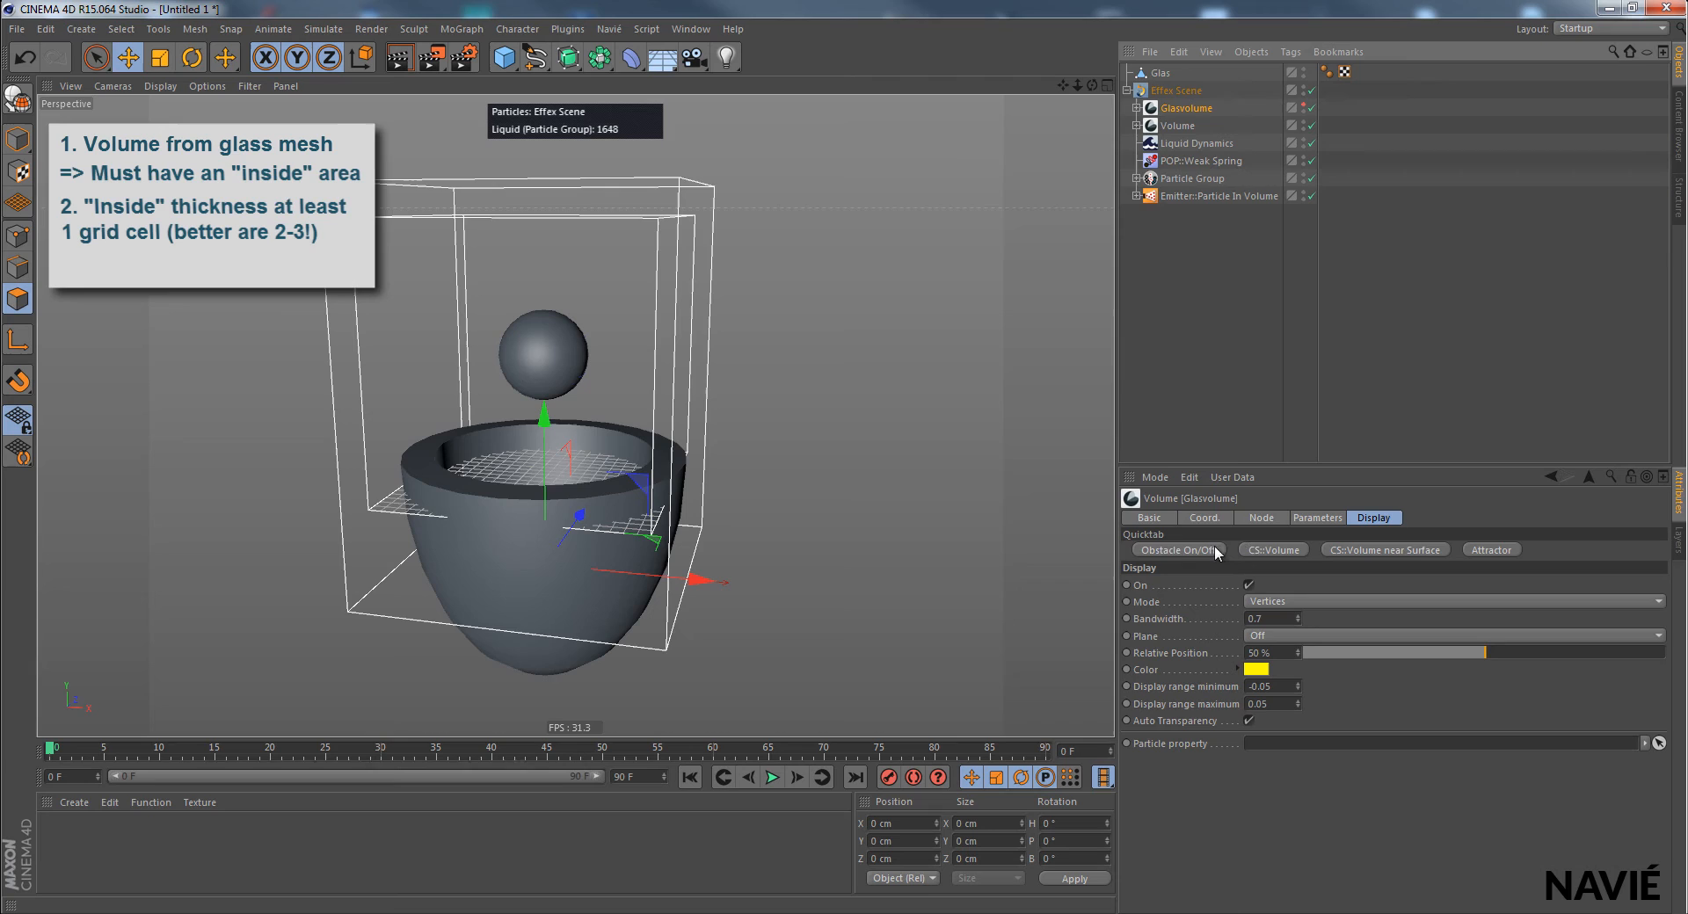
{"action": "mouse_move", "coordinate": [1203, 561]}
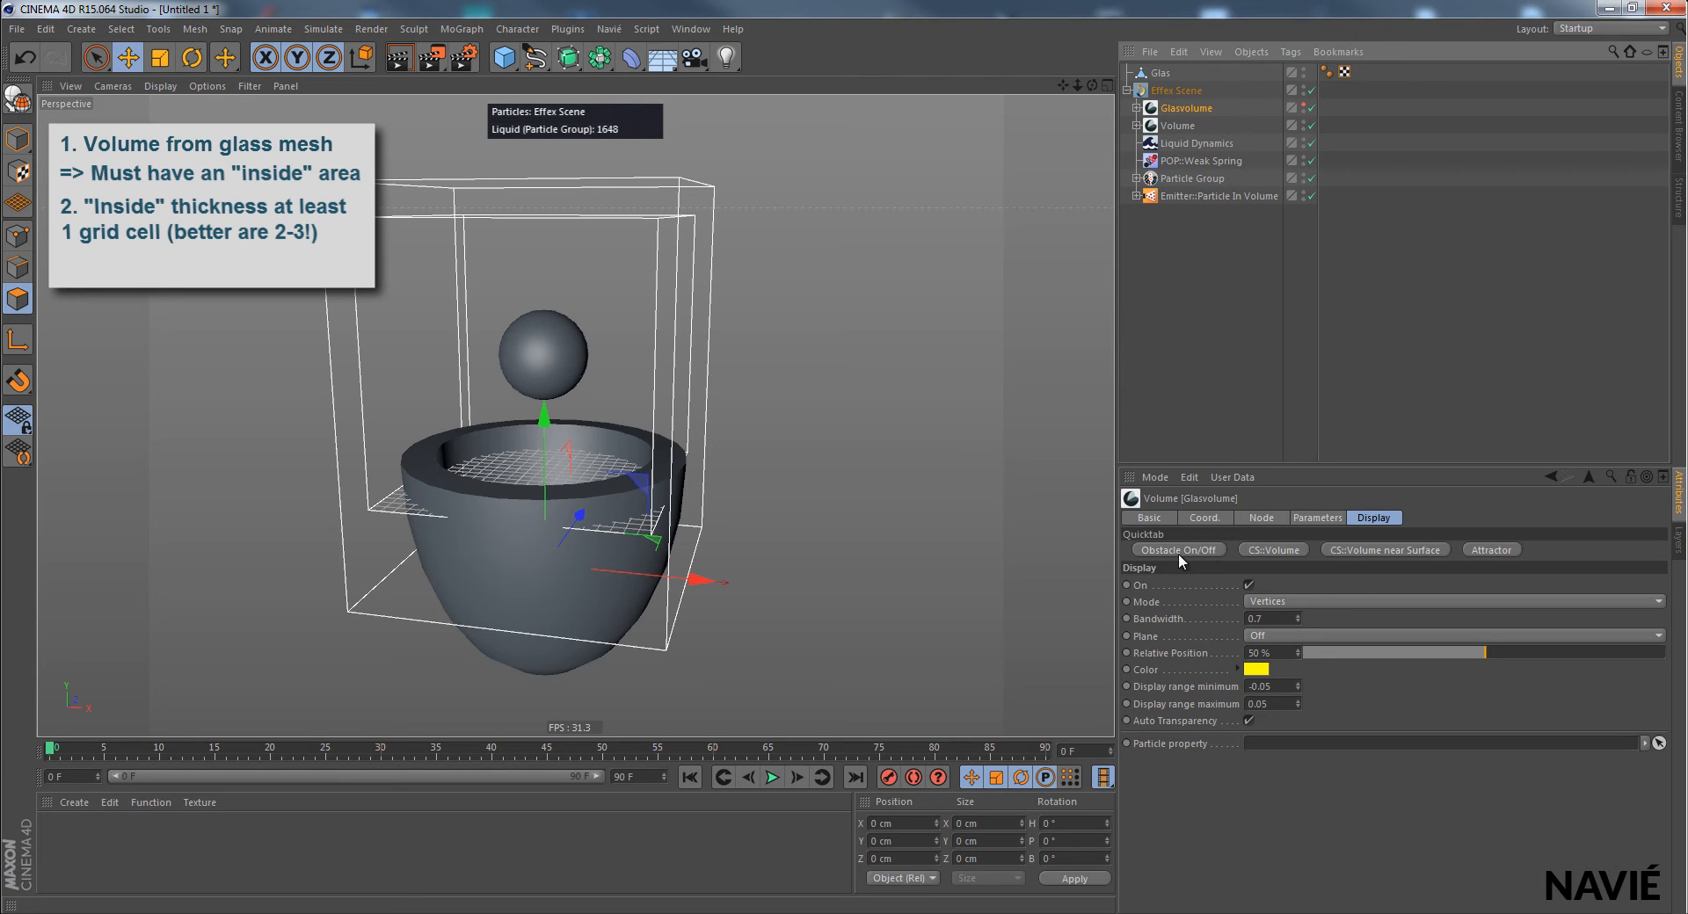
{"action": "left_click", "coordinate": [1261, 518]}
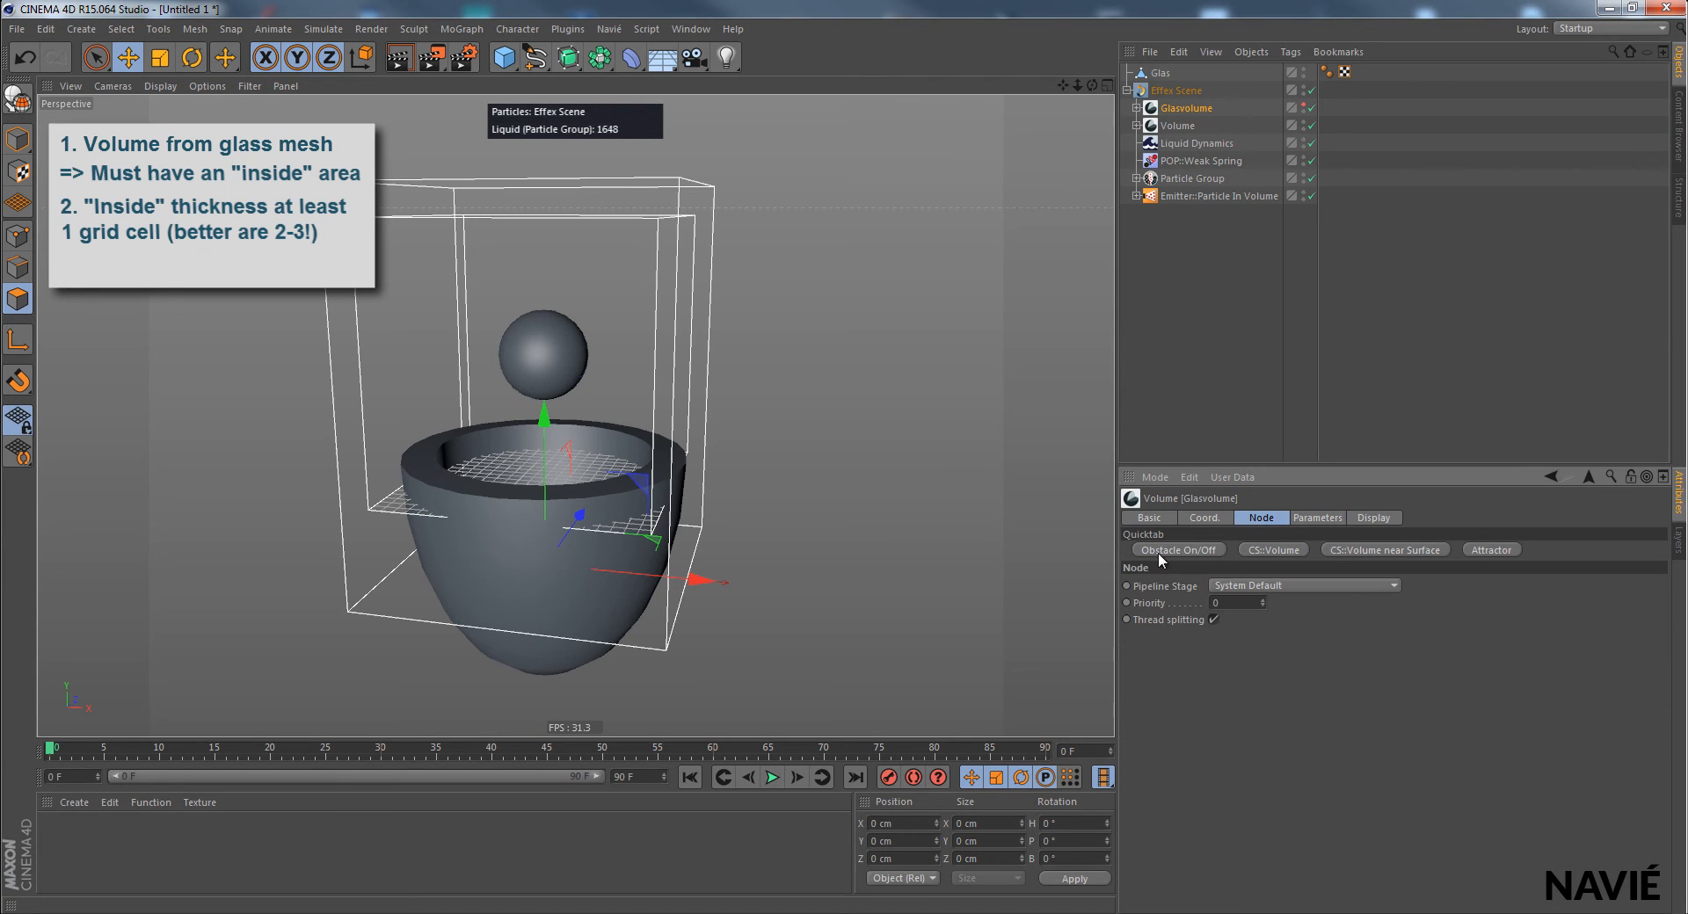
{"action": "left_click", "coordinate": [1178, 549]}
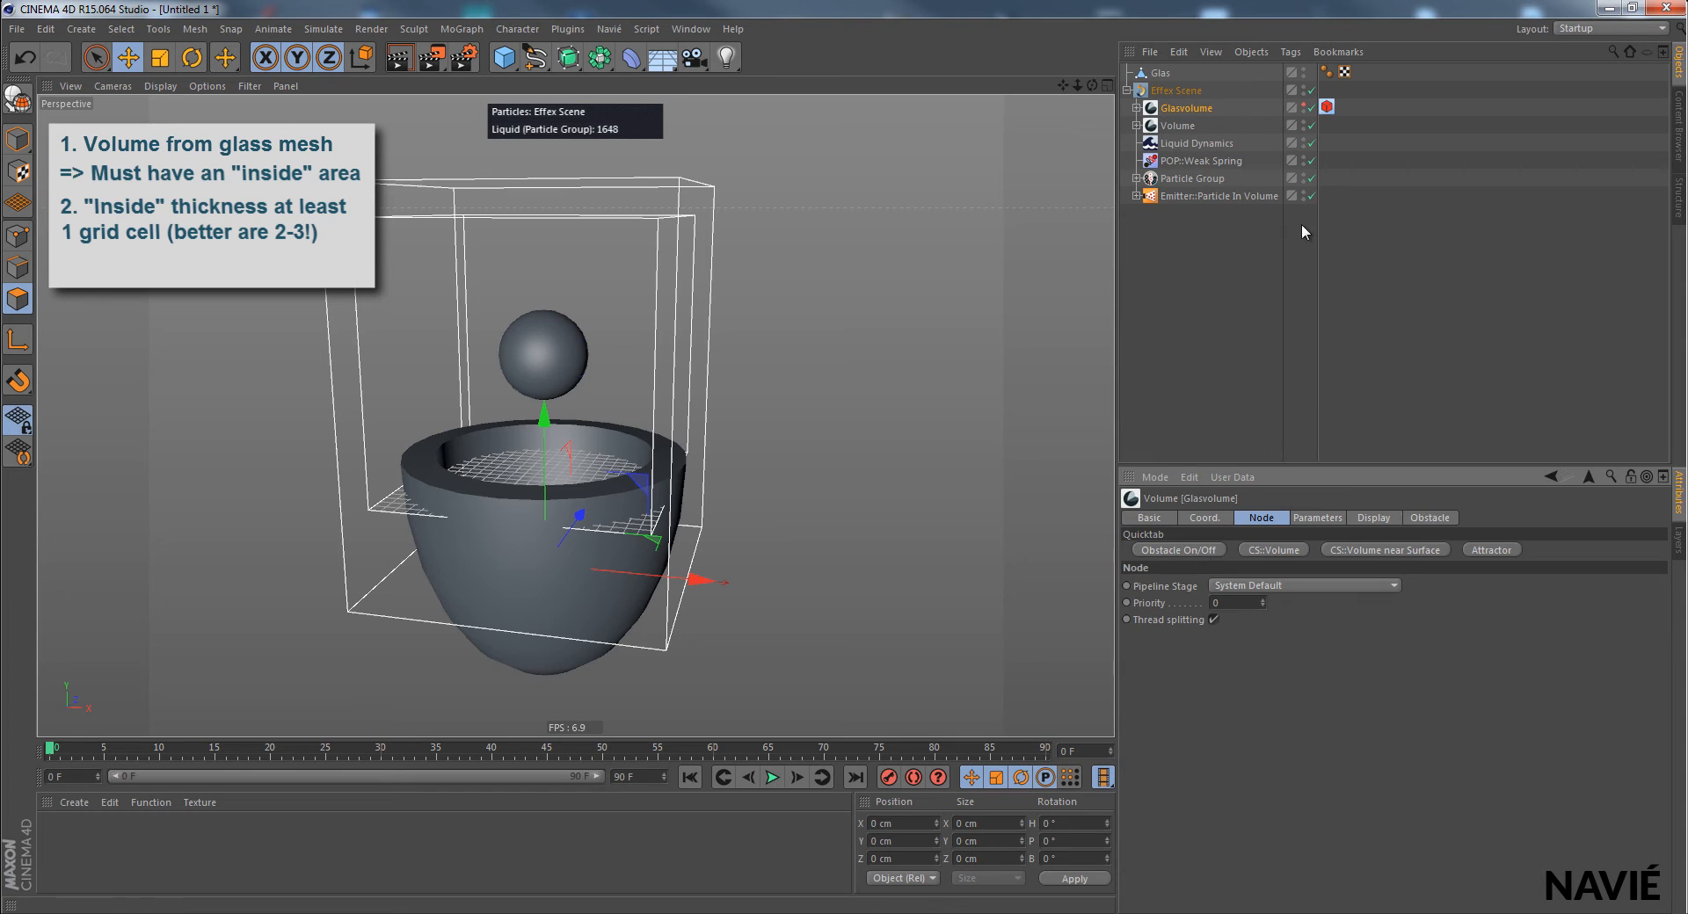
{"action": "left_click", "coordinate": [1327, 107]}
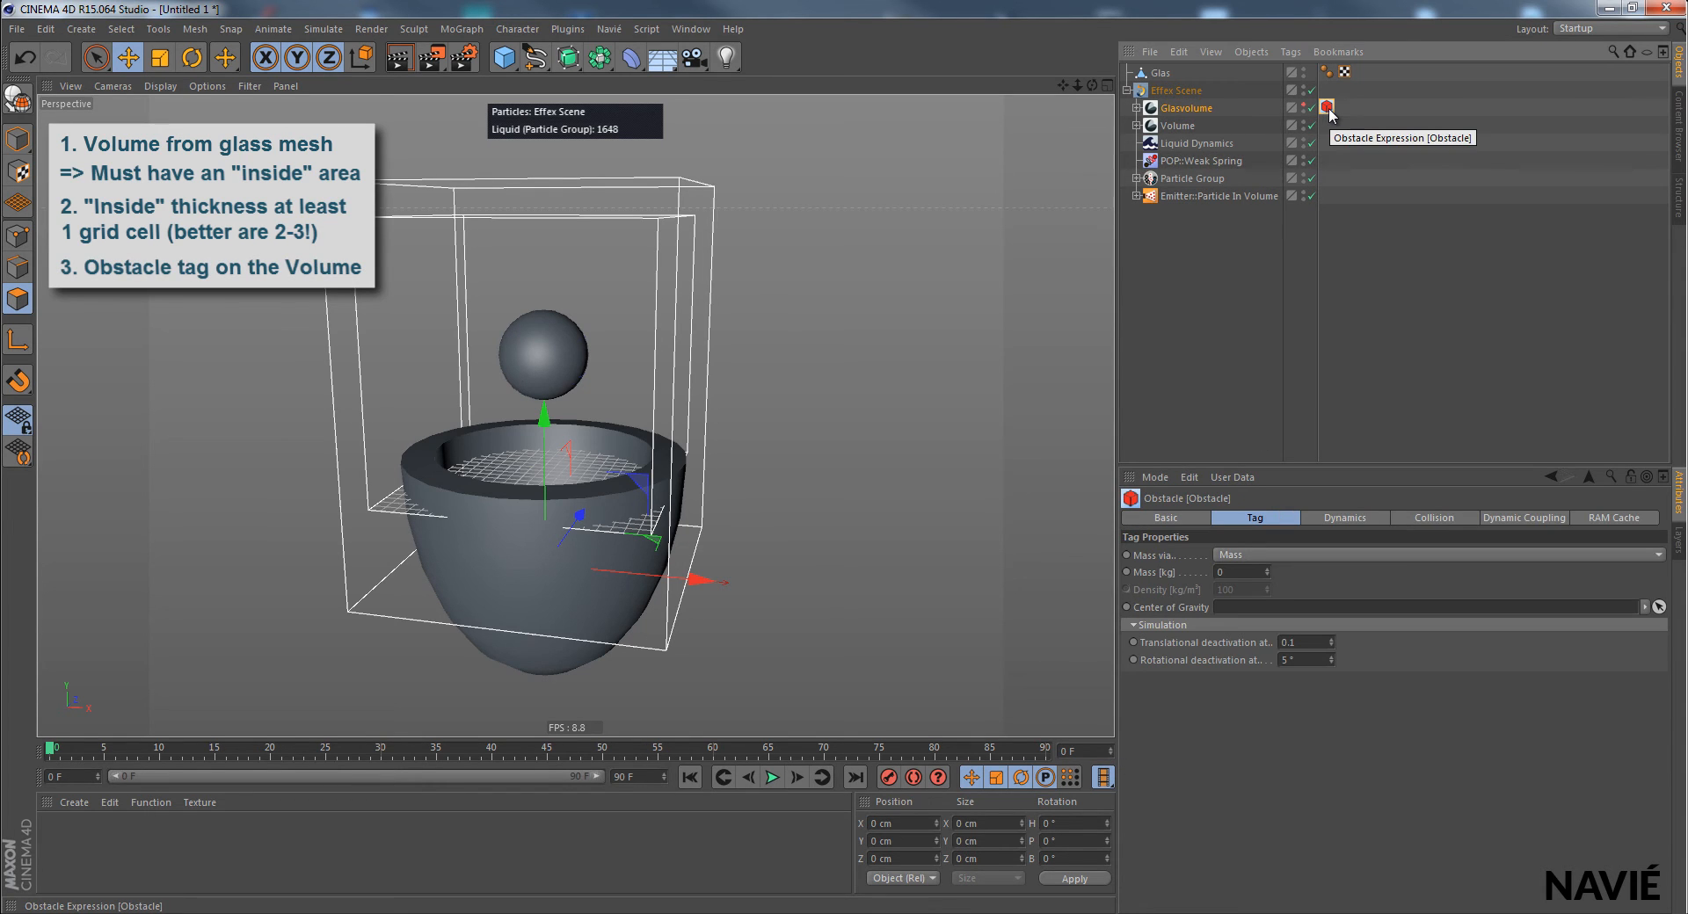
{"action": "left_click", "coordinate": [1184, 107]}
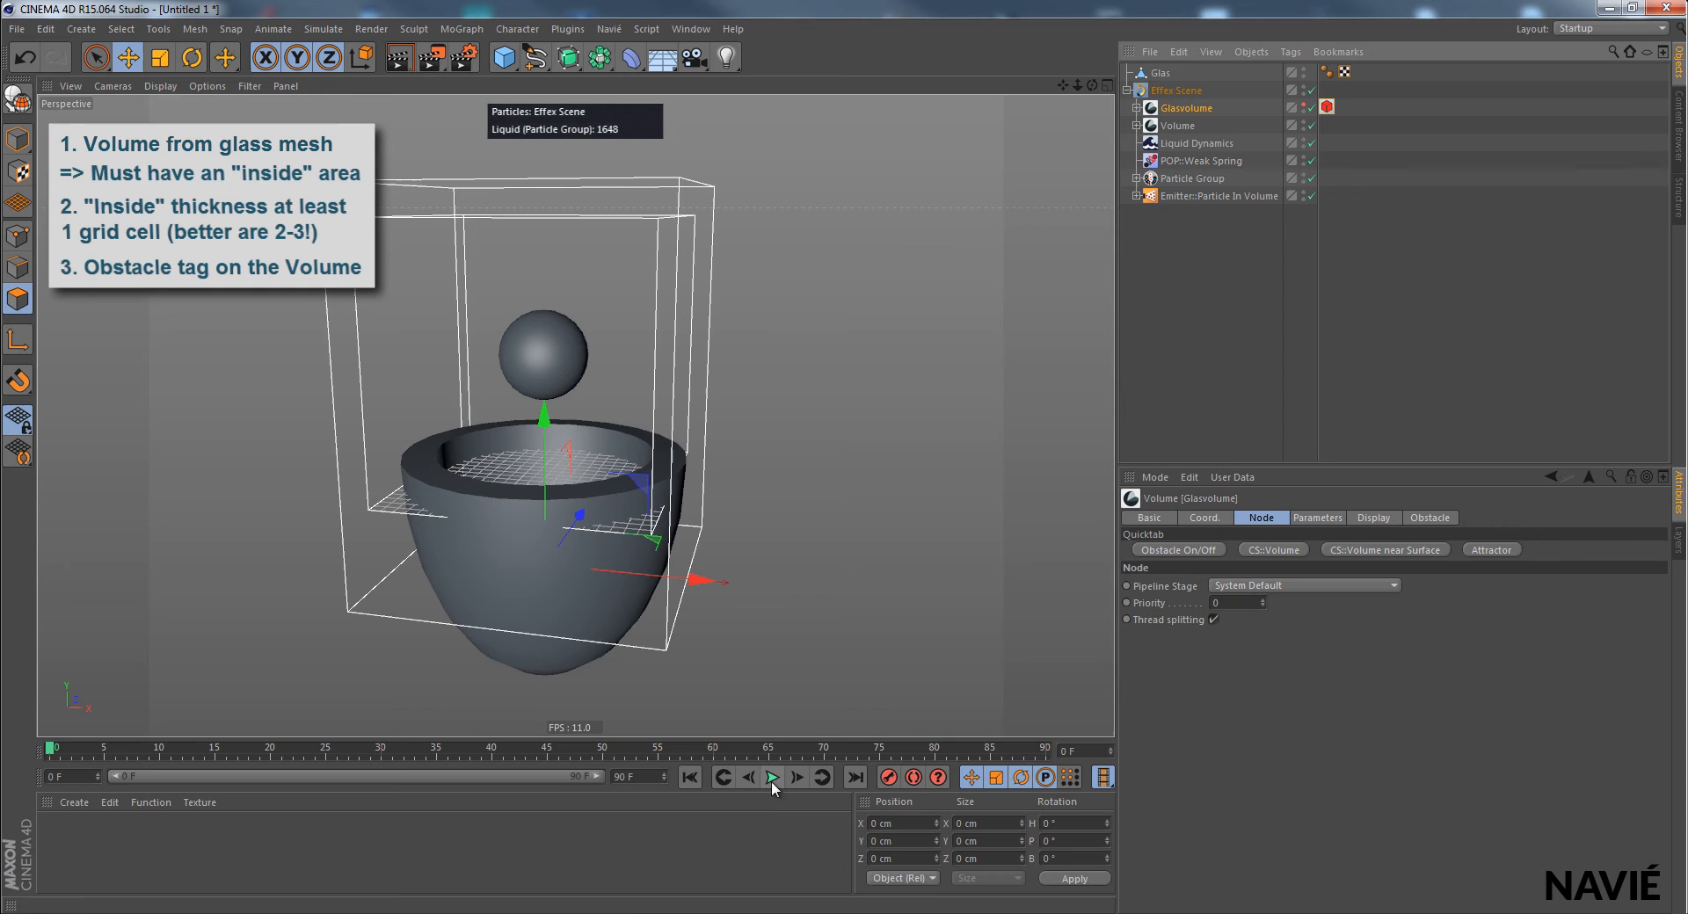
Step: Replay the simulation to watch water collect inside the glass, then stop playback
{"action": "left_click", "coordinate": [771, 776]}
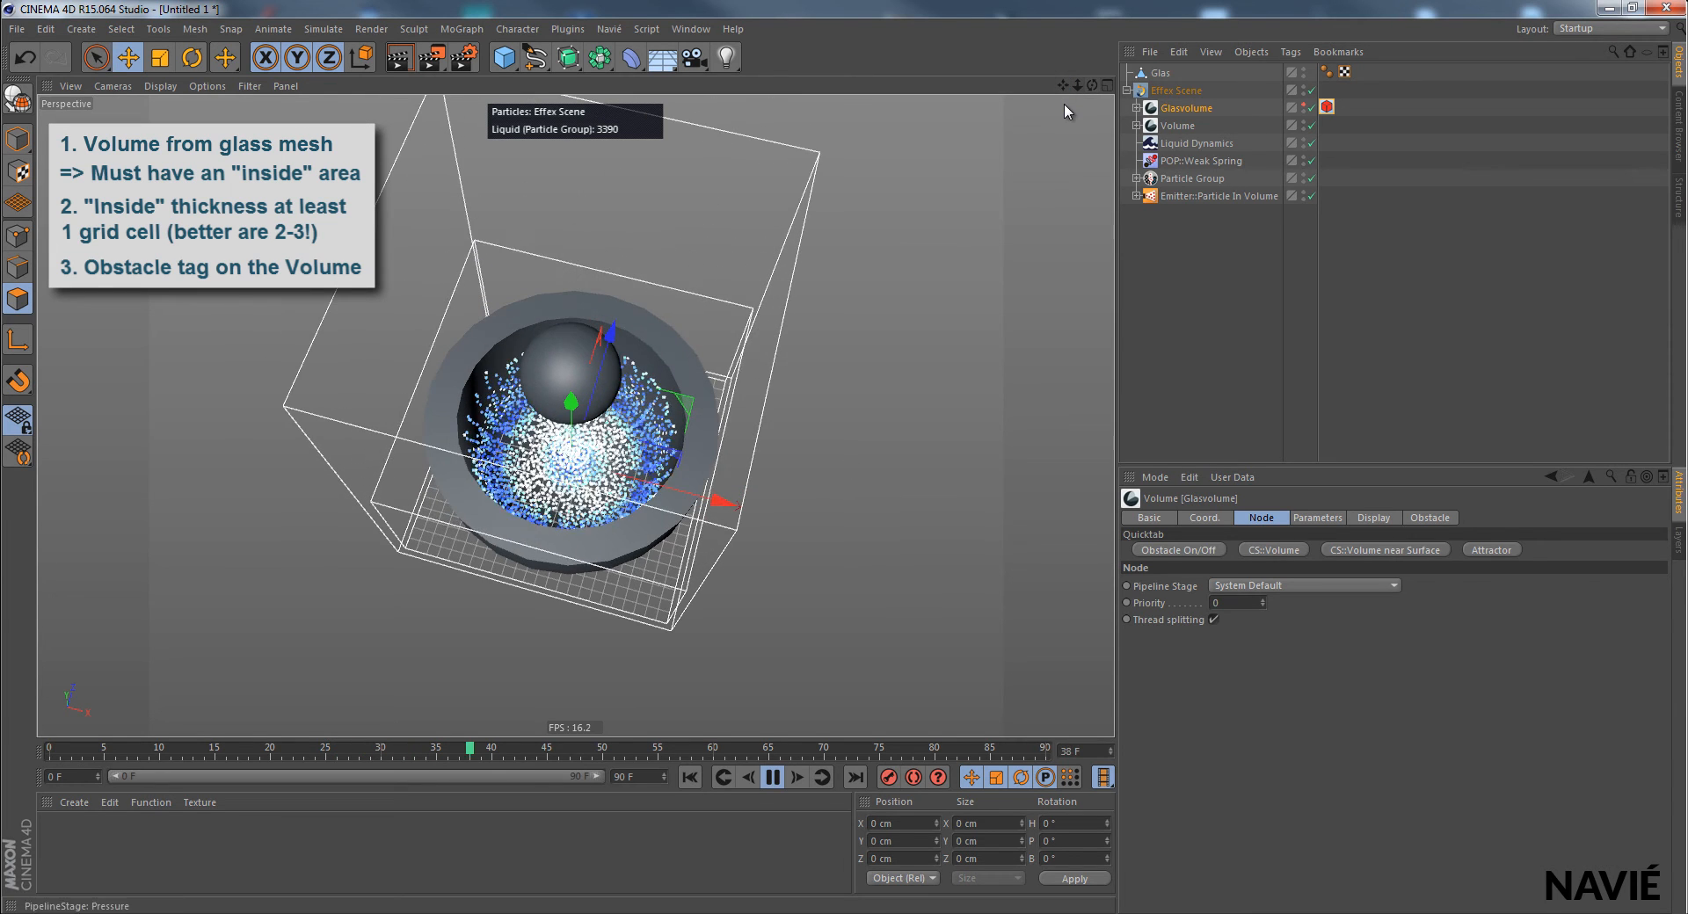
{"action": "left_click", "coordinate": [770, 777]}
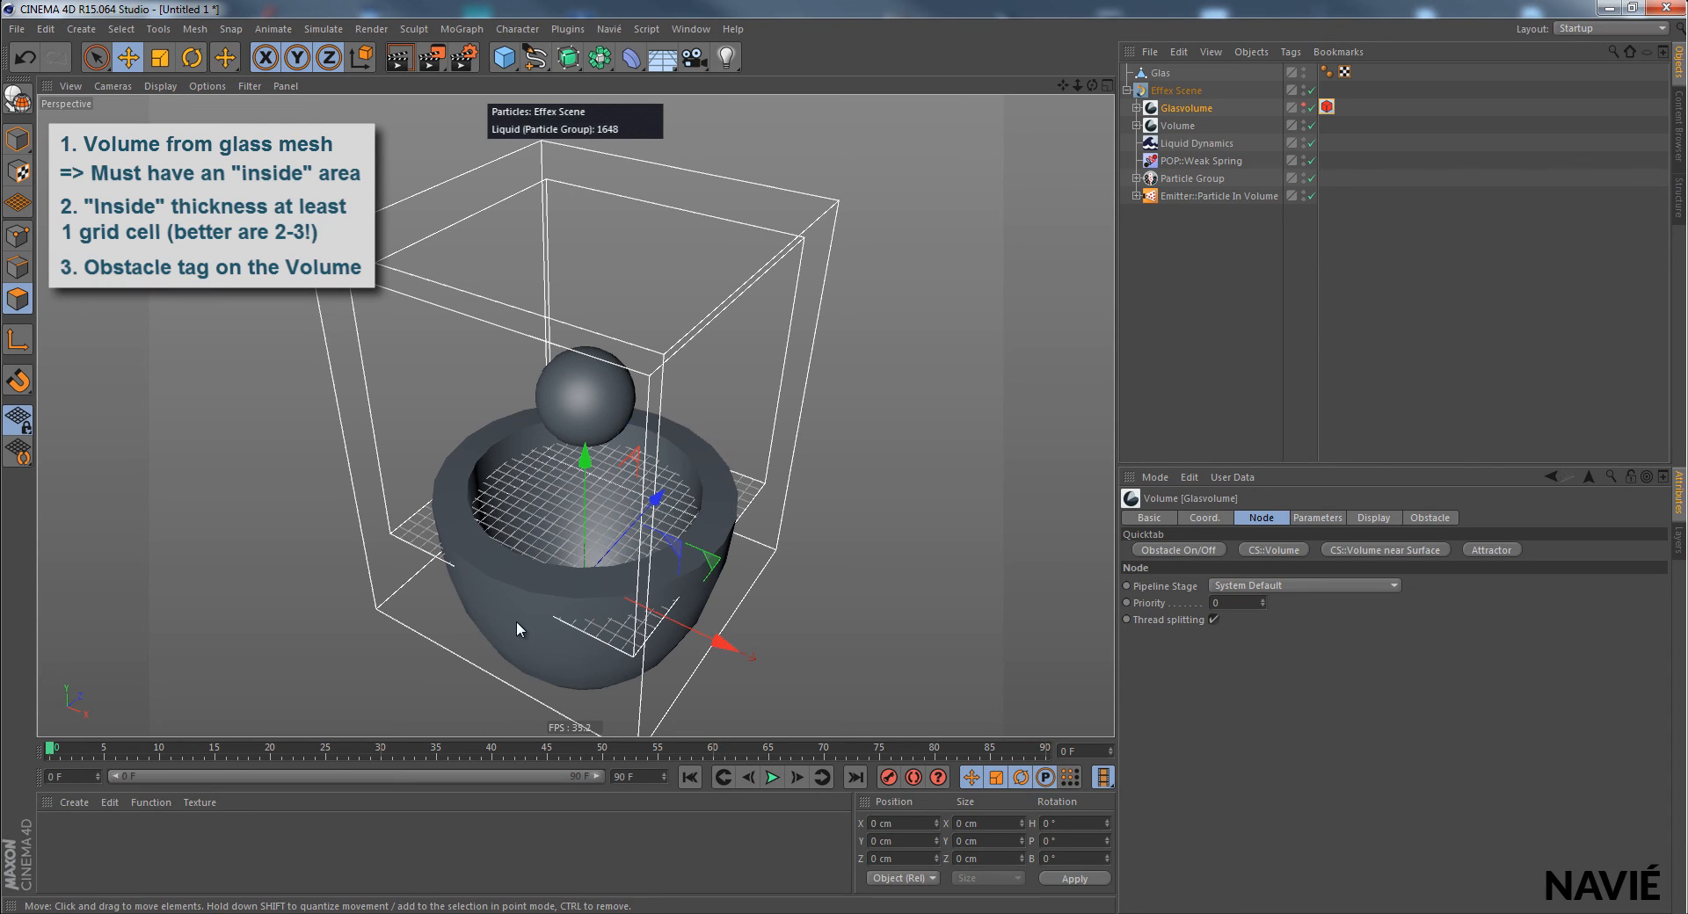
{"action": "mouse_move", "coordinate": [513, 569]}
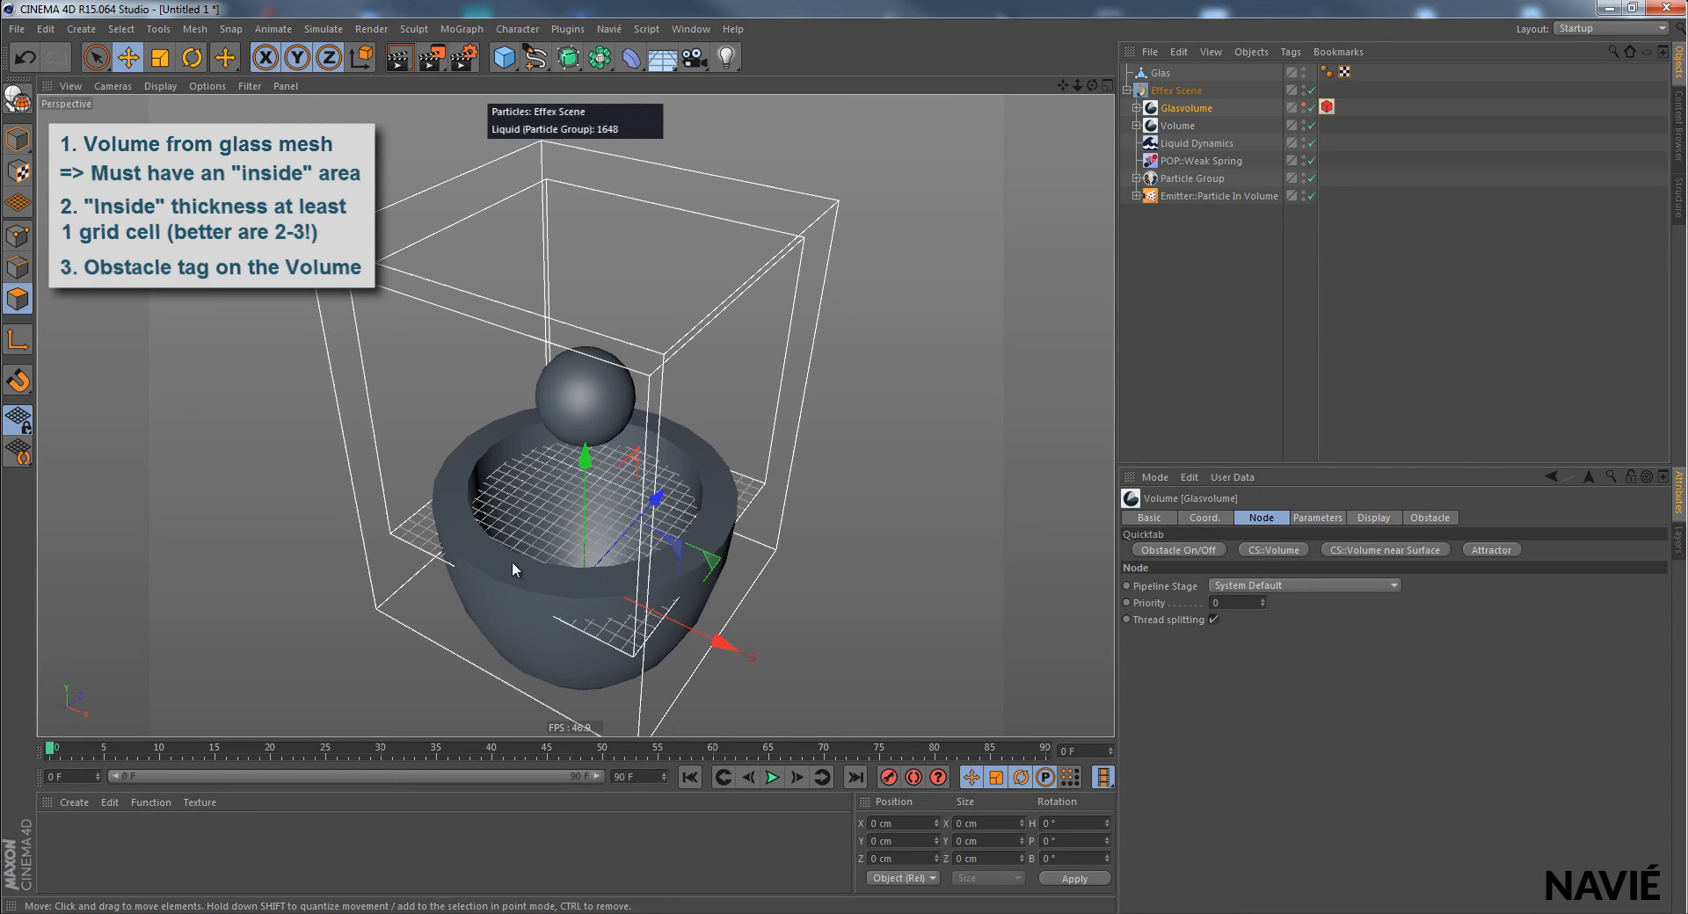
{"action": "mouse_move", "coordinate": [408, 606]}
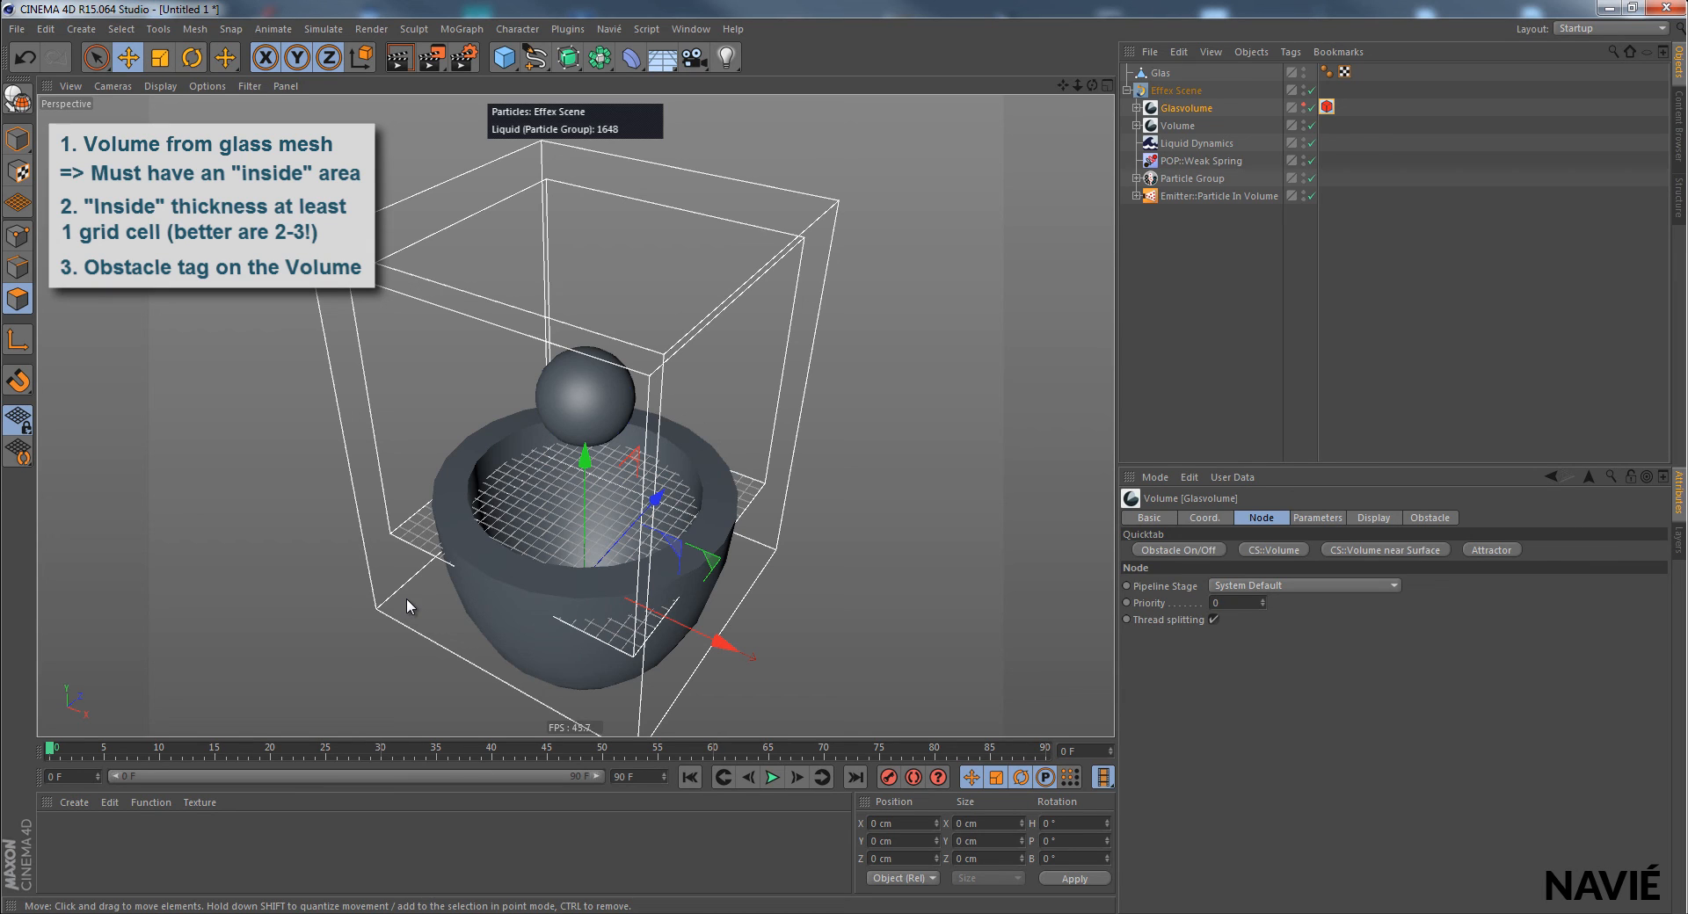
{"action": "mouse_move", "coordinate": [787, 560]}
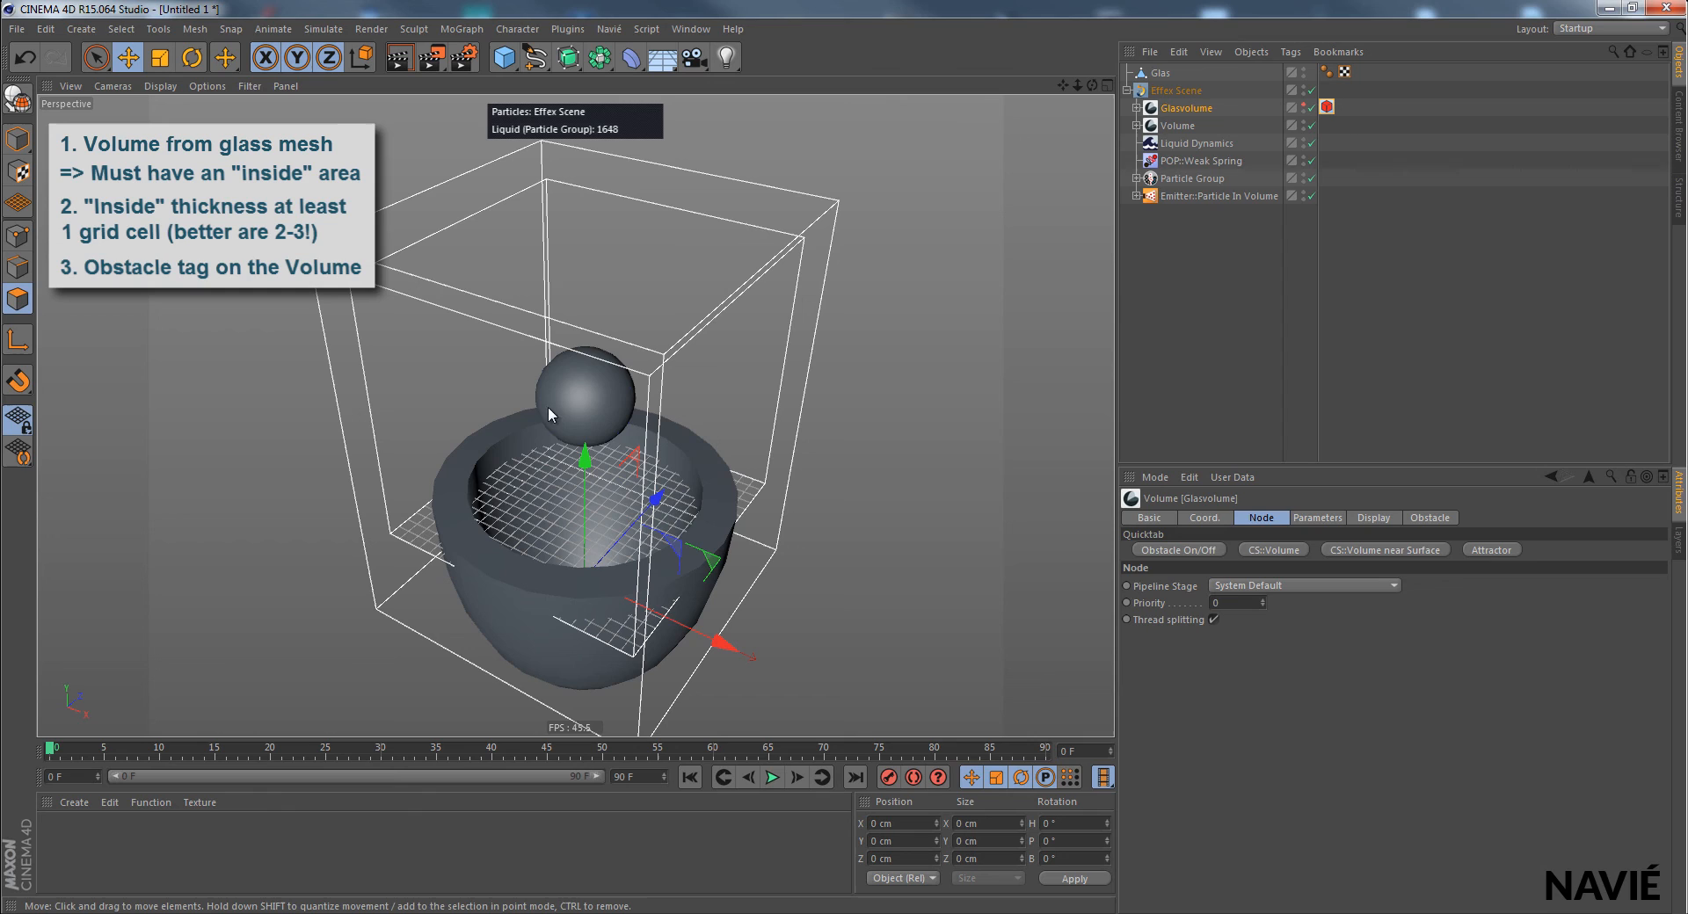
{"action": "mouse_move", "coordinate": [1007, 133]}
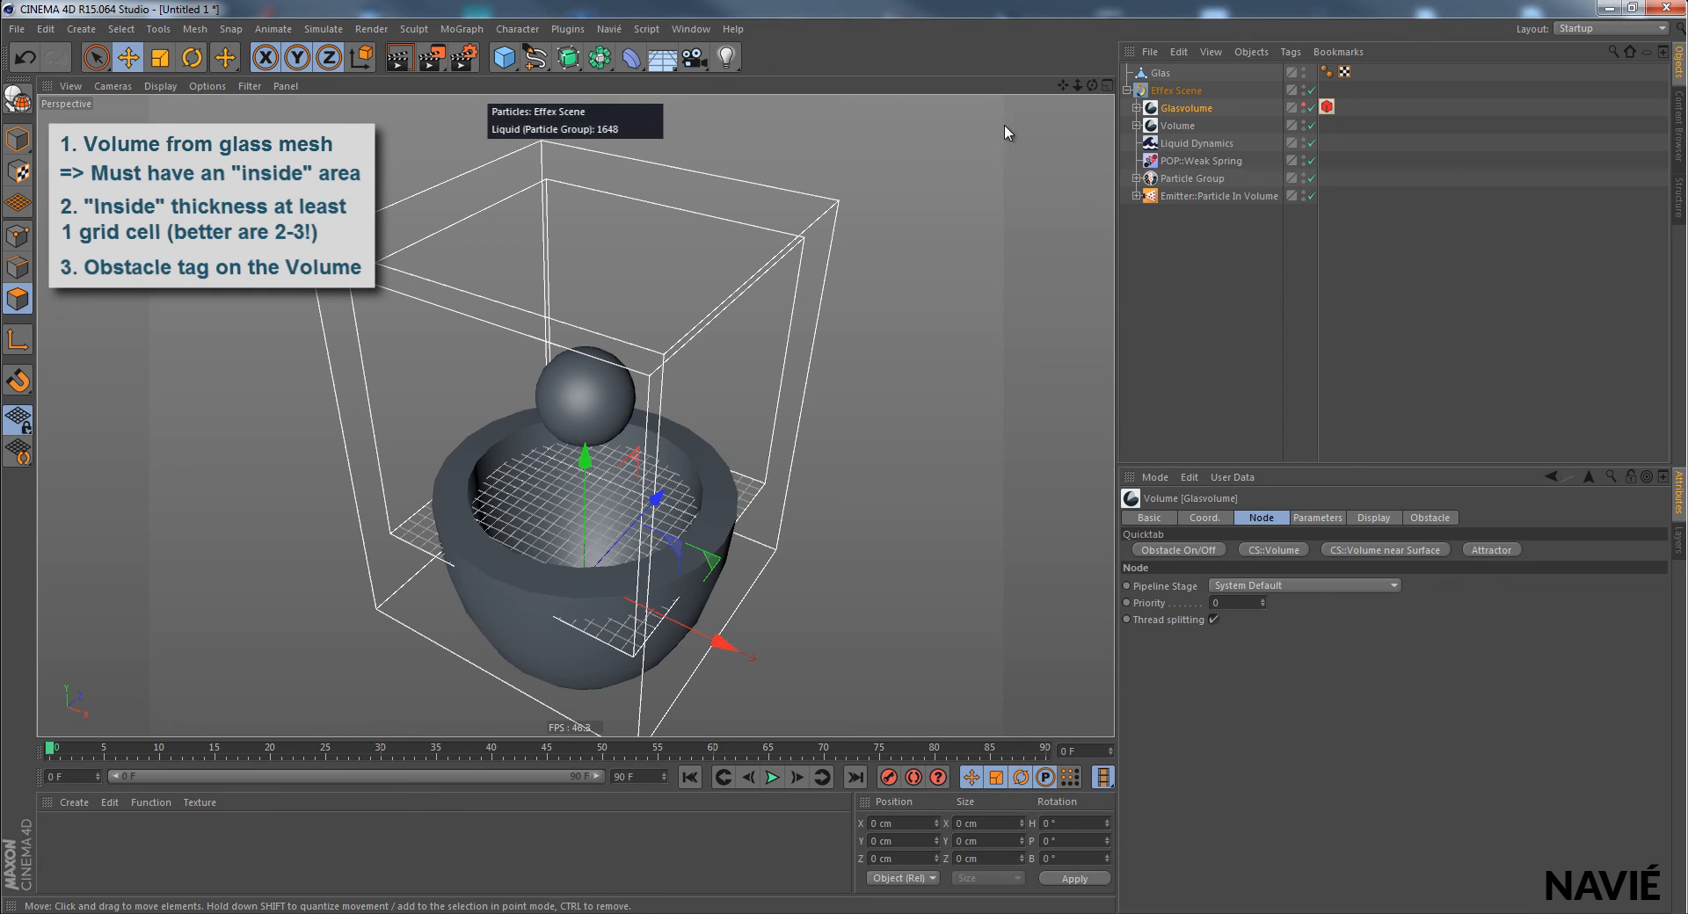
{"action": "mouse_move", "coordinate": [1087, 104]}
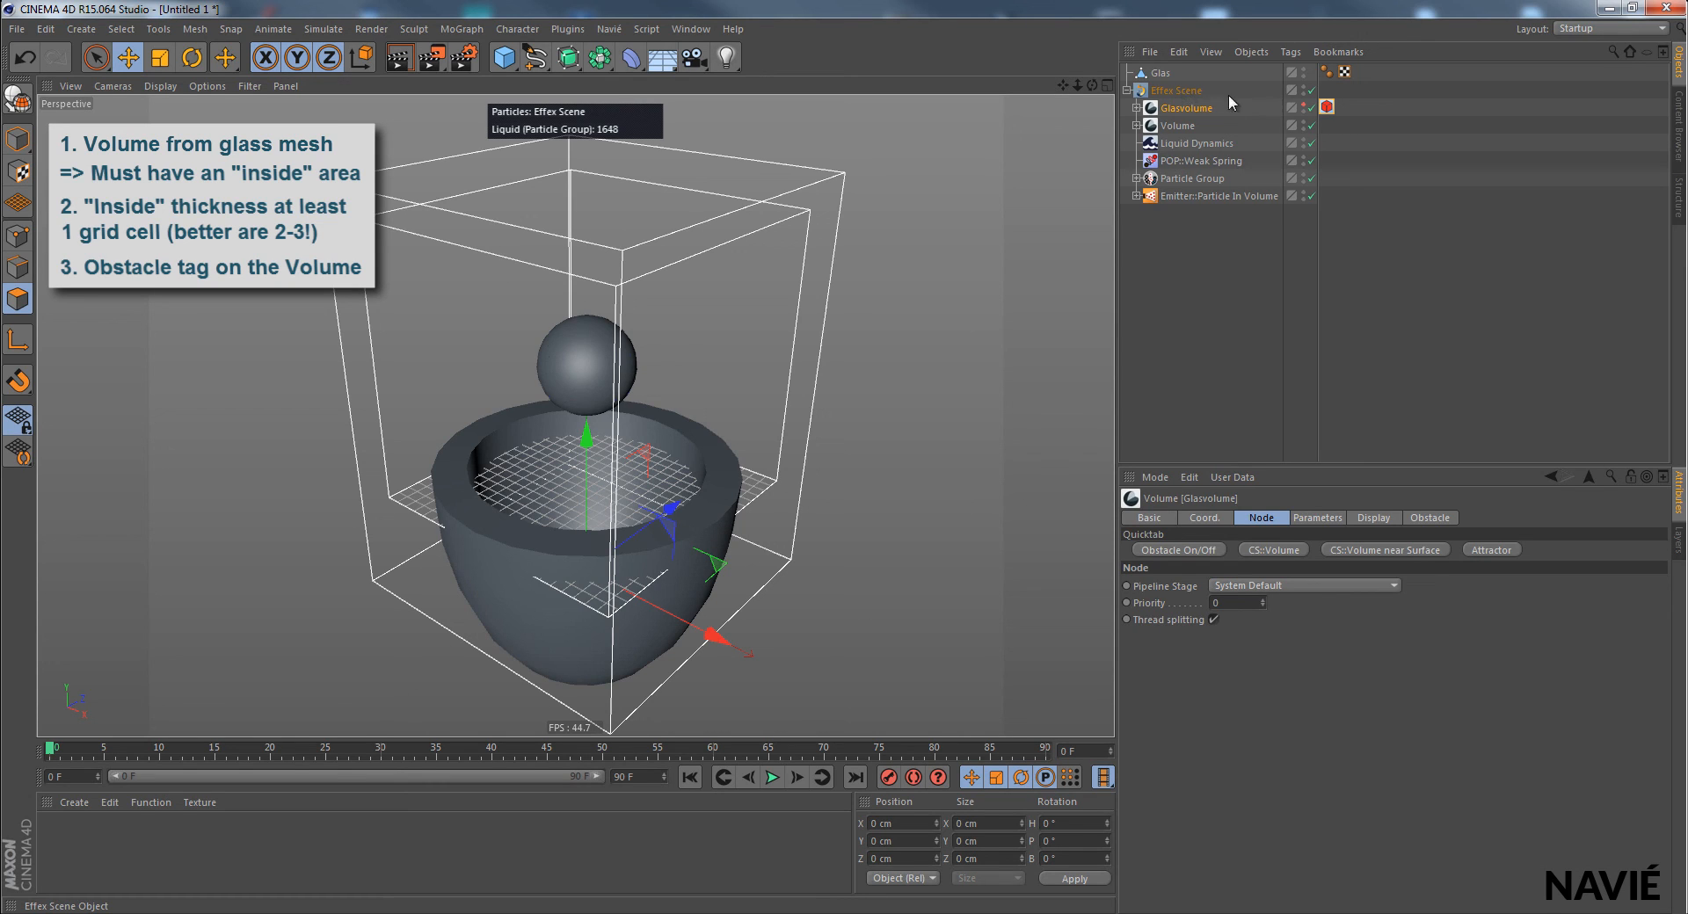
{"action": "mouse_move", "coordinate": [1190, 96]}
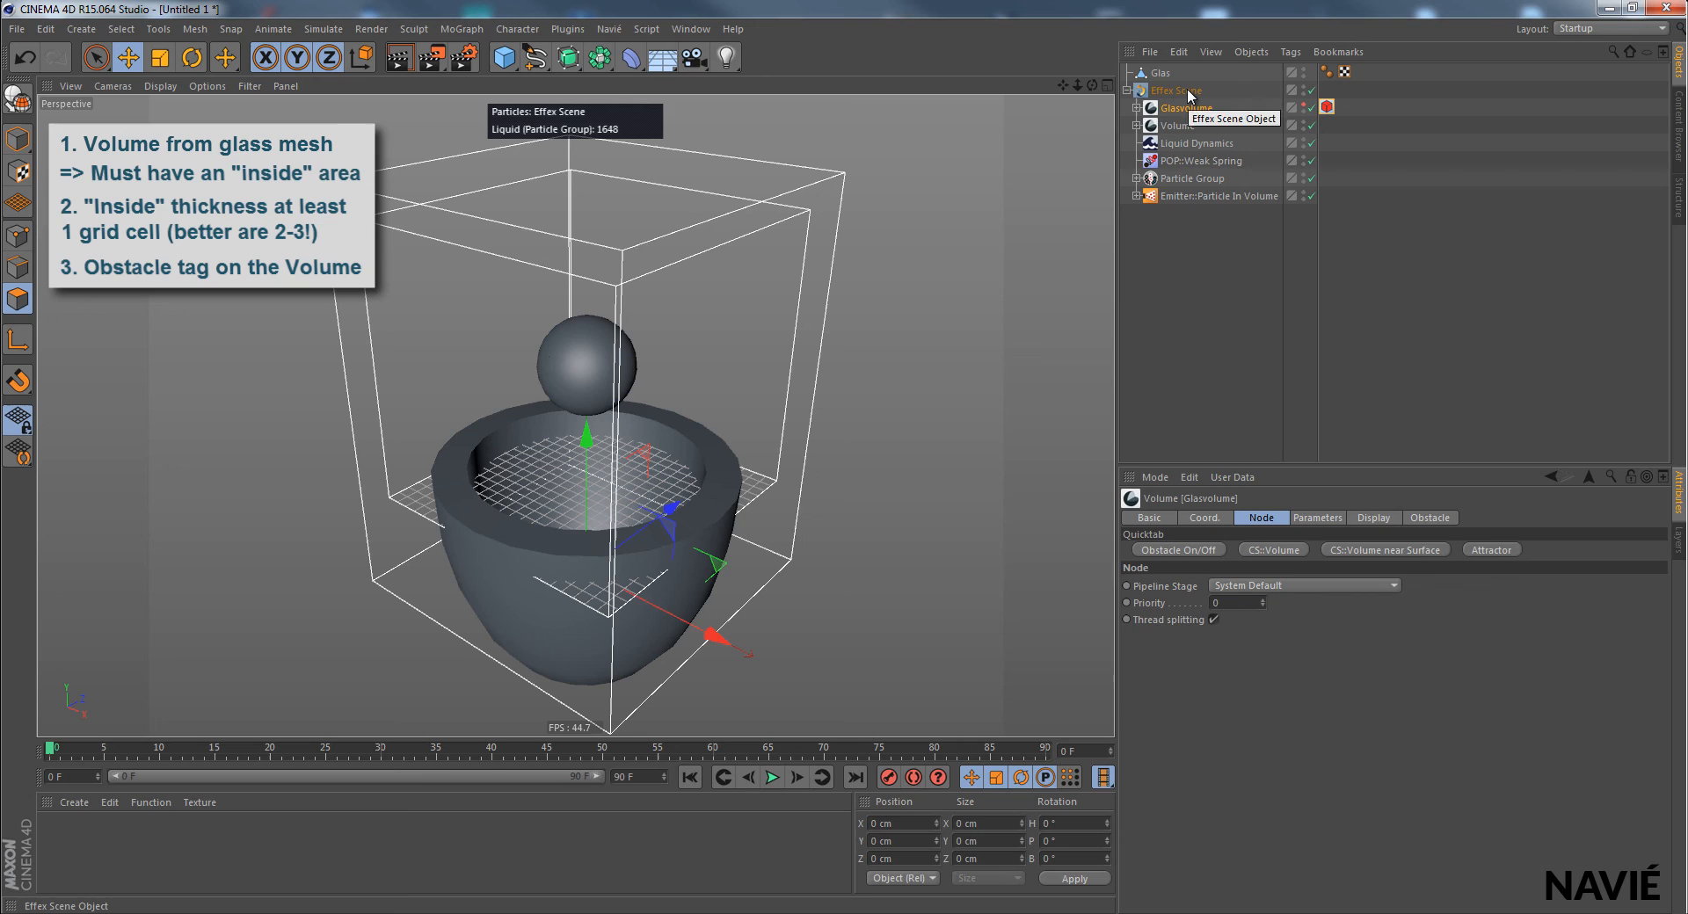